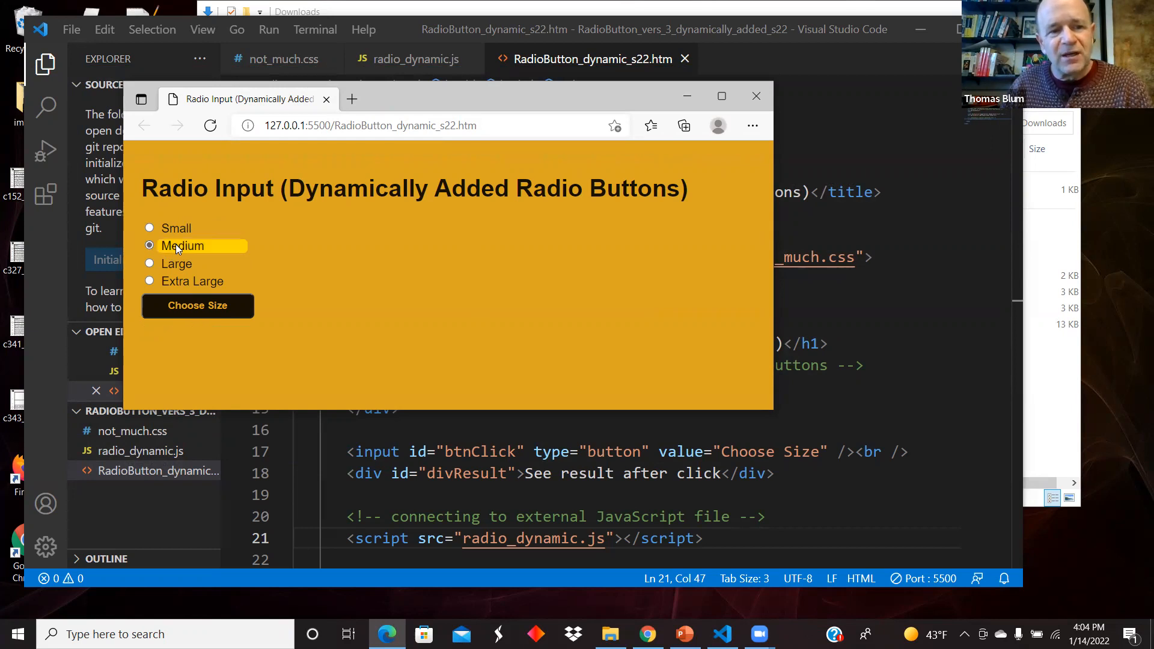
{"action": "mouse_move", "coordinate": [185, 240]}
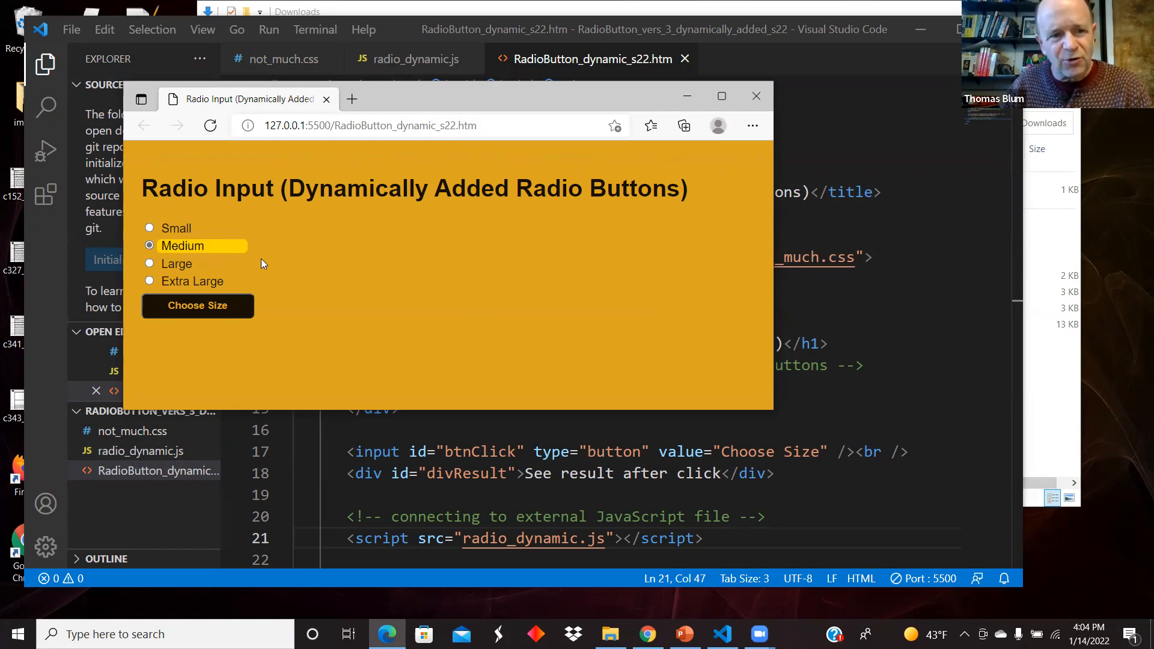
Submit the Medium size choice and dismiss its confirmation alert.
{"action": "left_click", "coordinate": [197, 306]}
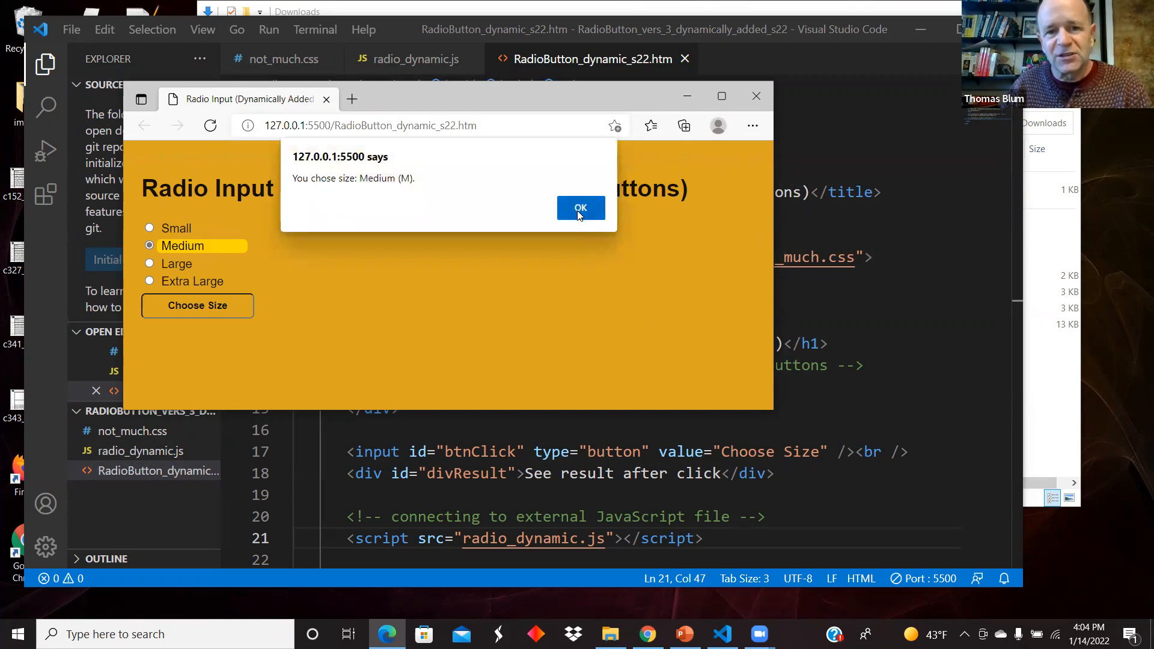
{"action": "left_click", "coordinate": [581, 208]}
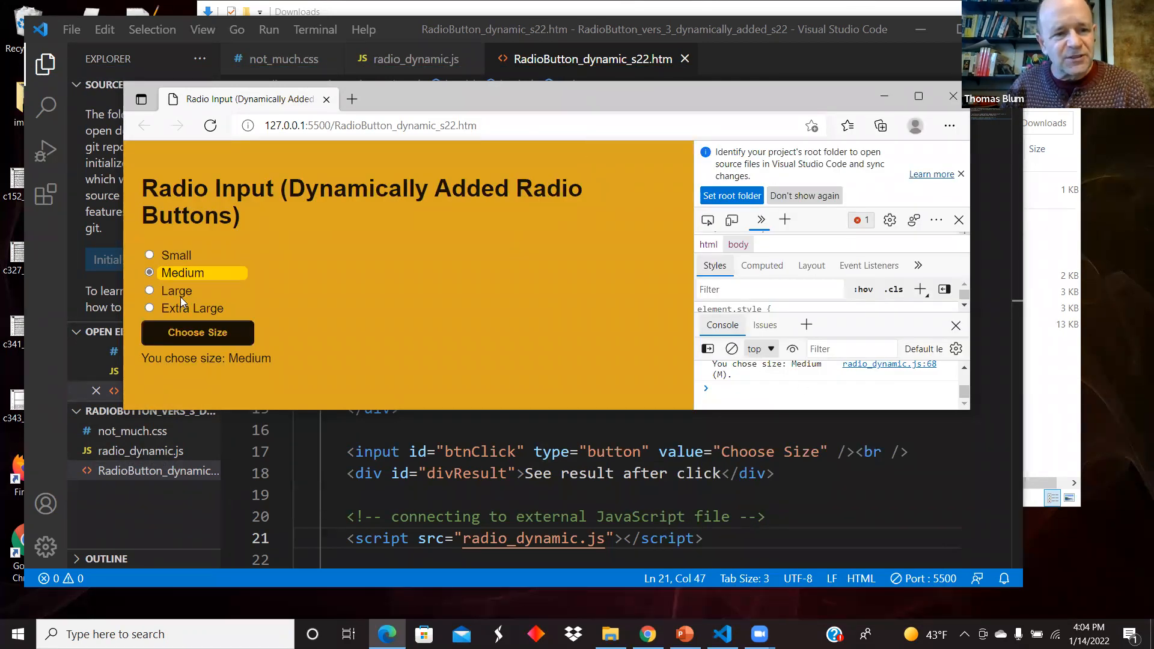
{"action": "mouse_move", "coordinate": [191, 309]}
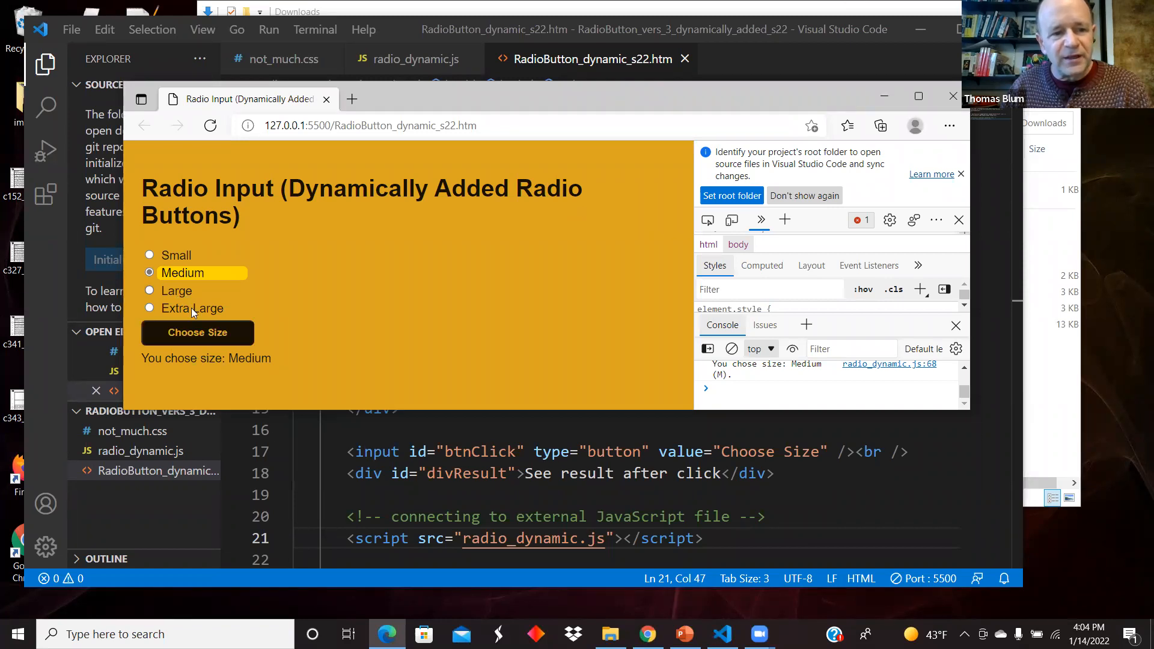
{"action": "mouse_move", "coordinate": [197, 332]}
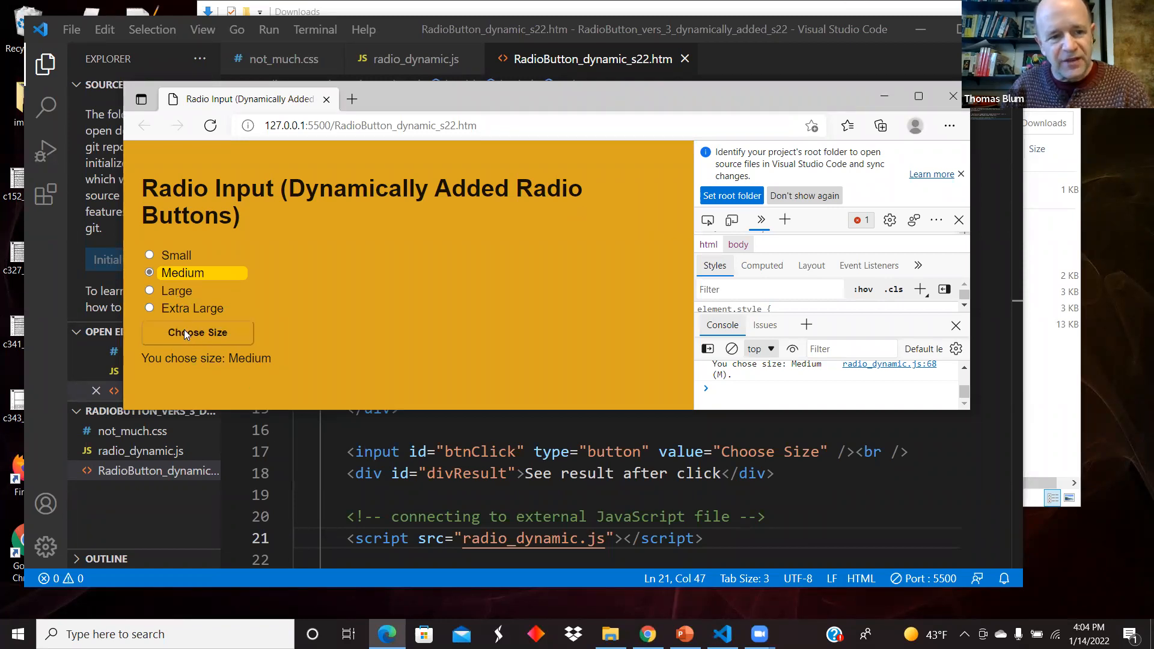
{"action": "mouse_move", "coordinate": [181, 293]}
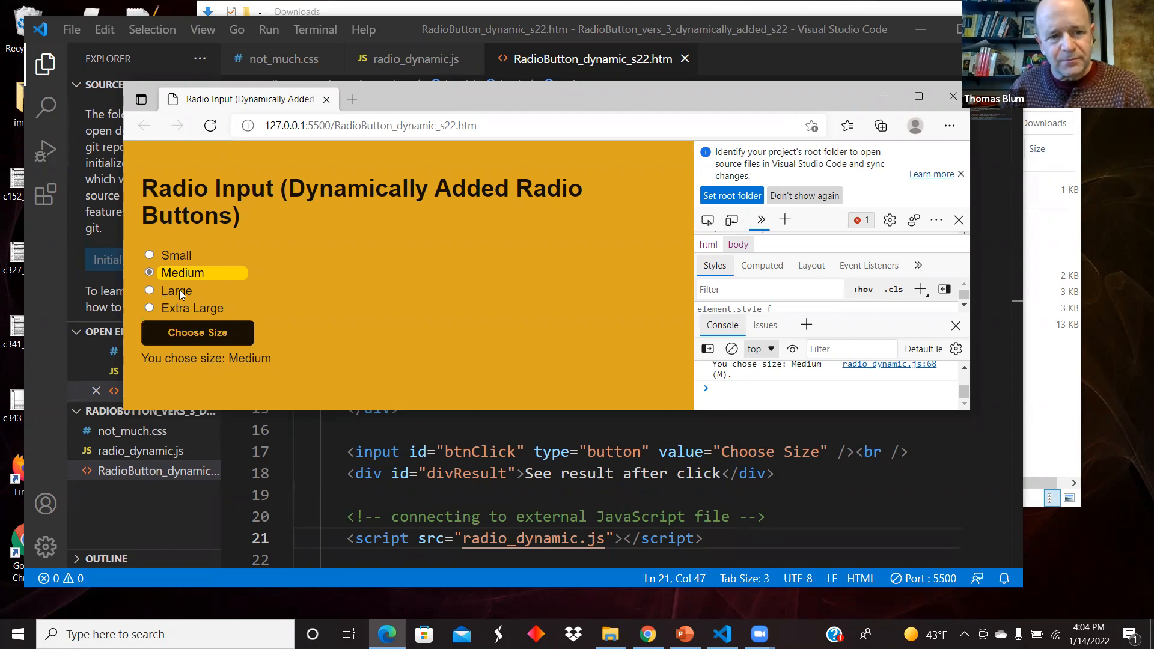
Select Large, submit it with Choose Size and dismiss the "Large (L)" alert.
{"action": "left_click", "coordinate": [150, 290]}
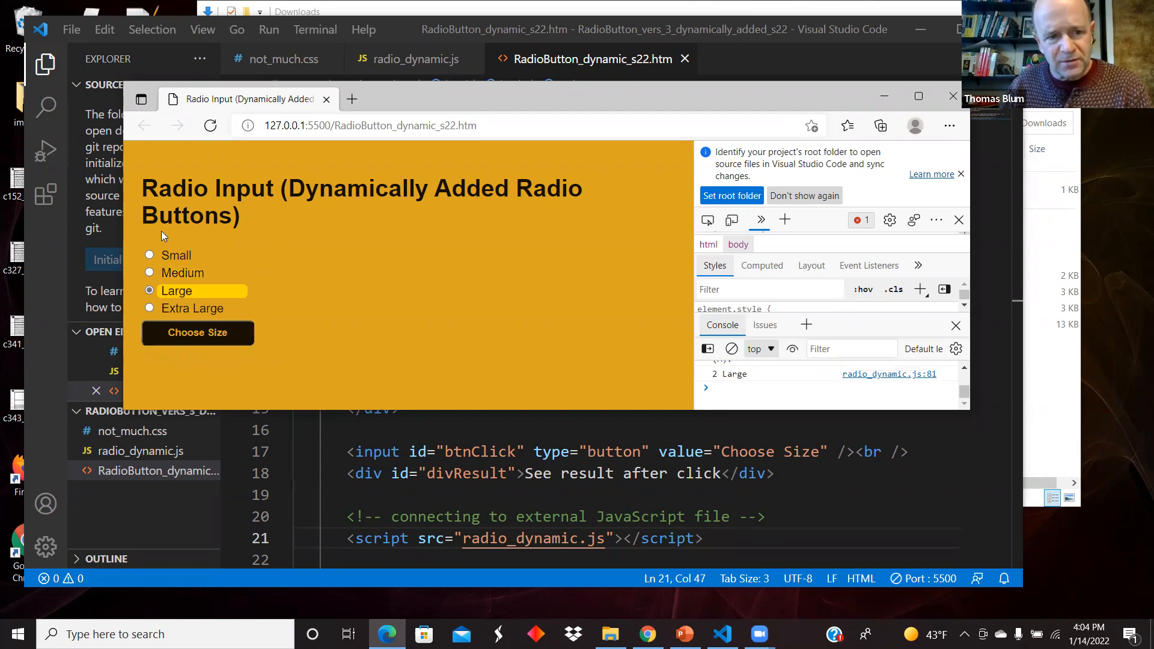
{"action": "mouse_move", "coordinate": [226, 373]}
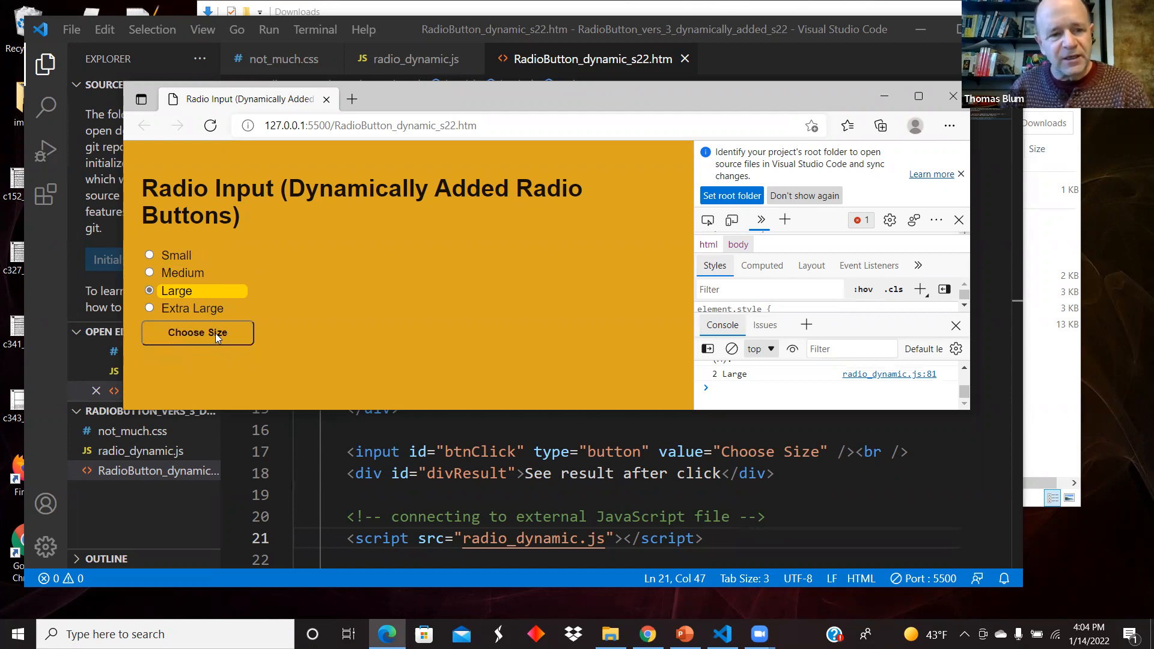
{"action": "left_click", "coordinate": [197, 332]}
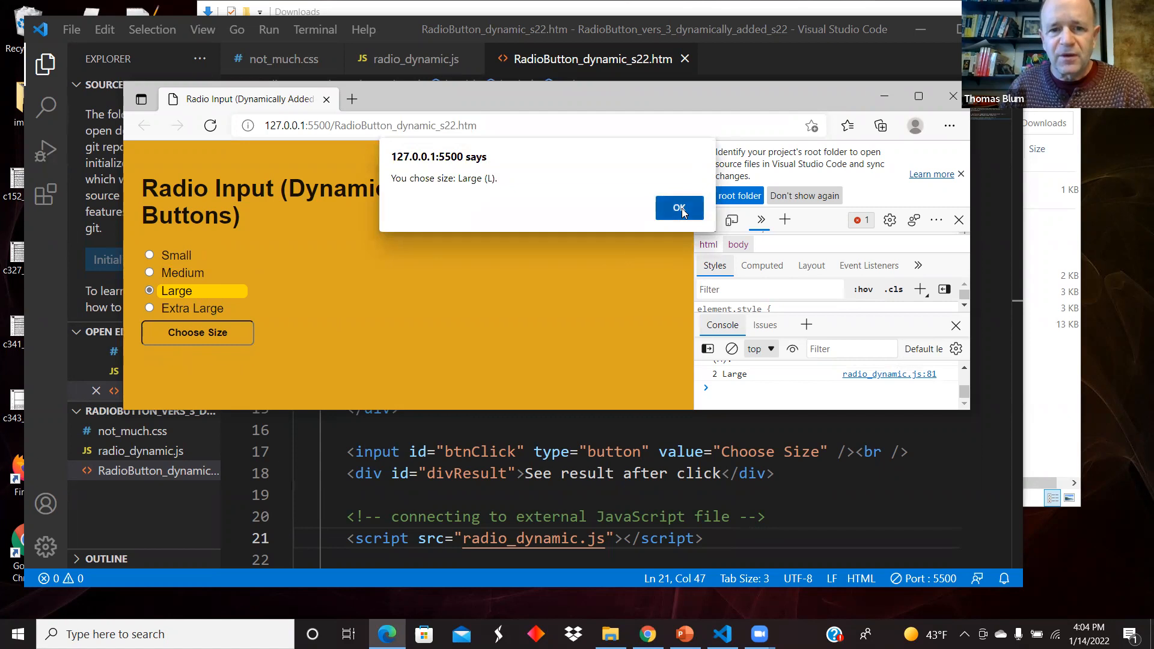
{"action": "left_click", "coordinate": [678, 208]}
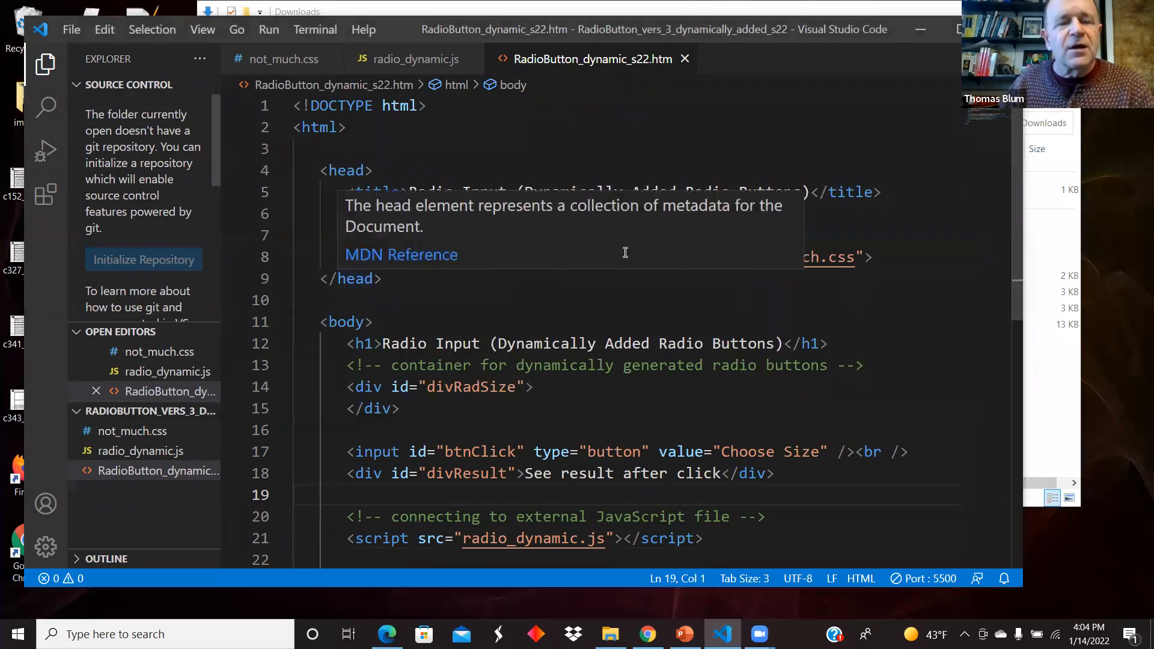
Review the body, input and button rules in the not_much.css stylesheet.
{"action": "left_click", "coordinate": [284, 59]}
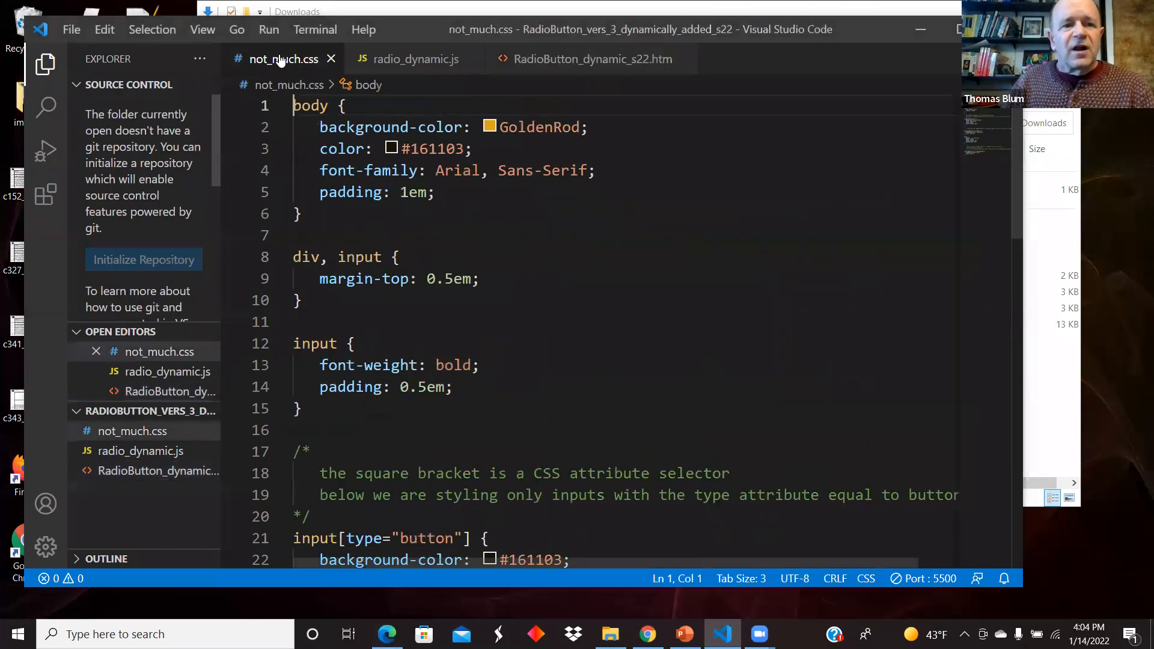
{"action": "scroll", "scroll_direction": "down", "scroll_amount": 3}
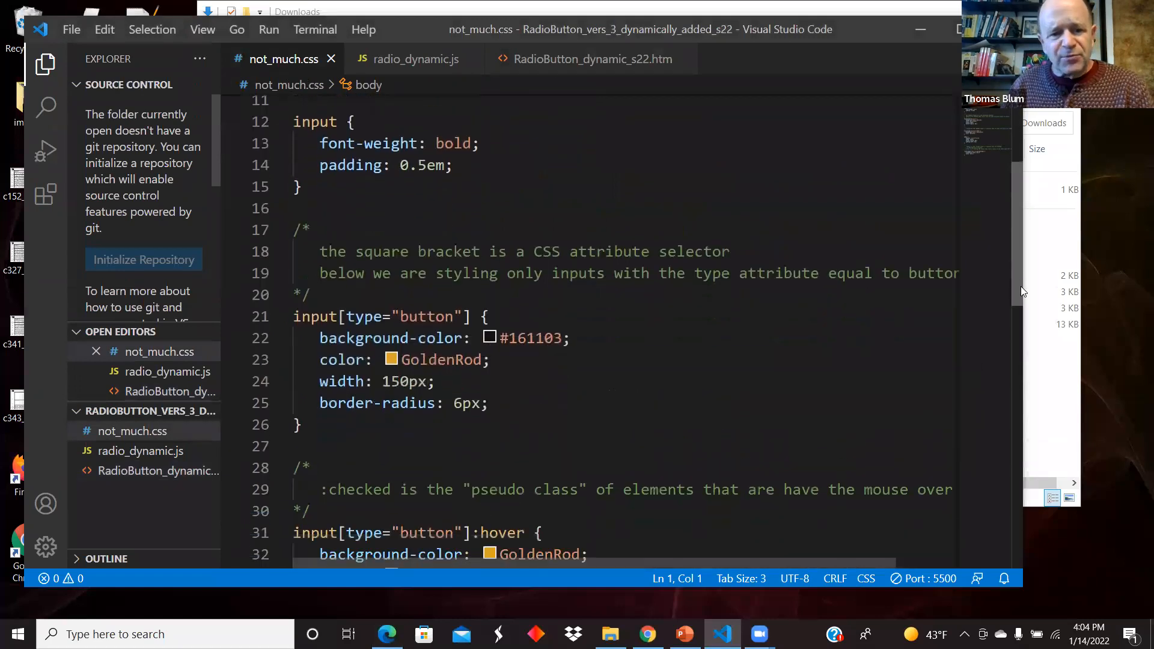
{"action": "scroll", "scroll_direction": "down", "scroll_amount": 3}
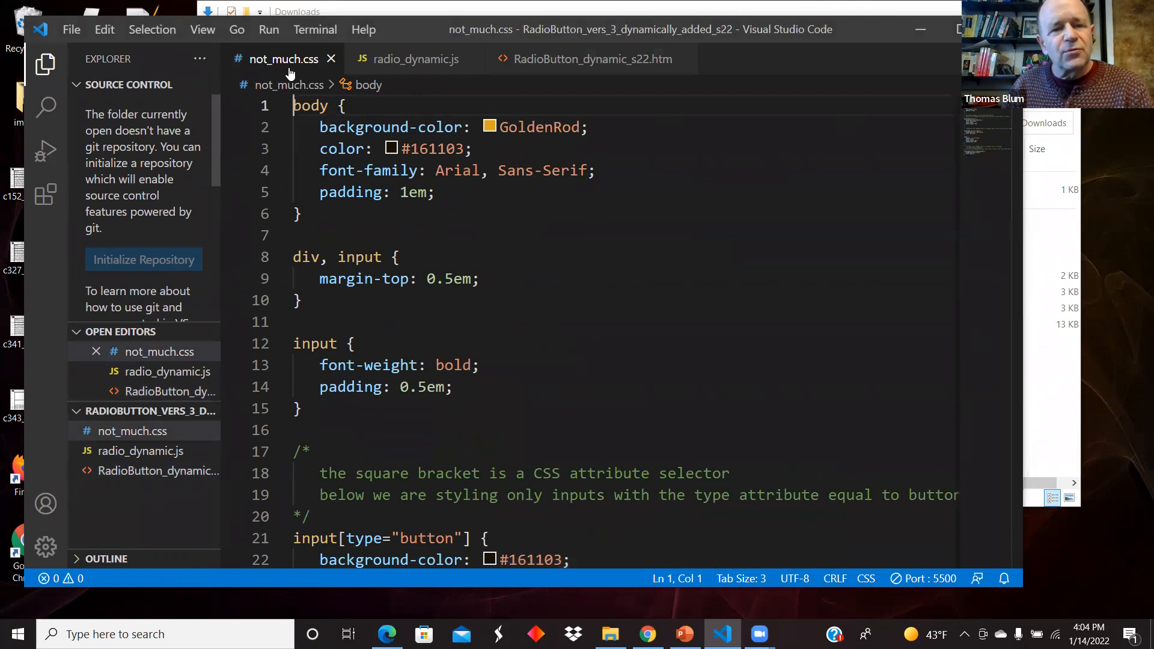
{"action": "mouse_move", "coordinate": [331, 59]}
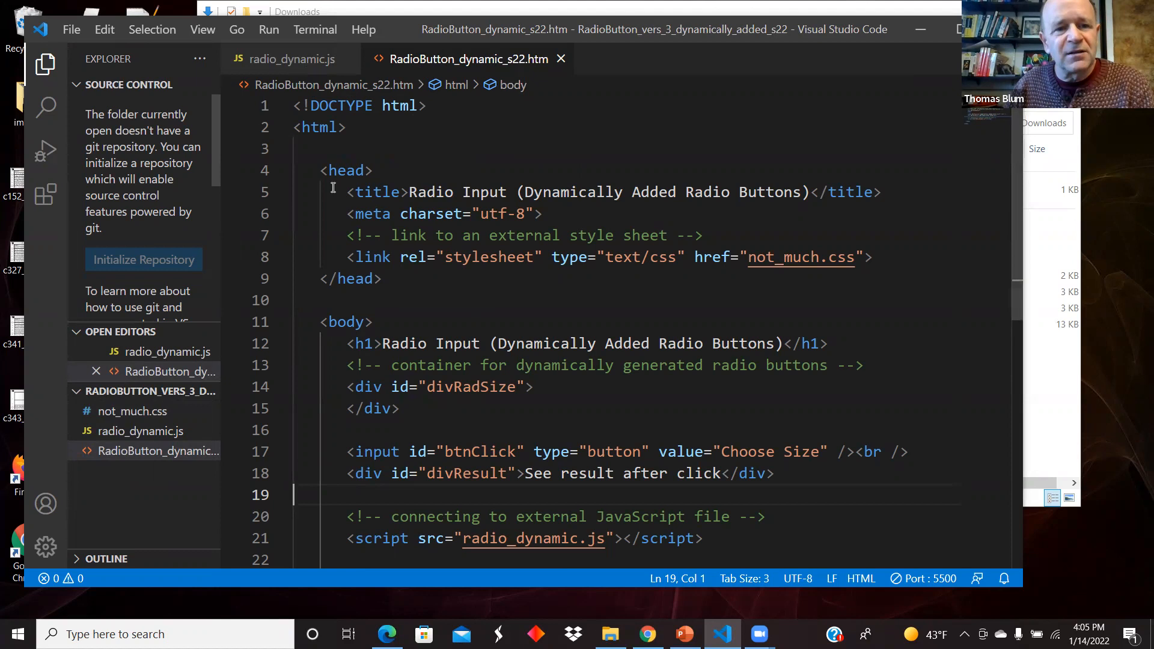
{"action": "mouse_move", "coordinate": [346, 170]}
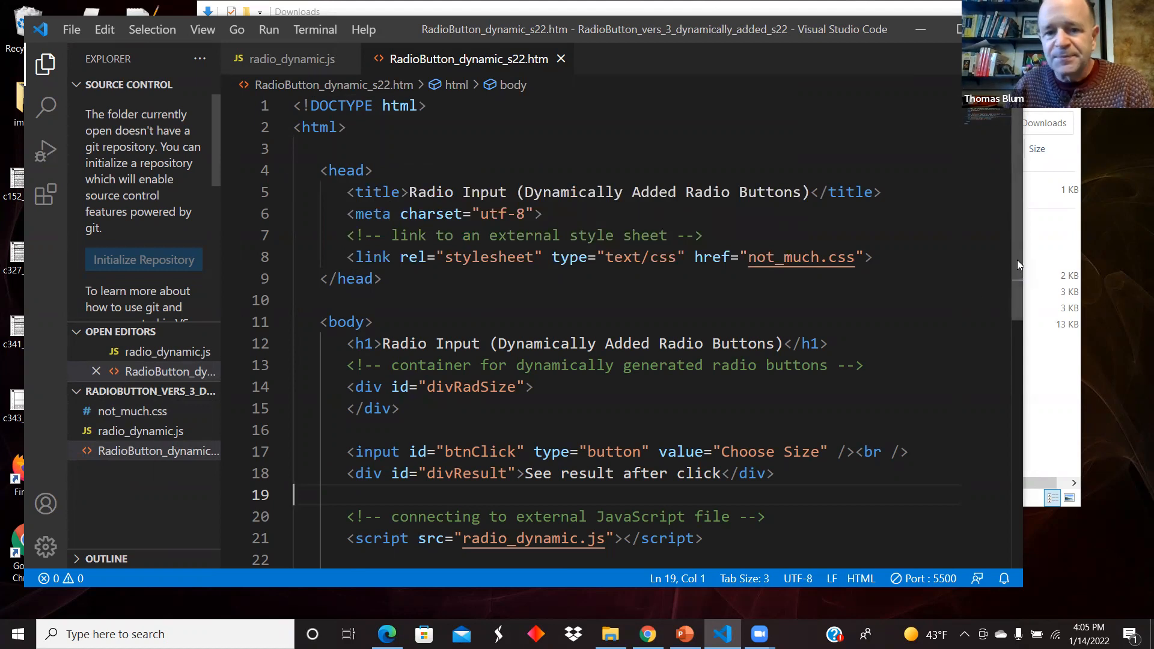
{"action": "scroll", "scroll_direction": "down", "scroll_amount": 3}
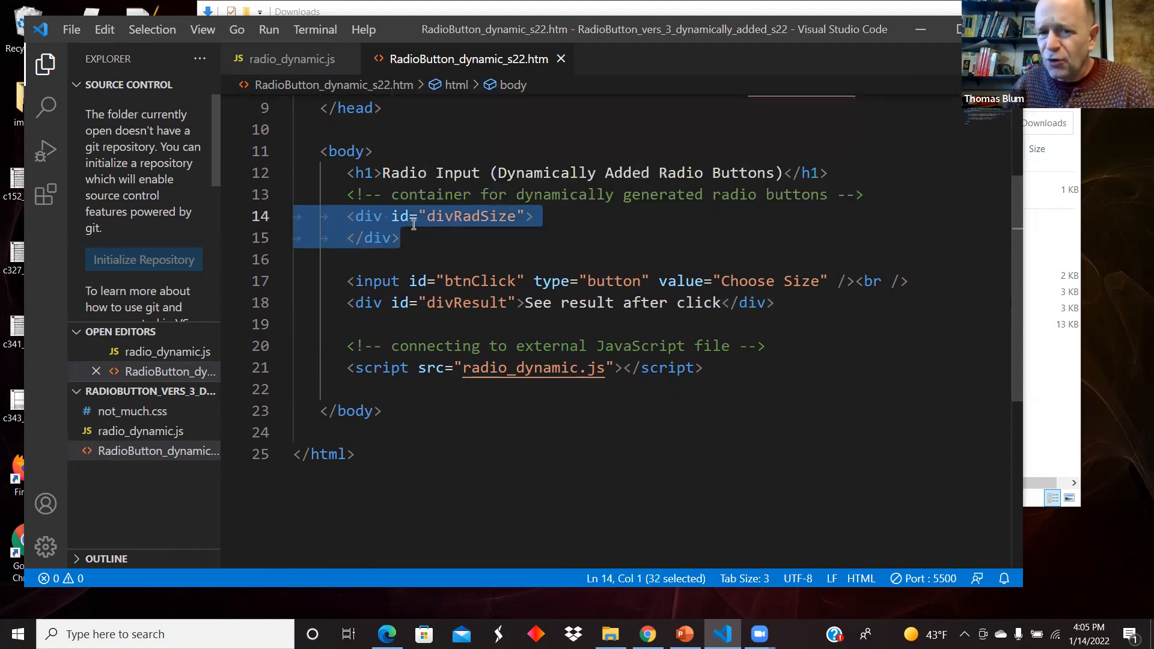
{"action": "mouse_move", "coordinate": [403, 215]}
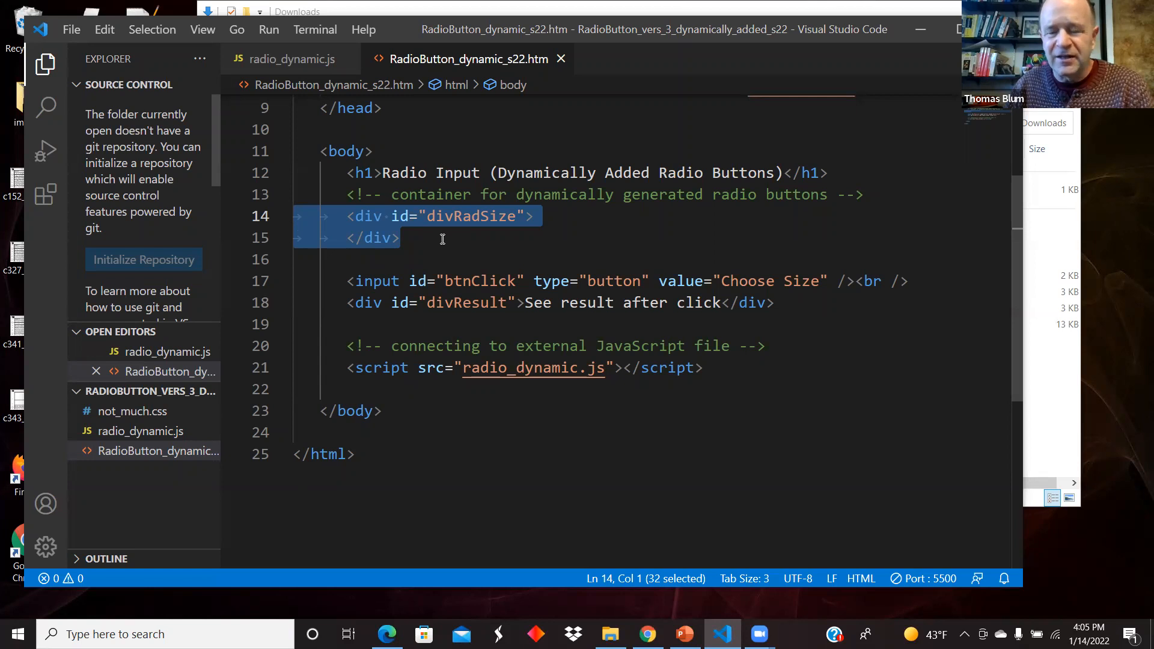
{"action": "left_click", "coordinate": [457, 324]}
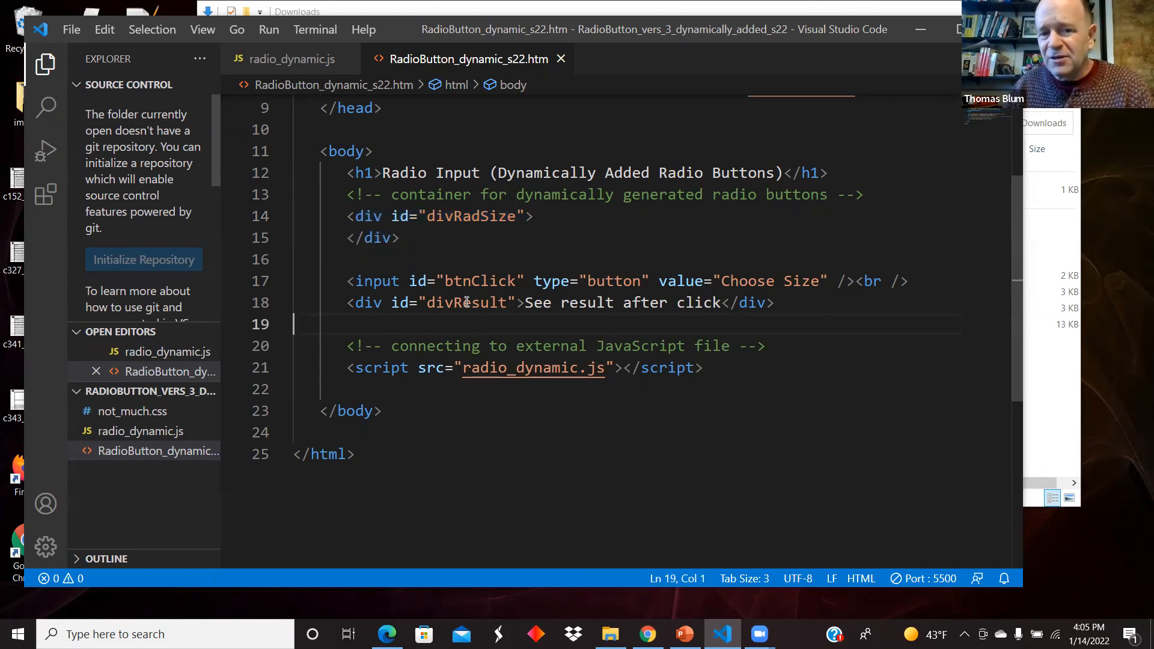
{"action": "left_click", "coordinate": [497, 303]}
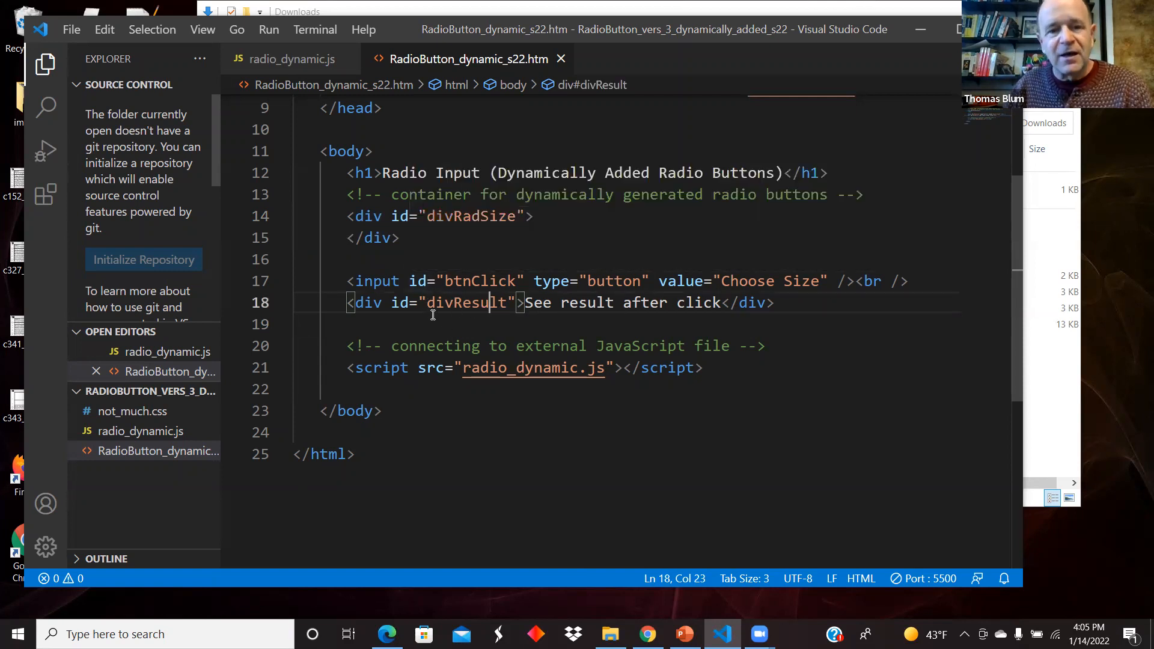
{"action": "left_click", "coordinate": [402, 237]}
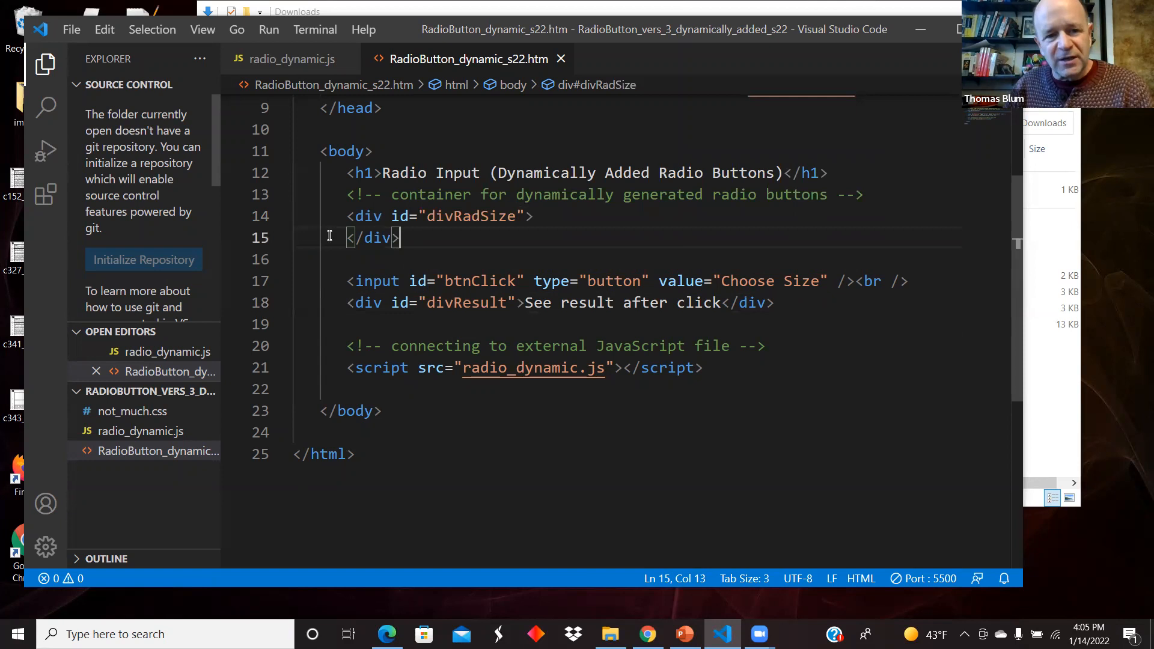
{"action": "left_click_drag", "start_coordinate": [346, 215], "coordinate": [401, 238]}
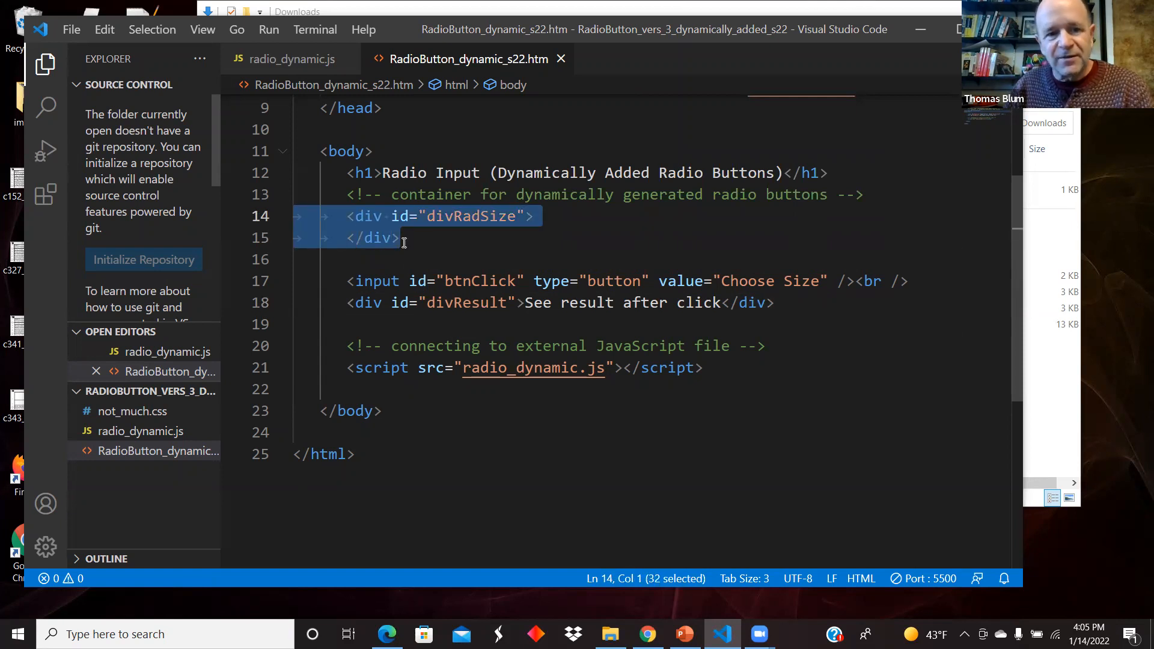
{"action": "left_click", "coordinate": [412, 237]}
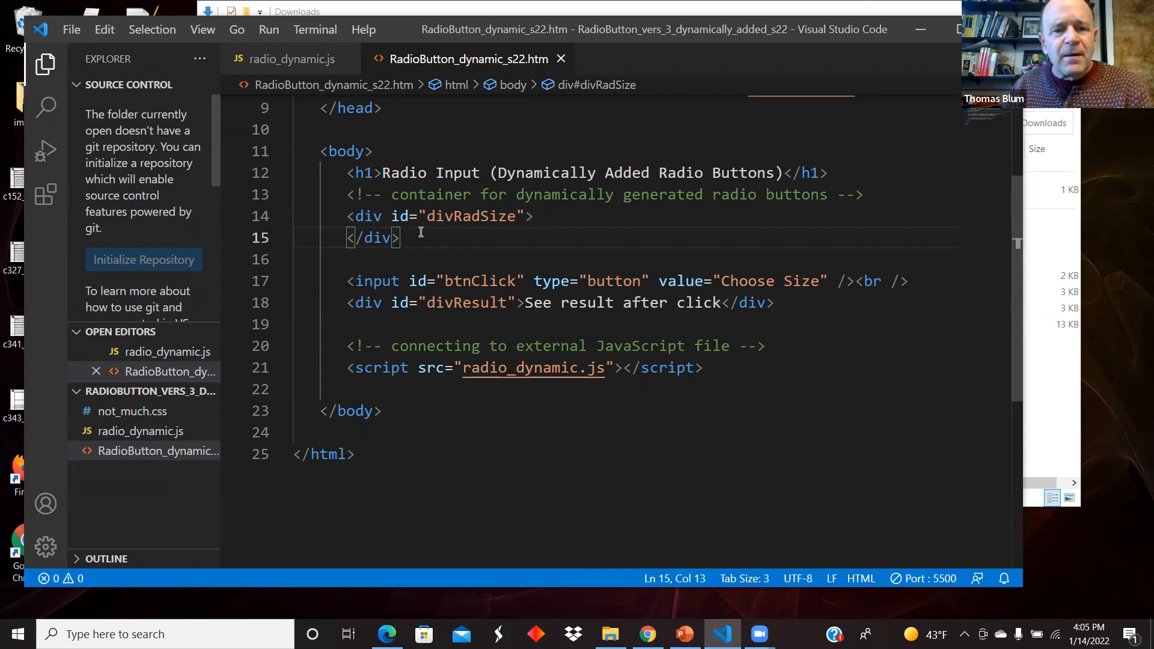
{"action": "mouse_move", "coordinate": [471, 238]}
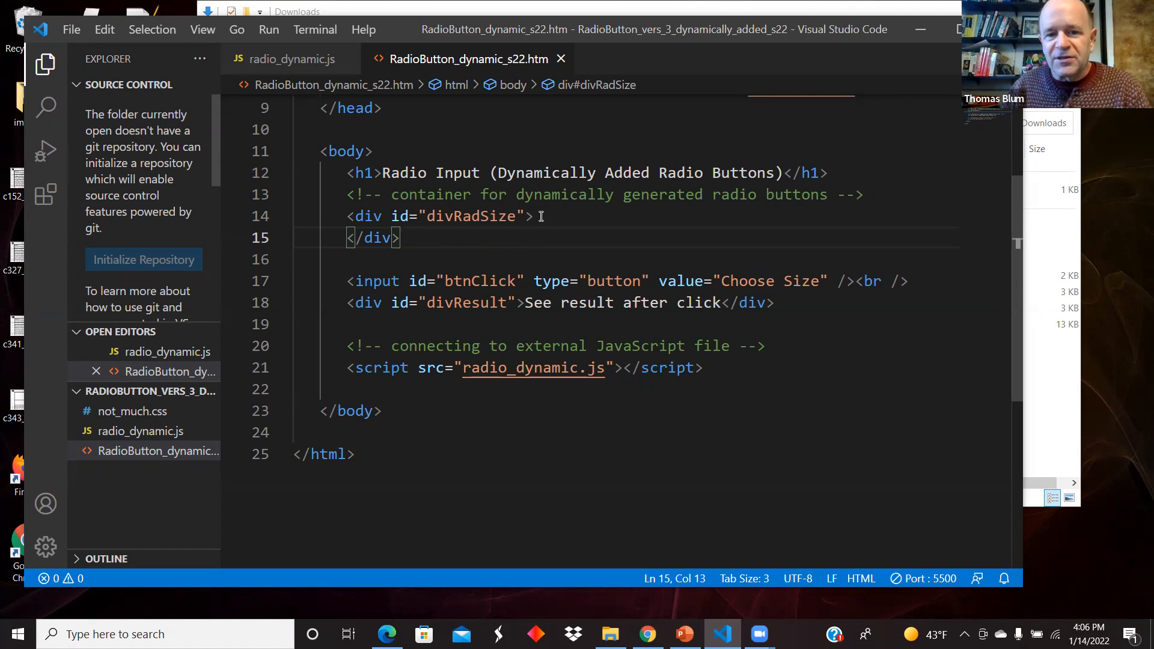
{"action": "mouse_move", "coordinate": [805, 281]}
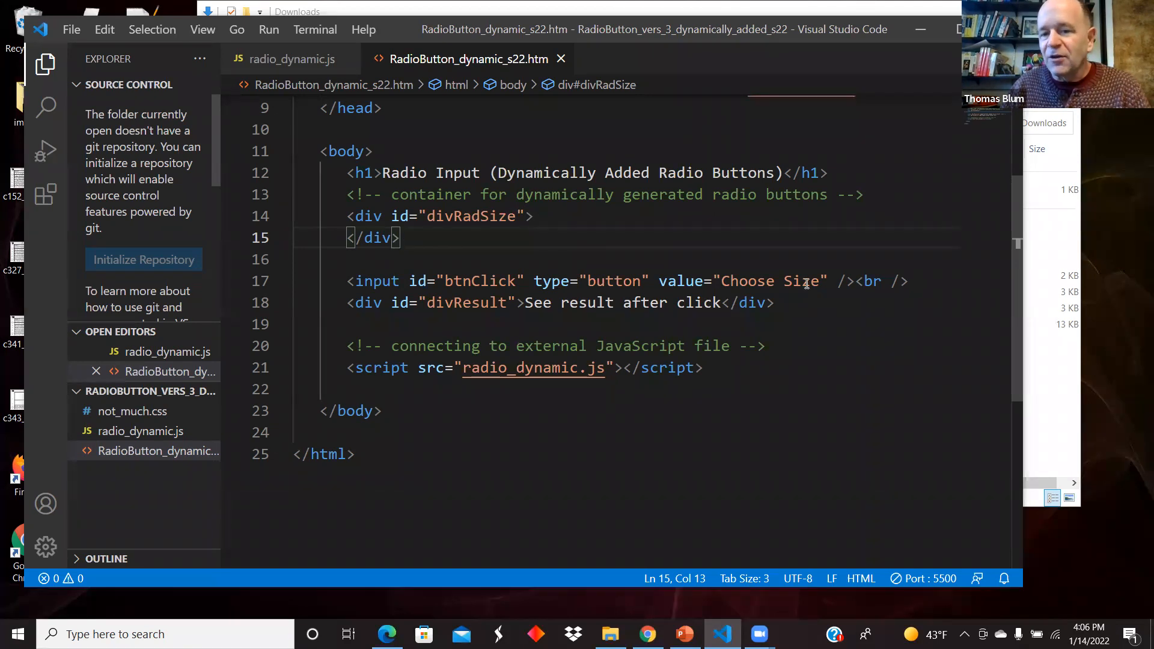
{"action": "left_click", "coordinate": [343, 323]}
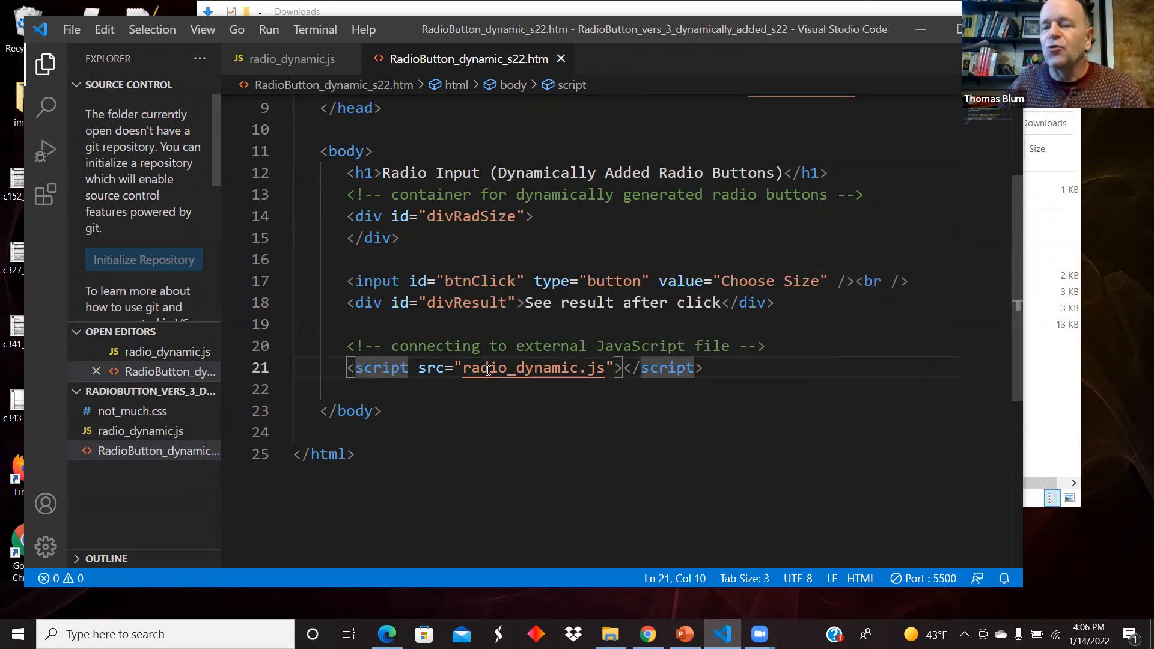
{"action": "mouse_move", "coordinate": [533, 368]}
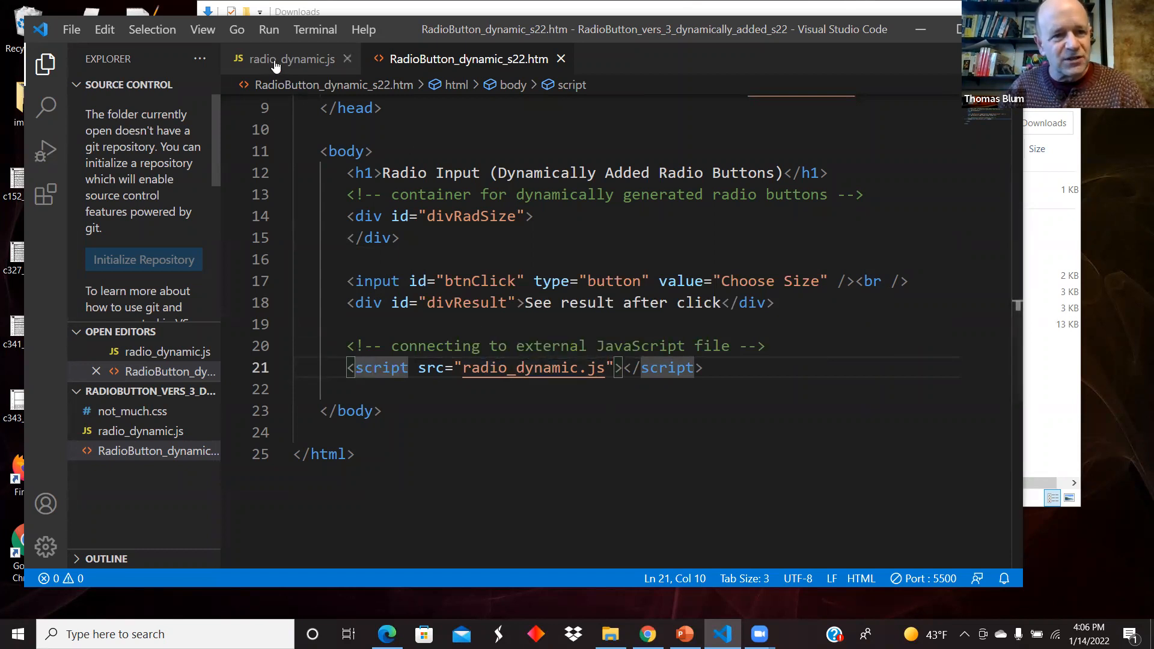
{"action": "left_click", "coordinate": [291, 59]}
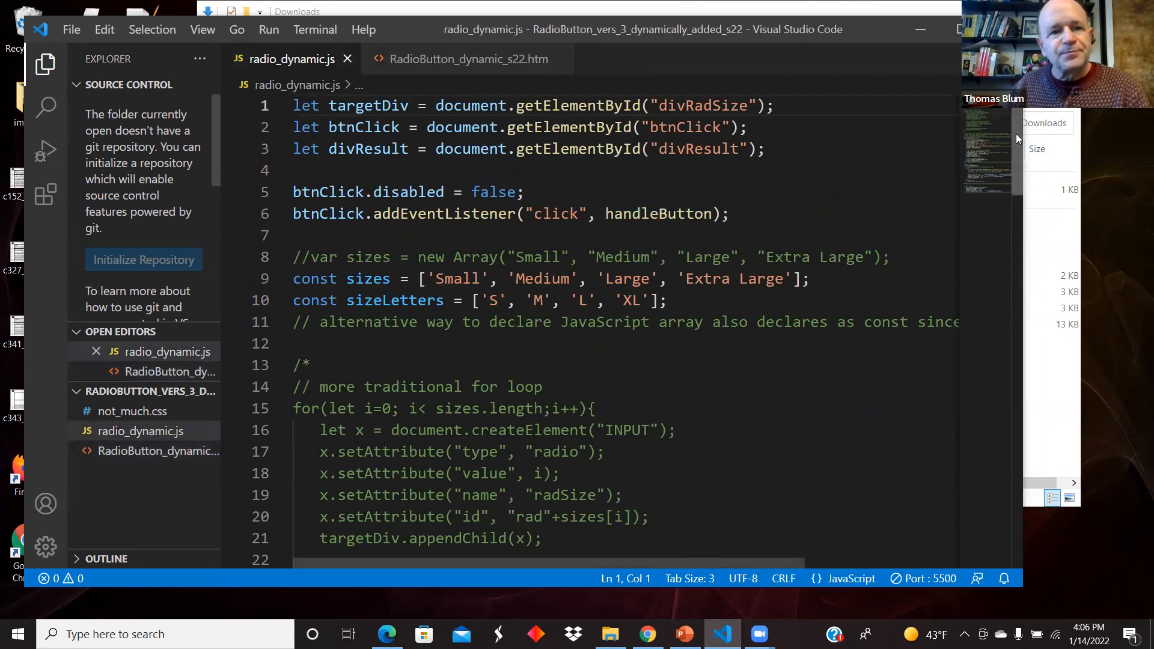
{"action": "mouse_move", "coordinate": [368, 105]}
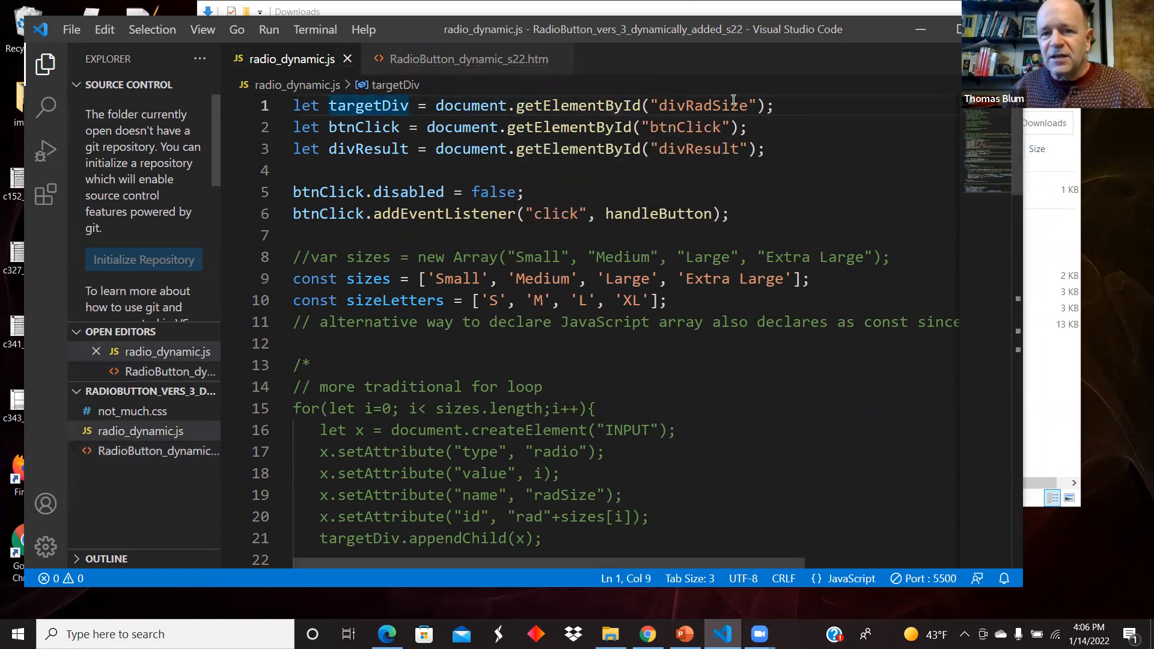
{"action": "left_click", "coordinate": [374, 127]}
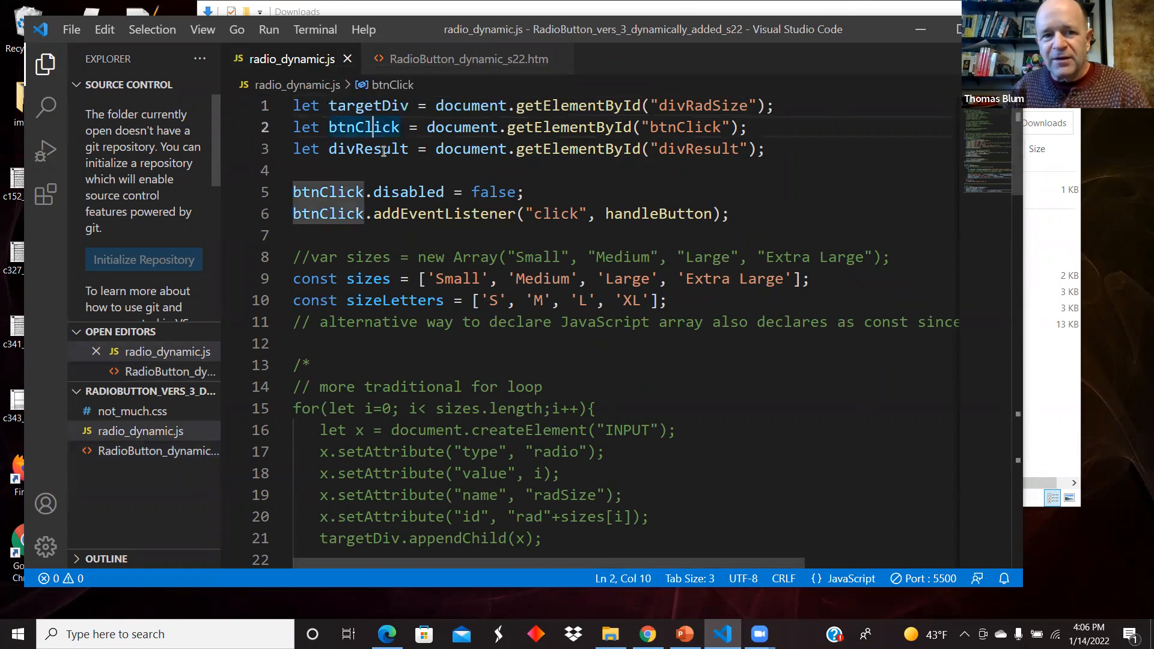
{"action": "left_click", "coordinate": [376, 106]}
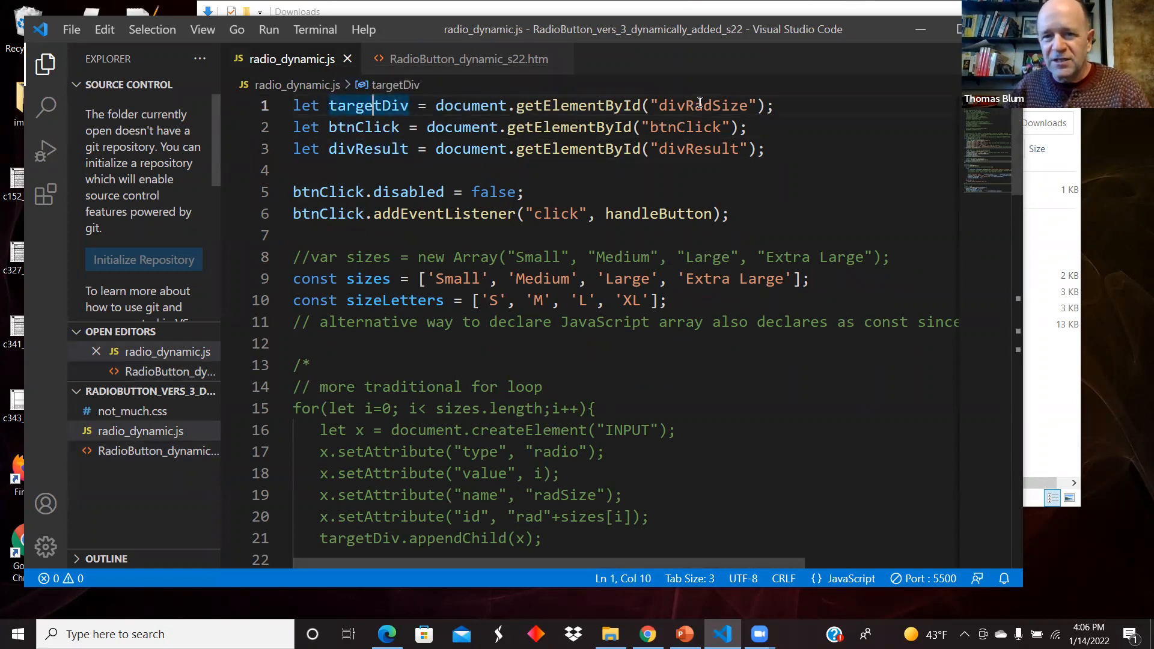
{"action": "left_click", "coordinate": [696, 105]}
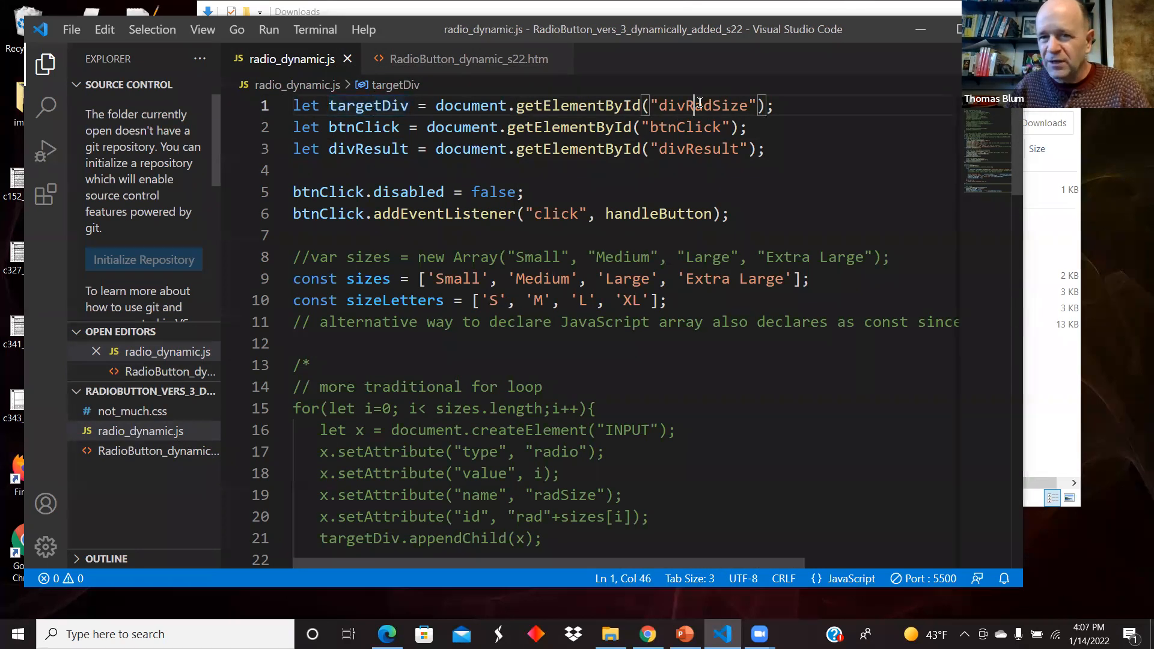
{"action": "left_click", "coordinate": [615, 149]}
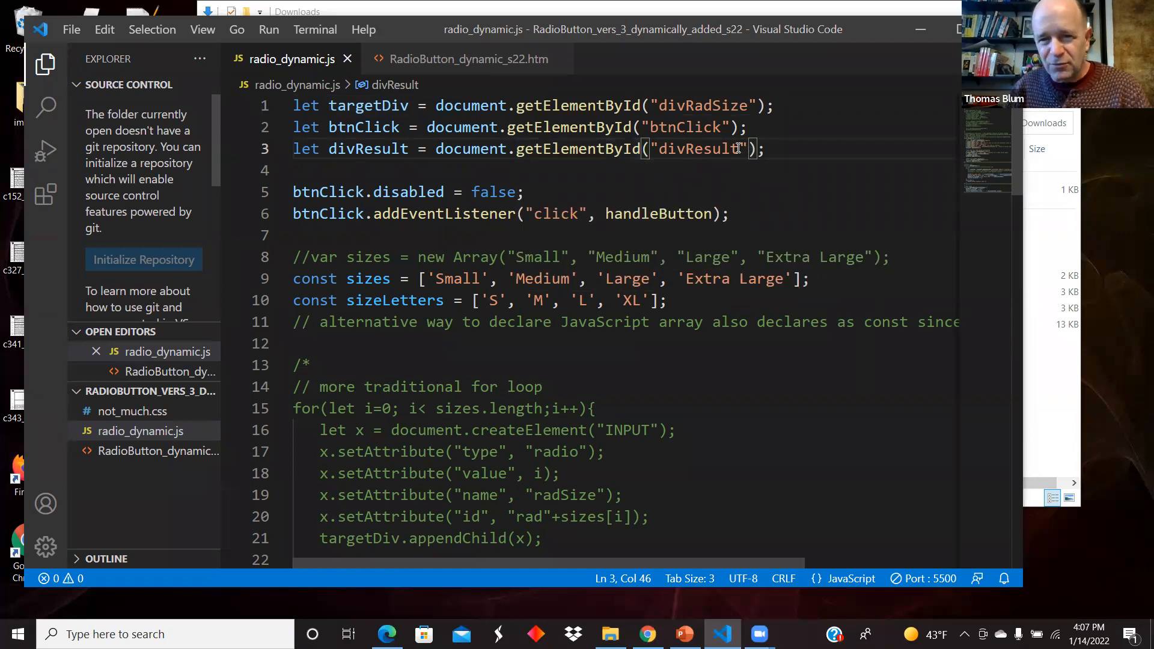
{"action": "left_click", "coordinate": [669, 126]}
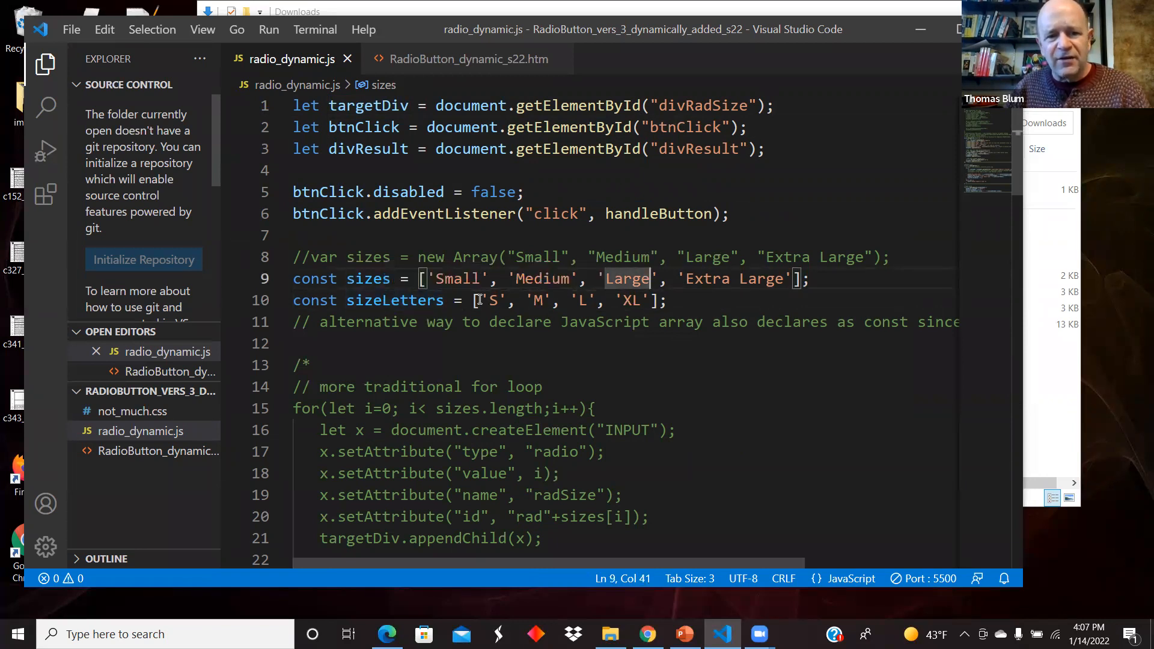
{"action": "left_click", "coordinate": [591, 301]}
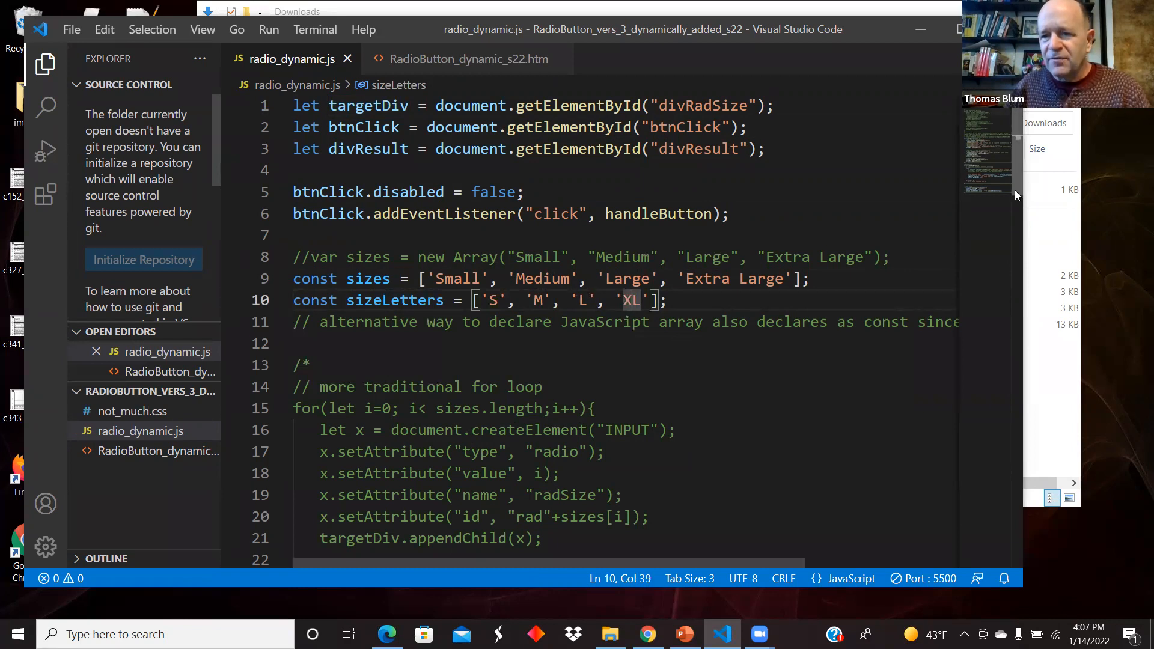
{"action": "scroll", "scroll_direction": "down", "scroll_amount": 3}
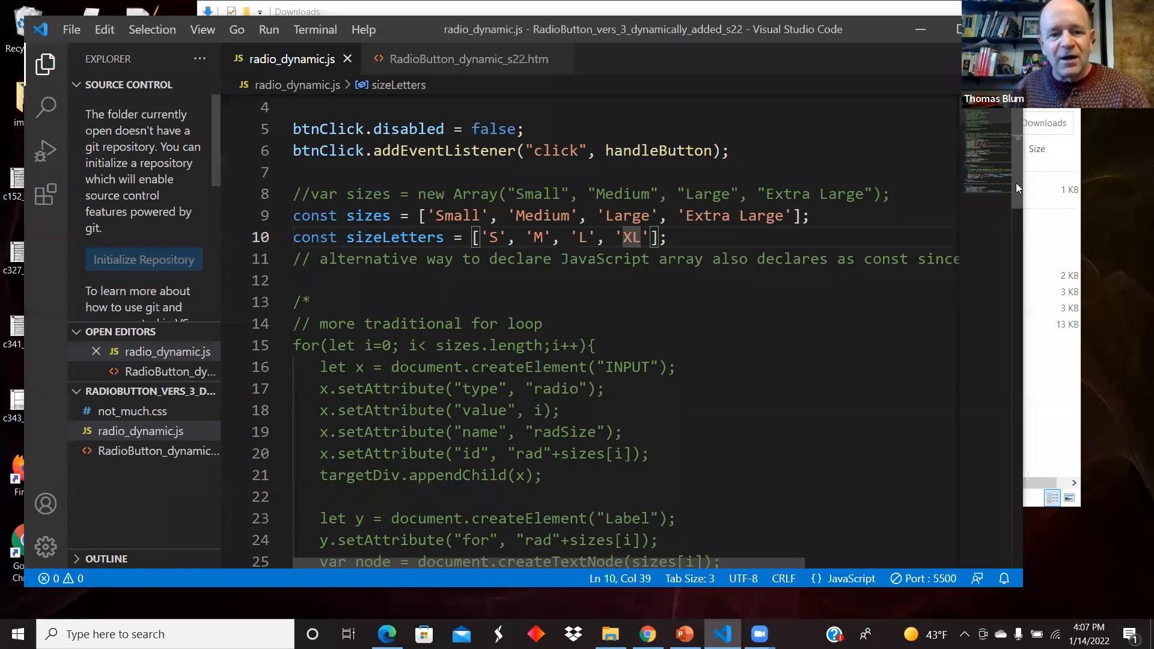
Scroll to the sizes.forEach block that builds radio inputs, labels and breaks, above handleButton.
{"action": "scroll", "scroll_direction": "down", "scroll_amount": 3}
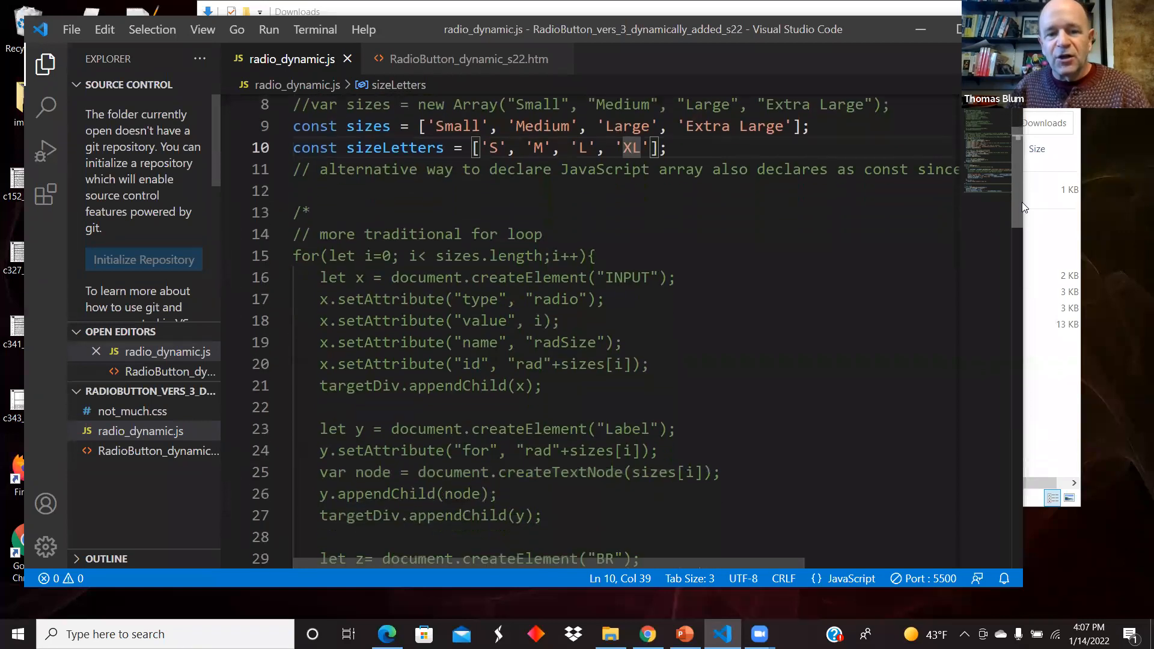
{"action": "scroll", "scroll_direction": "down", "scroll_amount": 3}
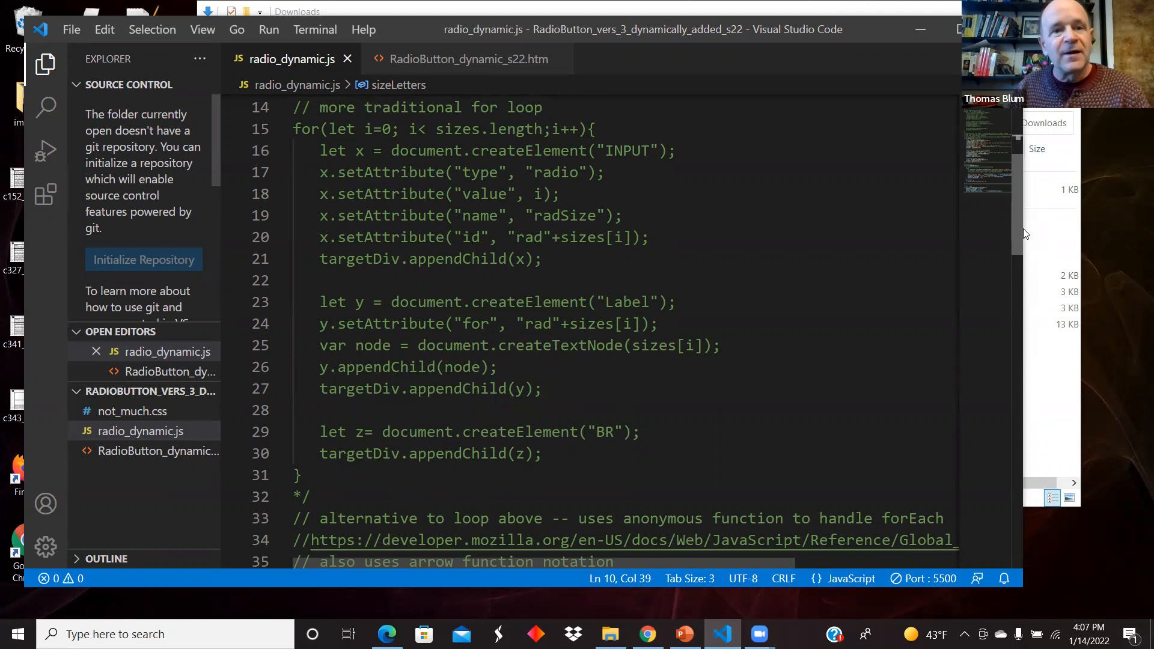
{"action": "scroll", "scroll_direction": "up", "scroll_amount": 3}
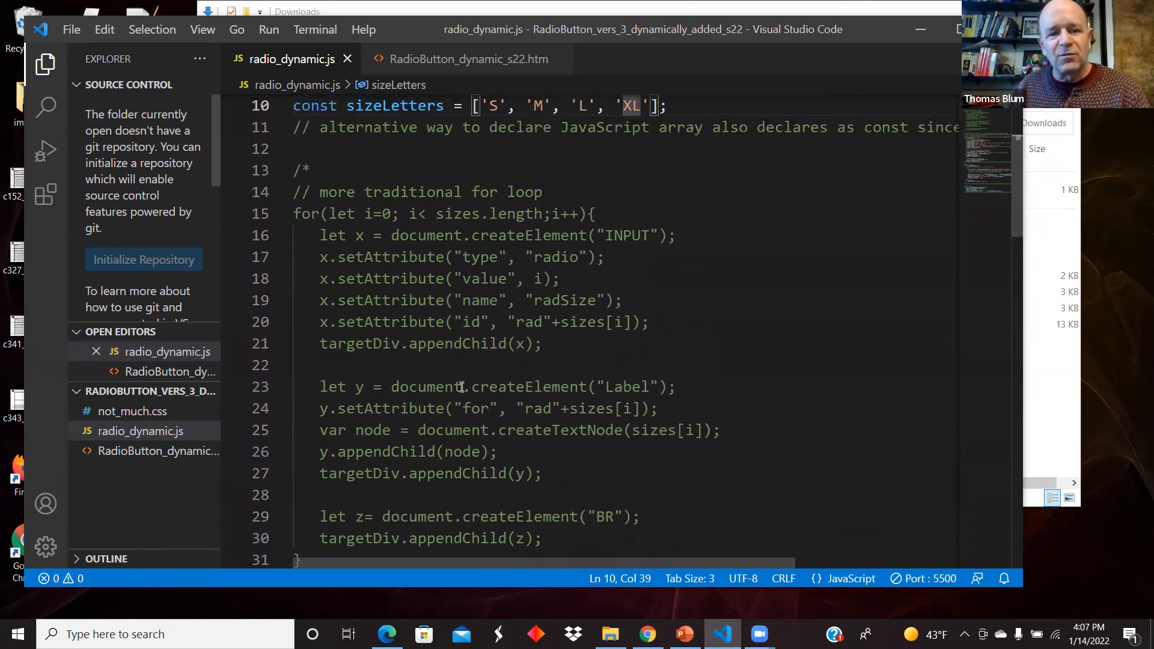
{"action": "mouse_move", "coordinate": [315, 225]}
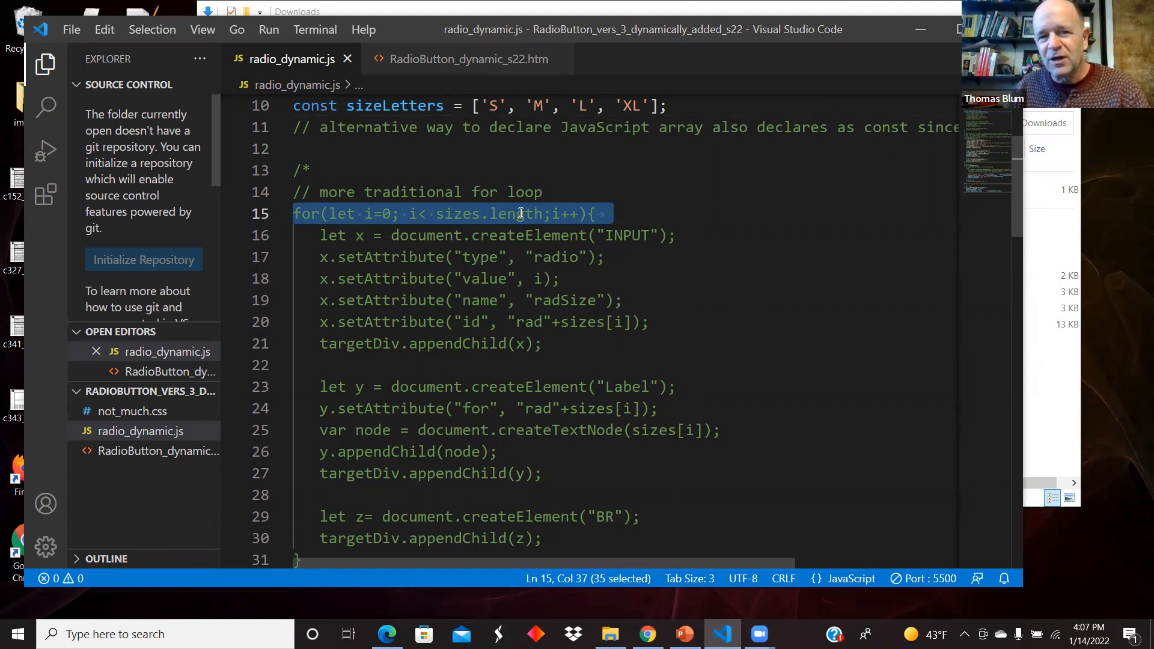
{"action": "mouse_move", "coordinate": [578, 204]}
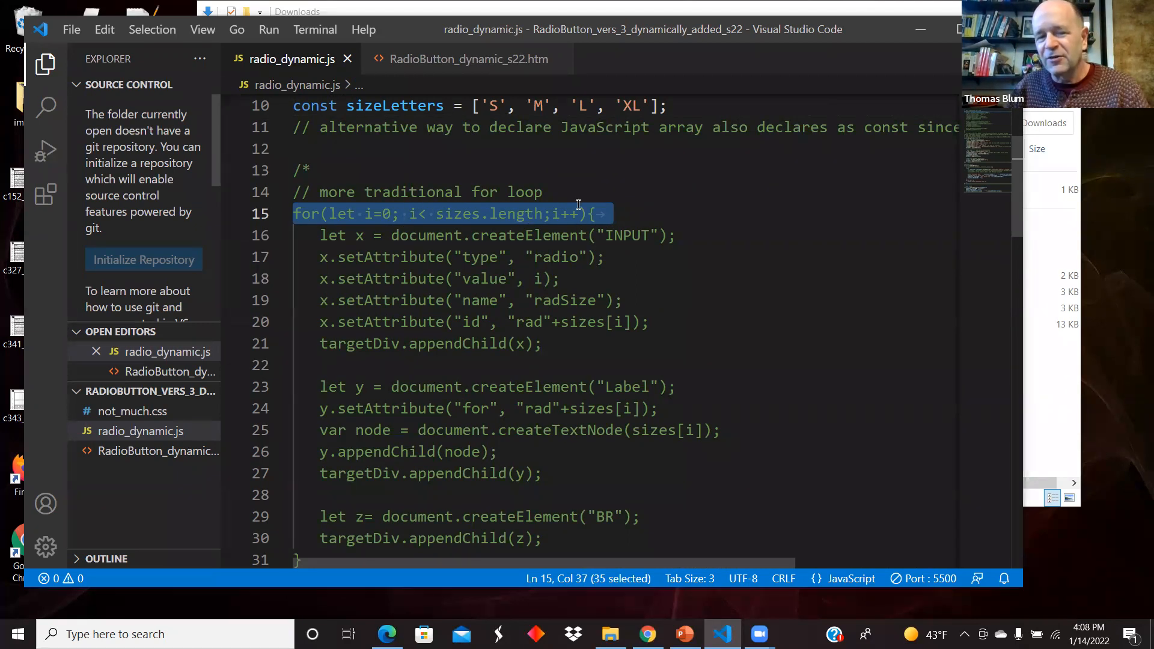
{"action": "scroll", "scroll_direction": "down", "scroll_amount": 3}
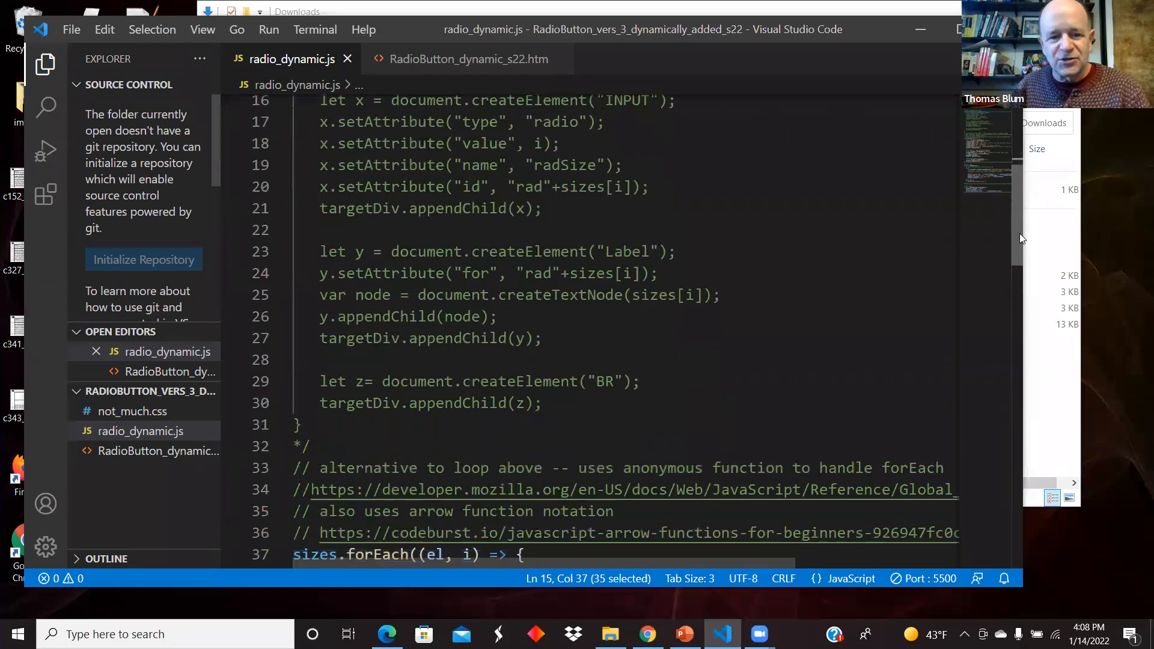
{"action": "scroll", "scroll_direction": "down", "scroll_amount": 3}
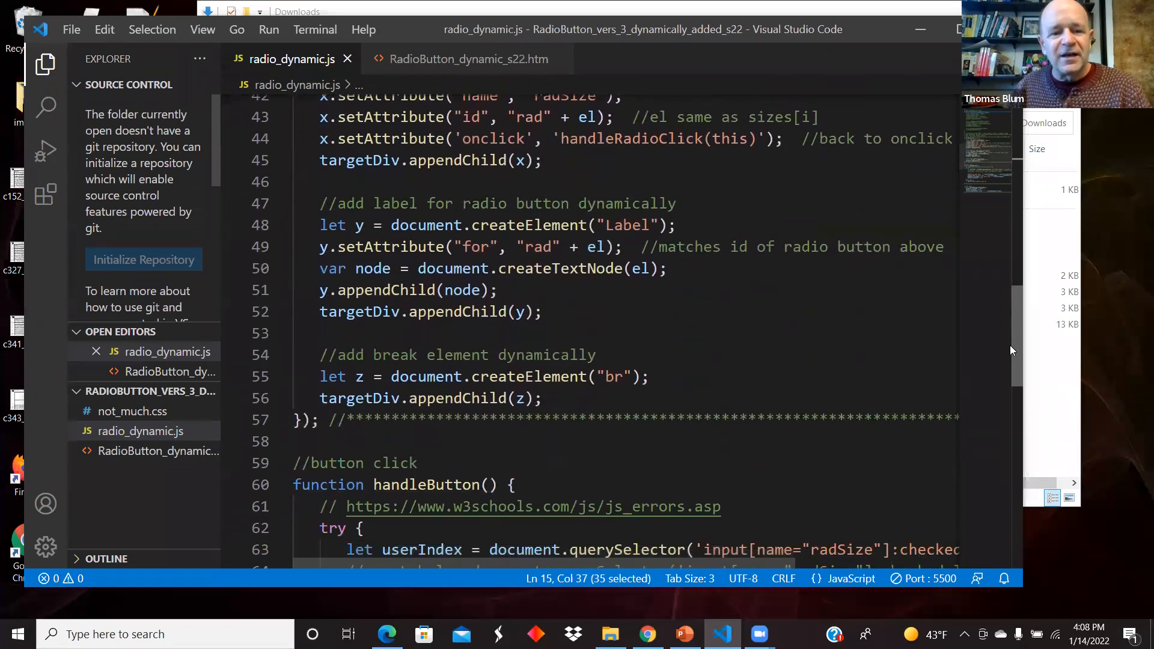
{"action": "scroll", "scroll_direction": "up", "scroll_amount": 3}
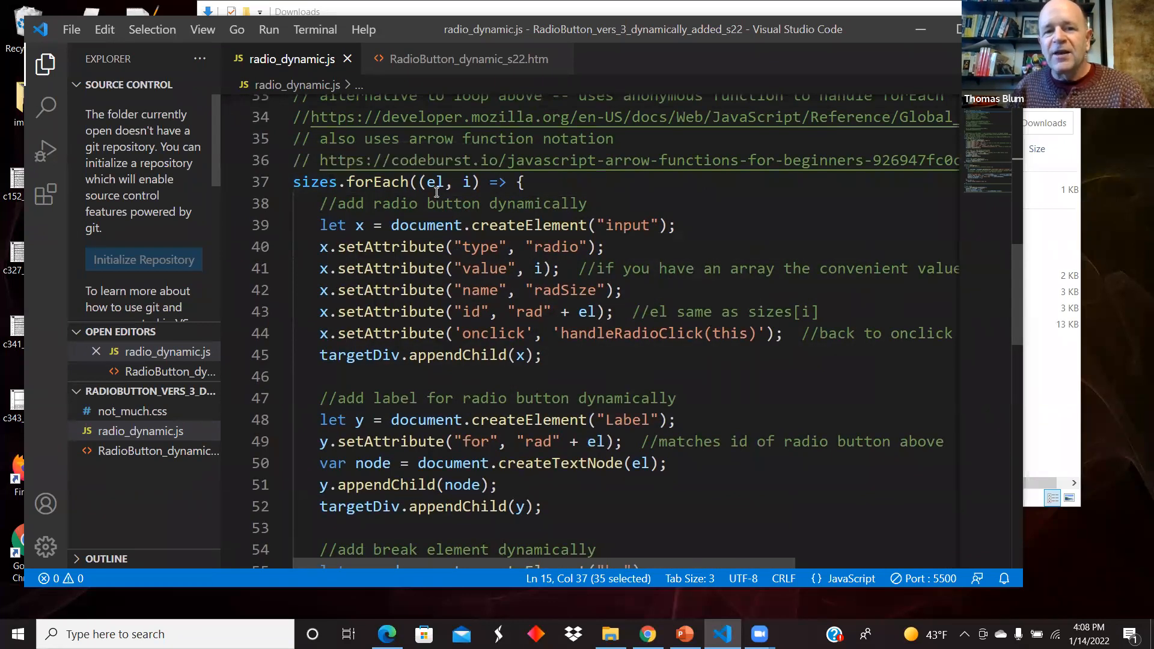
{"action": "mouse_move", "coordinate": [438, 182]}
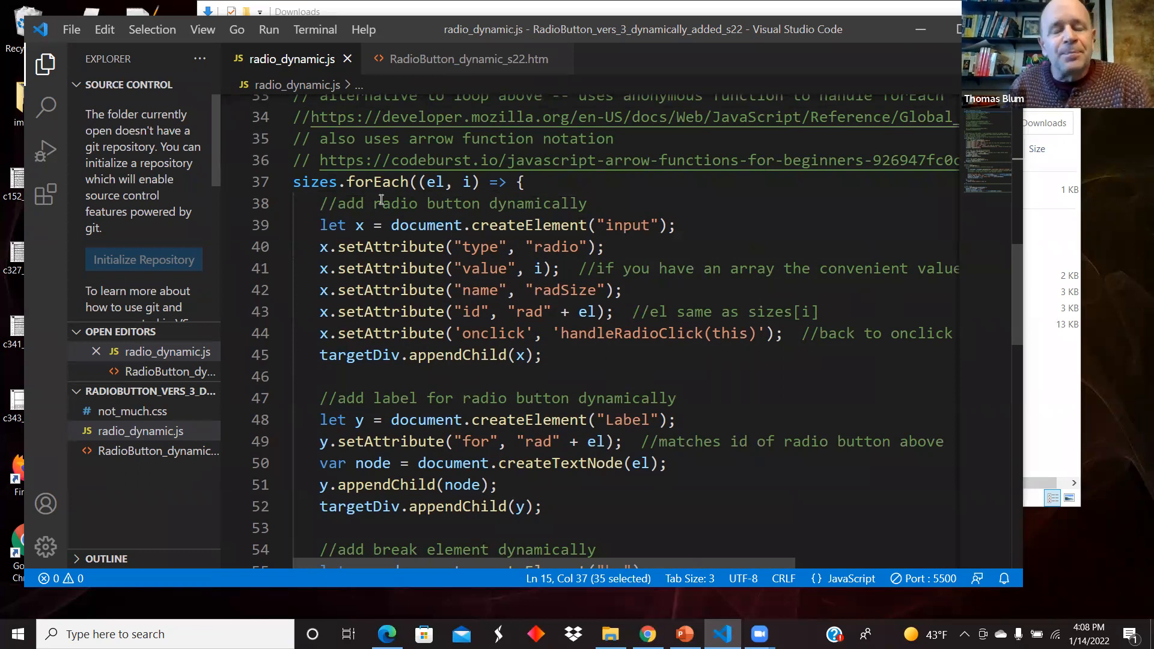
{"action": "mouse_move", "coordinate": [435, 181]}
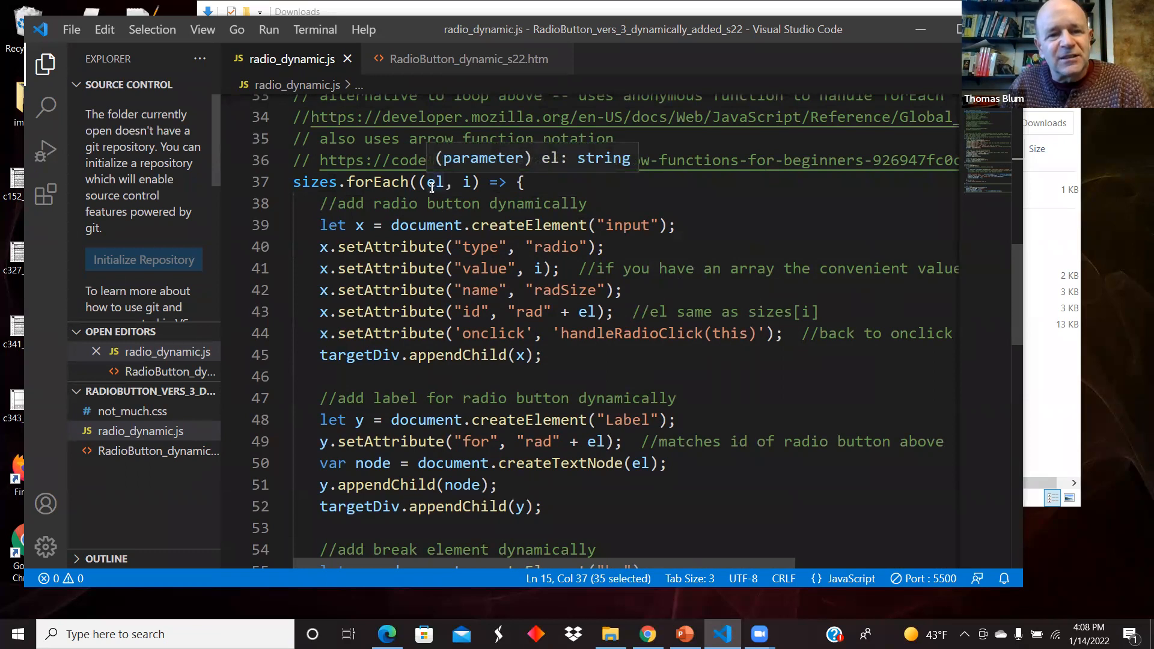
{"action": "mouse_move", "coordinate": [438, 198]}
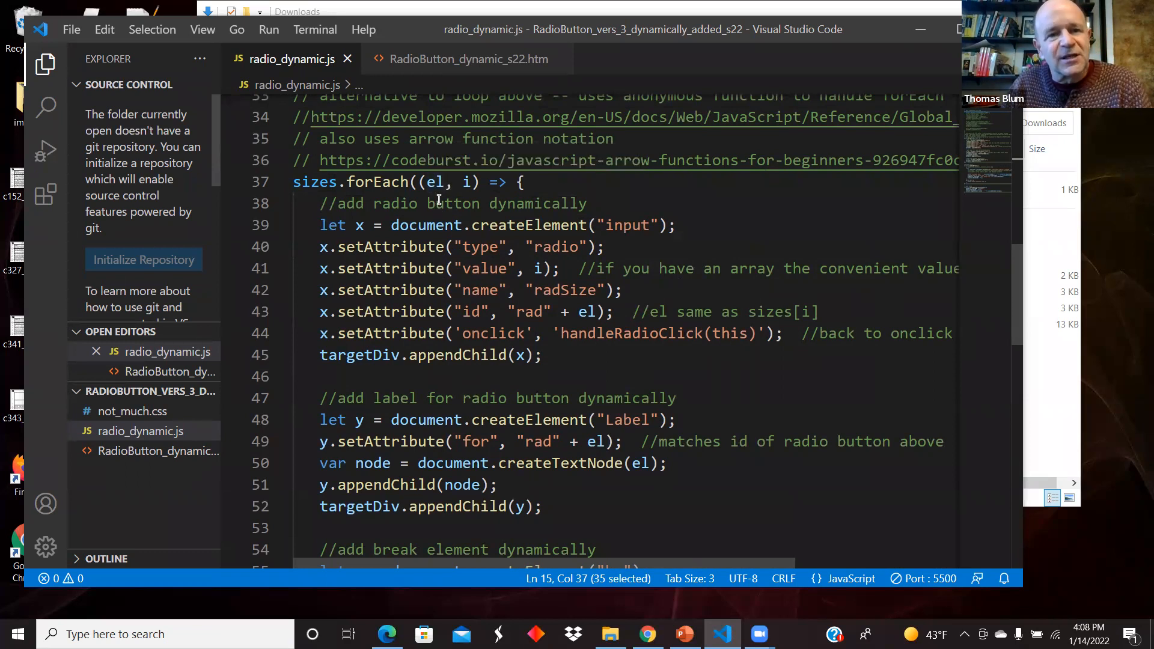
{"action": "mouse_move", "coordinate": [466, 182]}
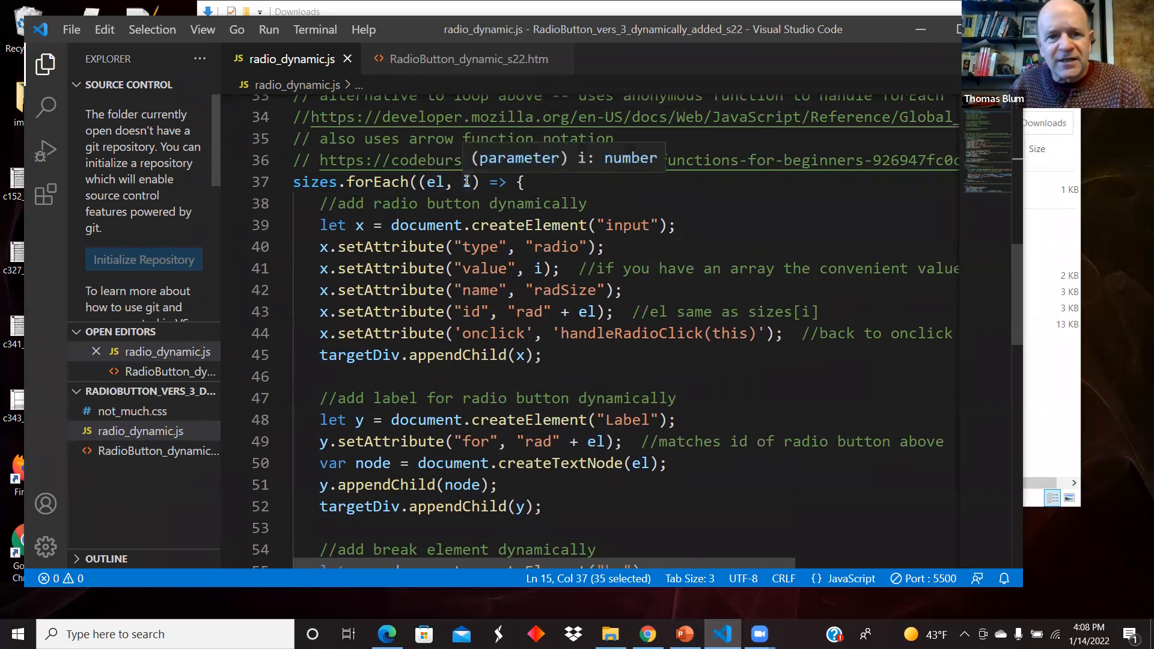
{"action": "mouse_move", "coordinate": [431, 182]}
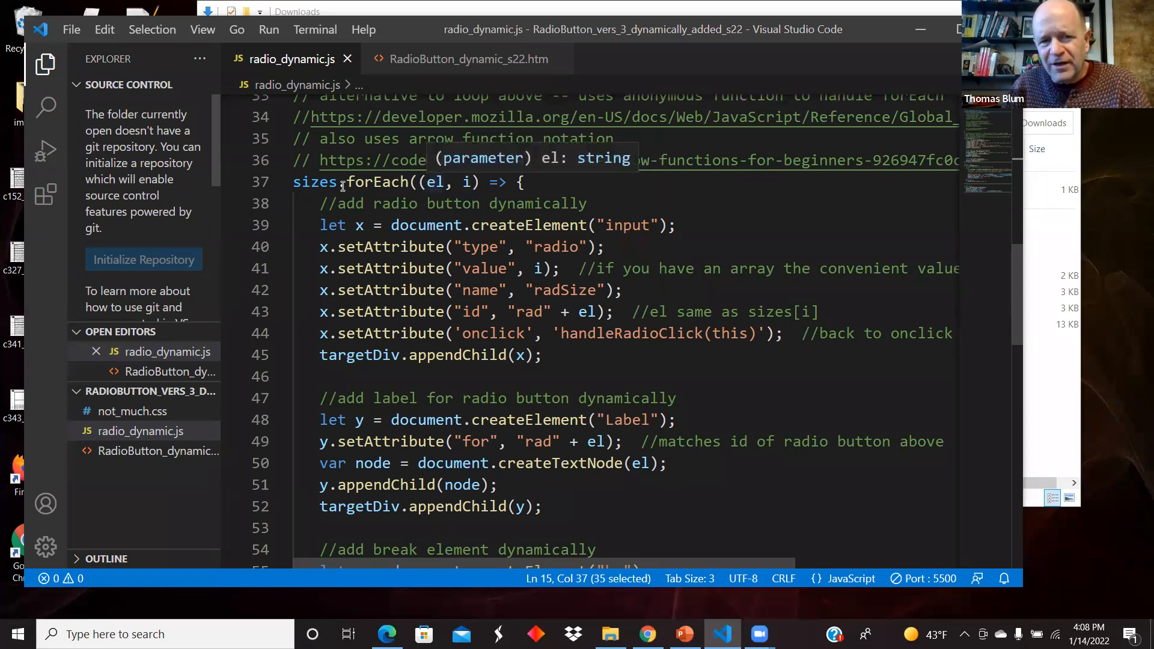
{"action": "mouse_move", "coordinate": [464, 182]}
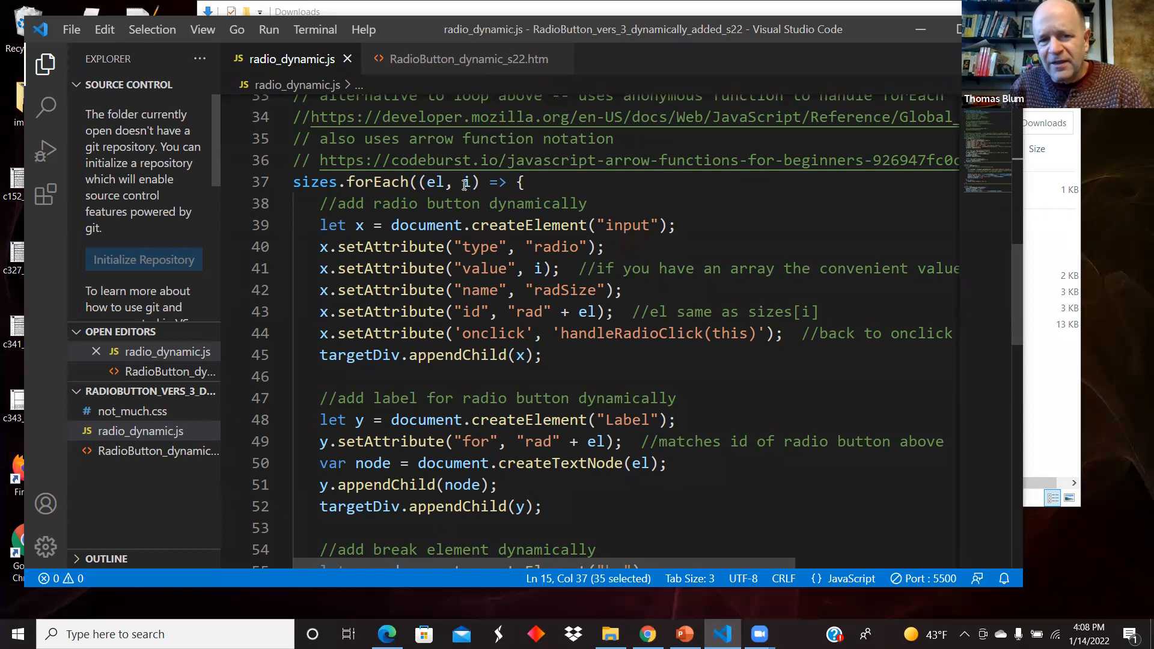
{"action": "mouse_move", "coordinate": [432, 267]}
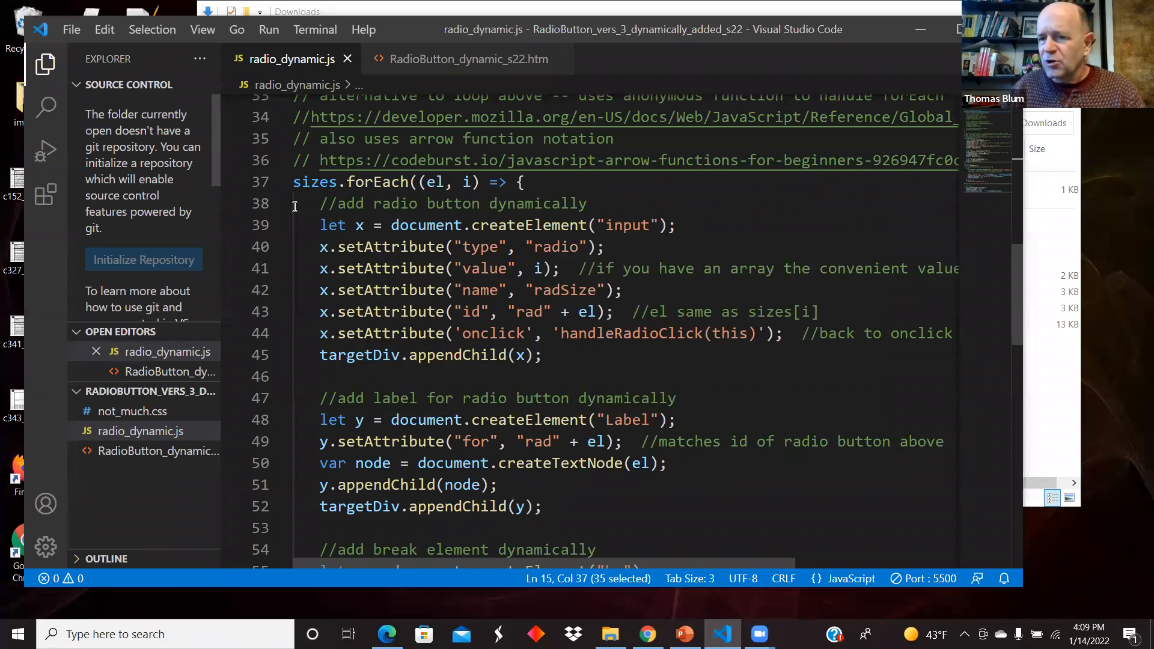
{"action": "mouse_move", "coordinate": [382, 247]}
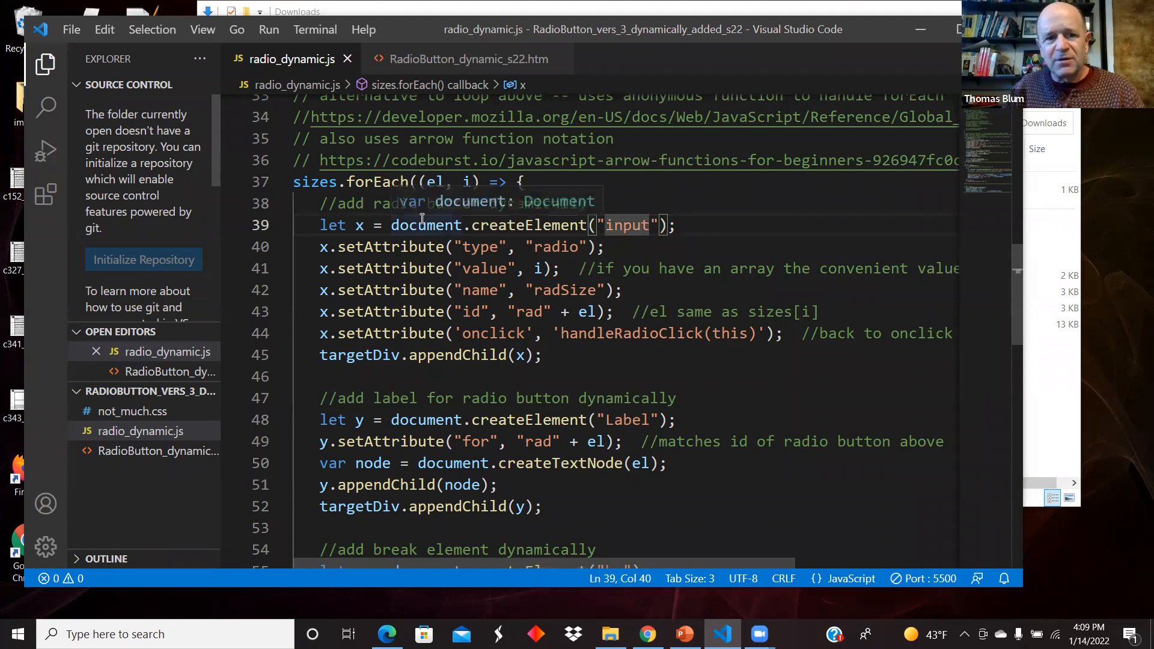
{"action": "mouse_move", "coordinate": [358, 225]}
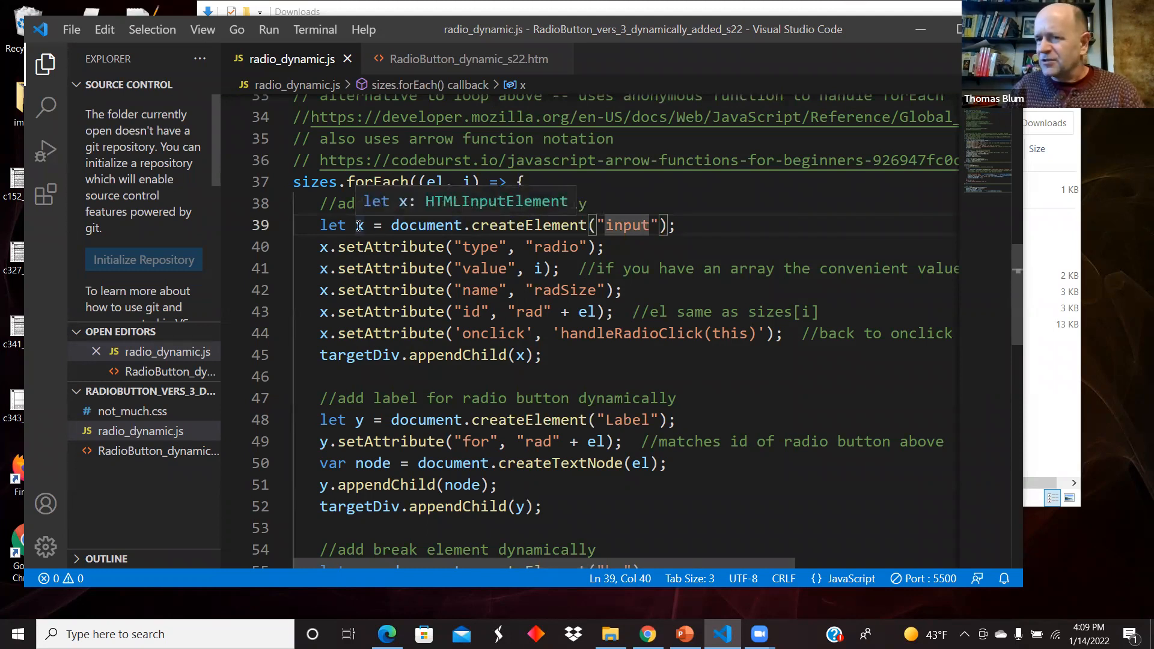
{"action": "left_click", "coordinate": [357, 225]}
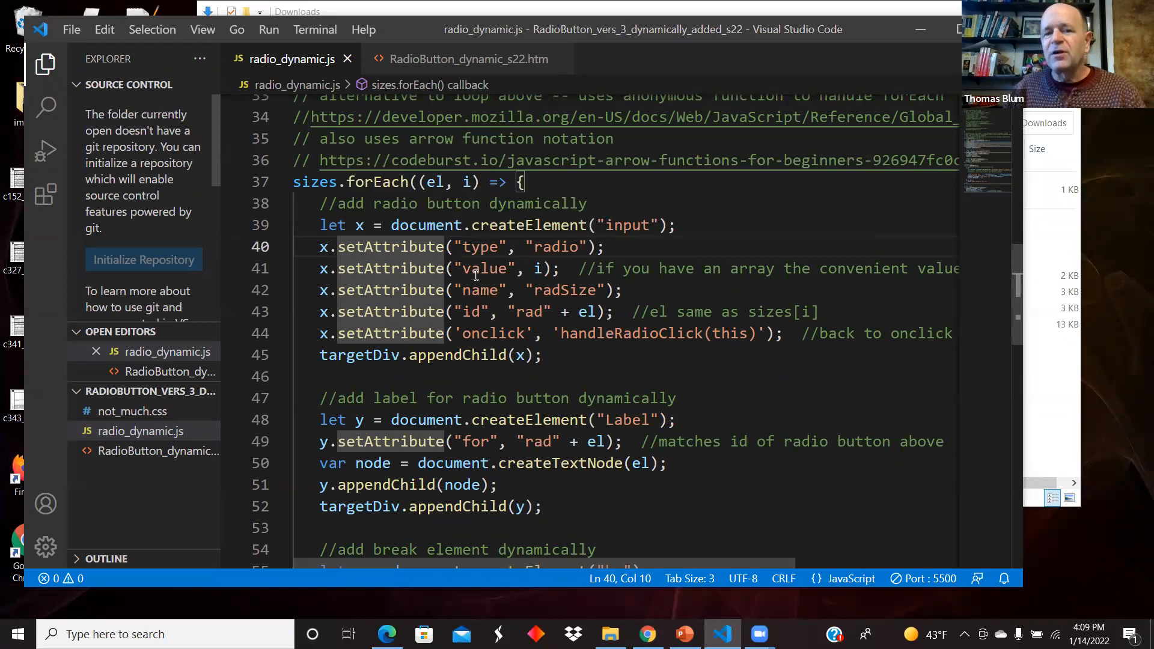
{"action": "mouse_move", "coordinate": [541, 269]}
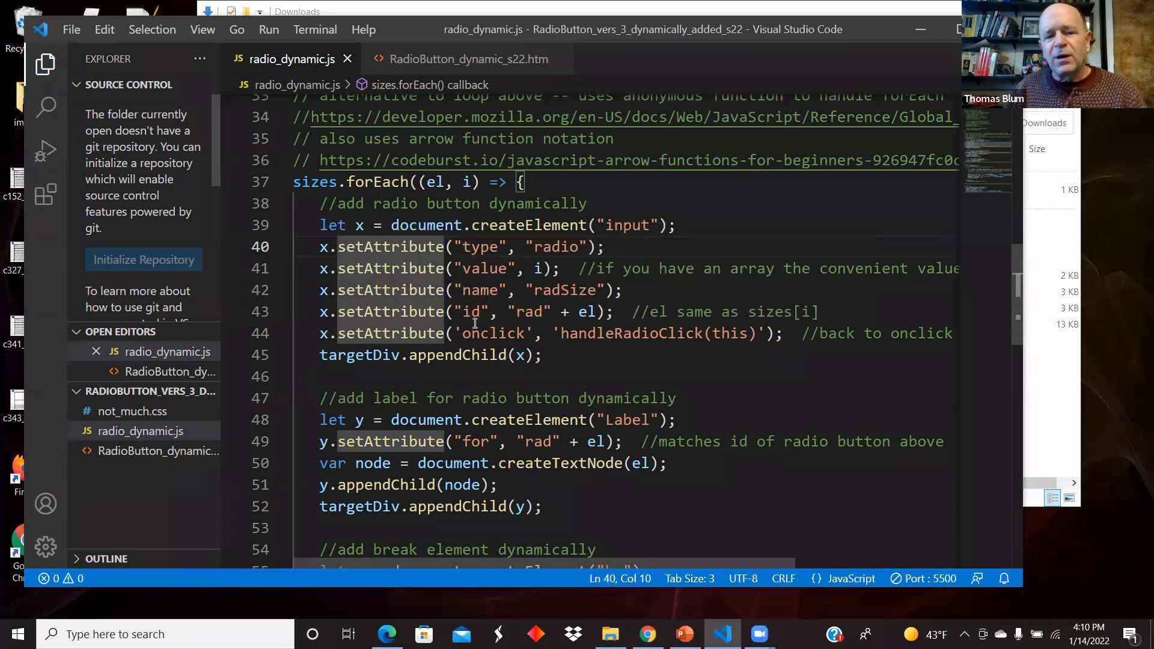
{"action": "mouse_move", "coordinate": [527, 278]}
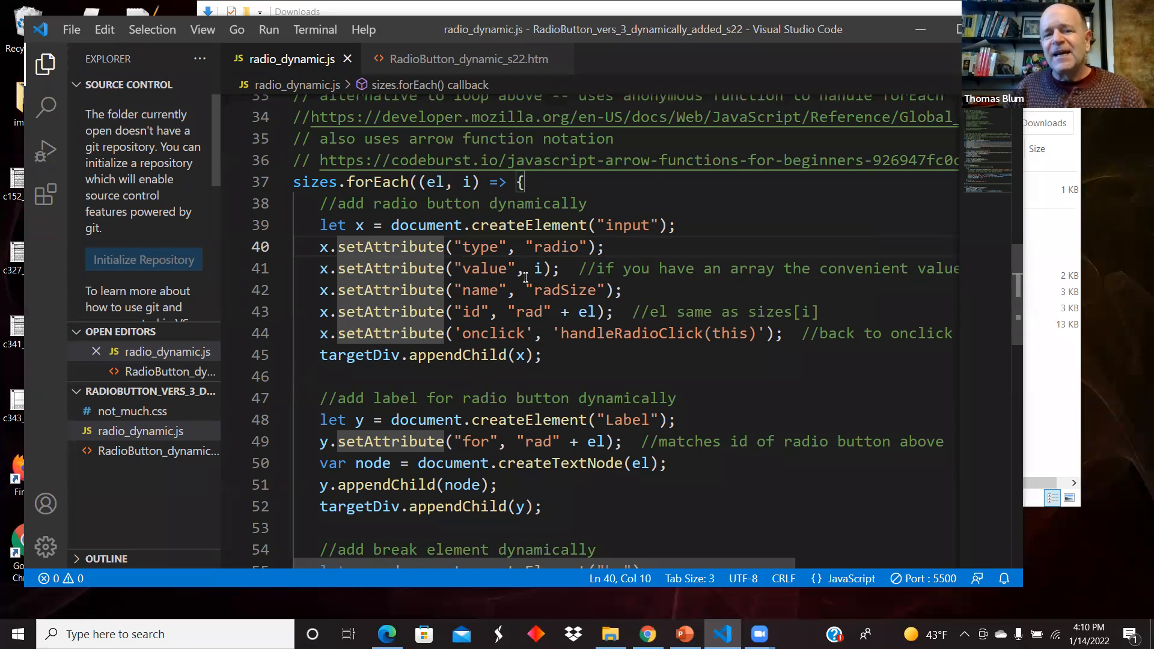
{"action": "mouse_move", "coordinate": [531, 301]}
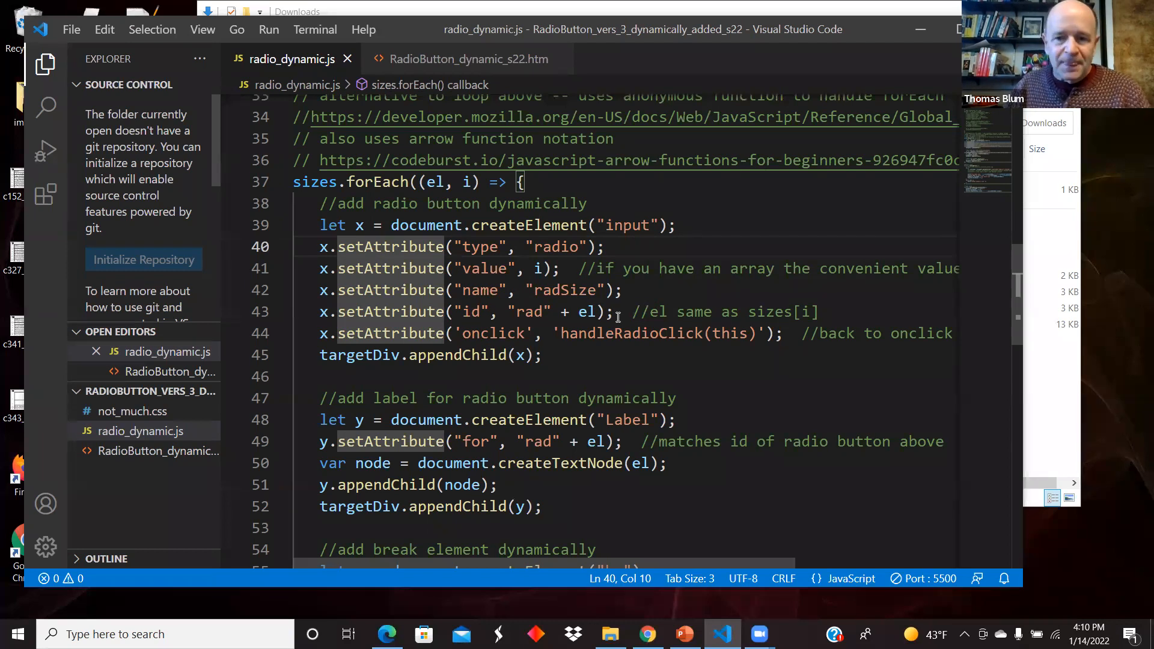
{"action": "mouse_move", "coordinate": [359, 355]}
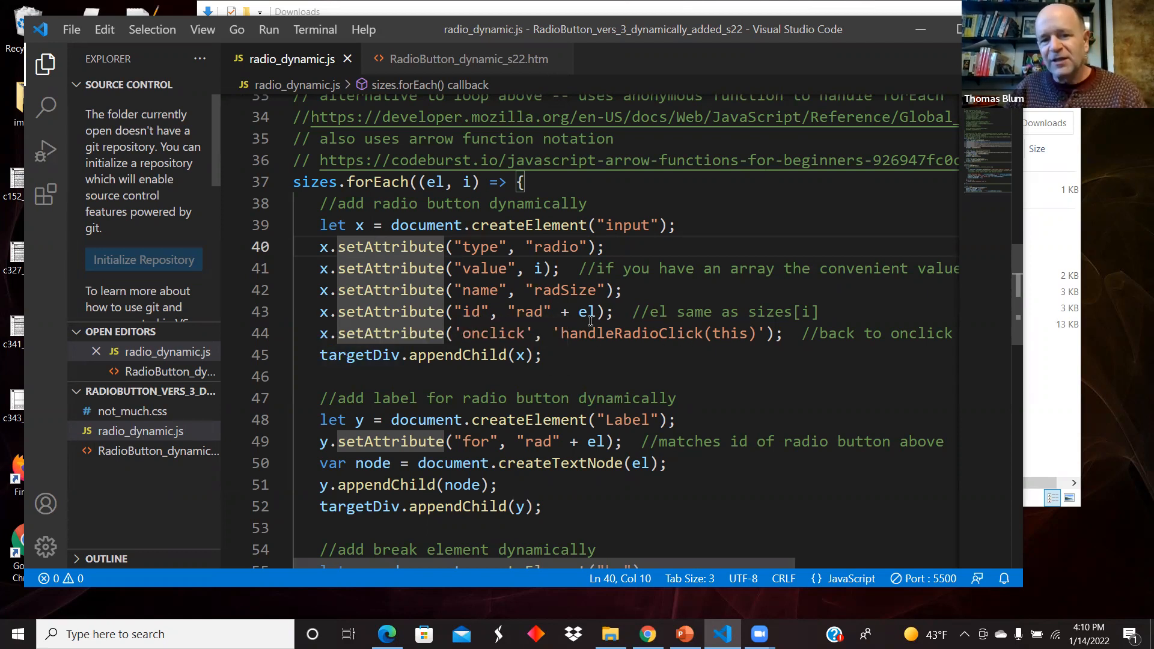
{"action": "mouse_move", "coordinate": [720, 315]}
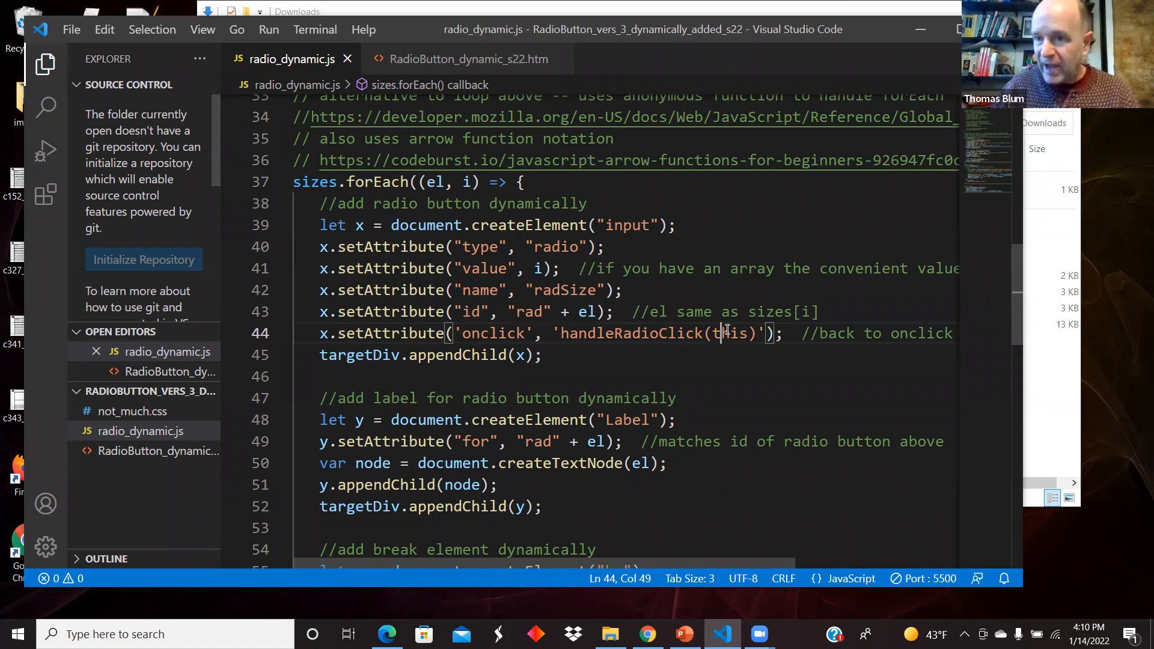
{"action": "mouse_move", "coordinate": [383, 366]}
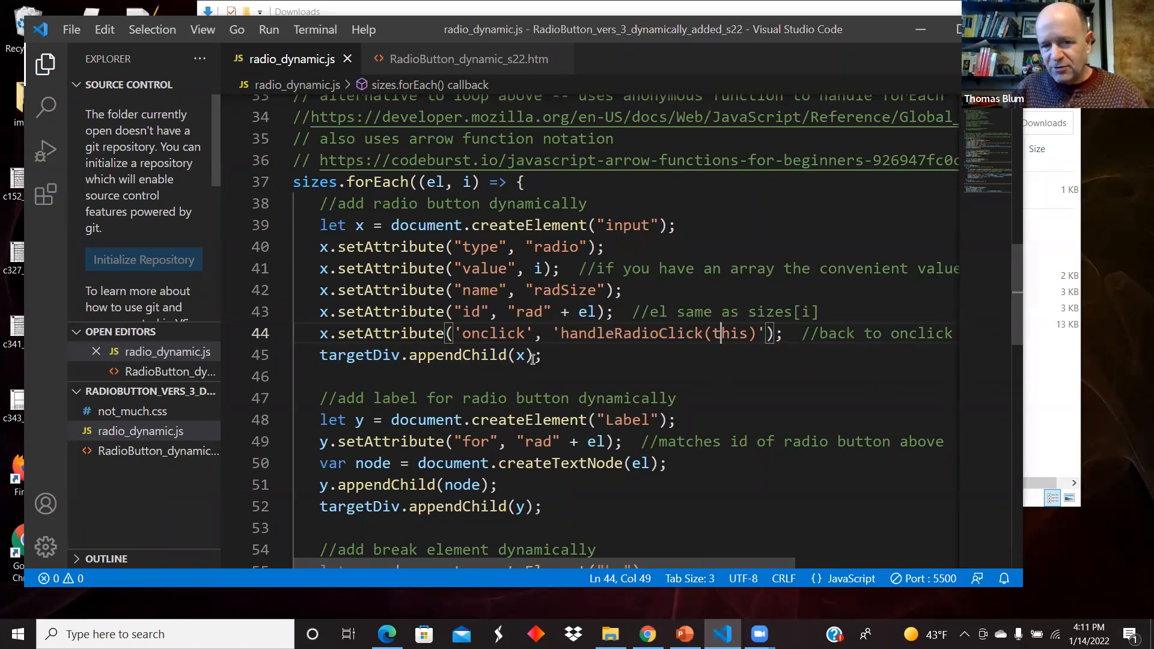
{"action": "mouse_move", "coordinate": [360, 355]}
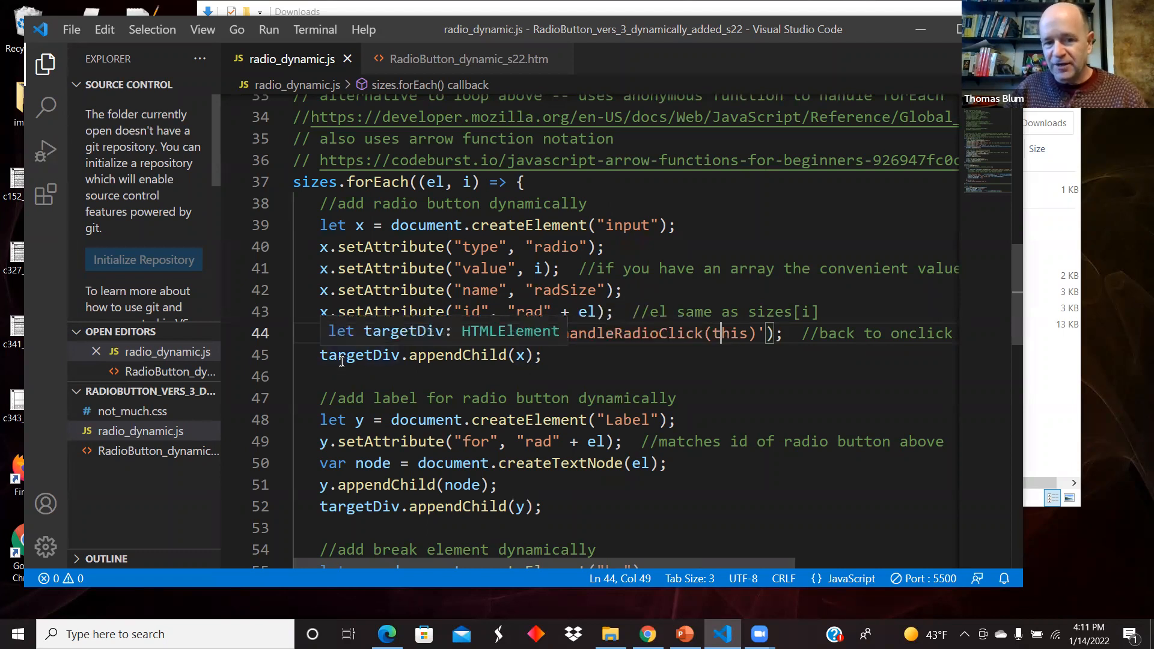
{"action": "scroll", "scroll_direction": "down", "scroll_amount": 3}
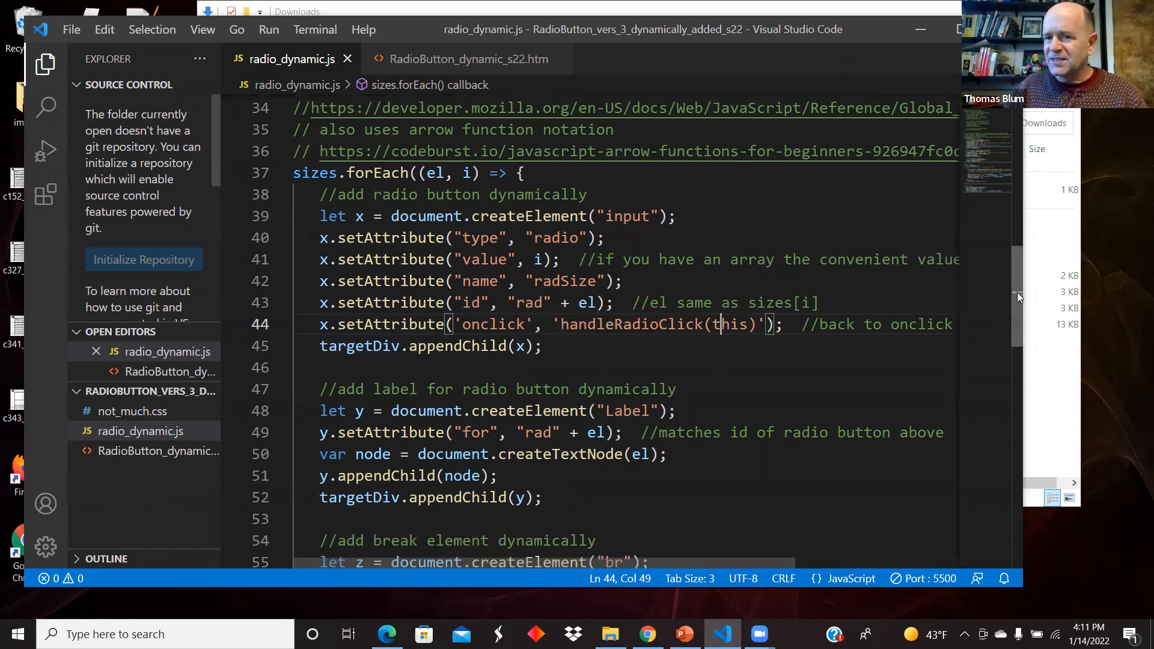
{"action": "scroll", "scroll_direction": "down", "scroll_amount": 3}
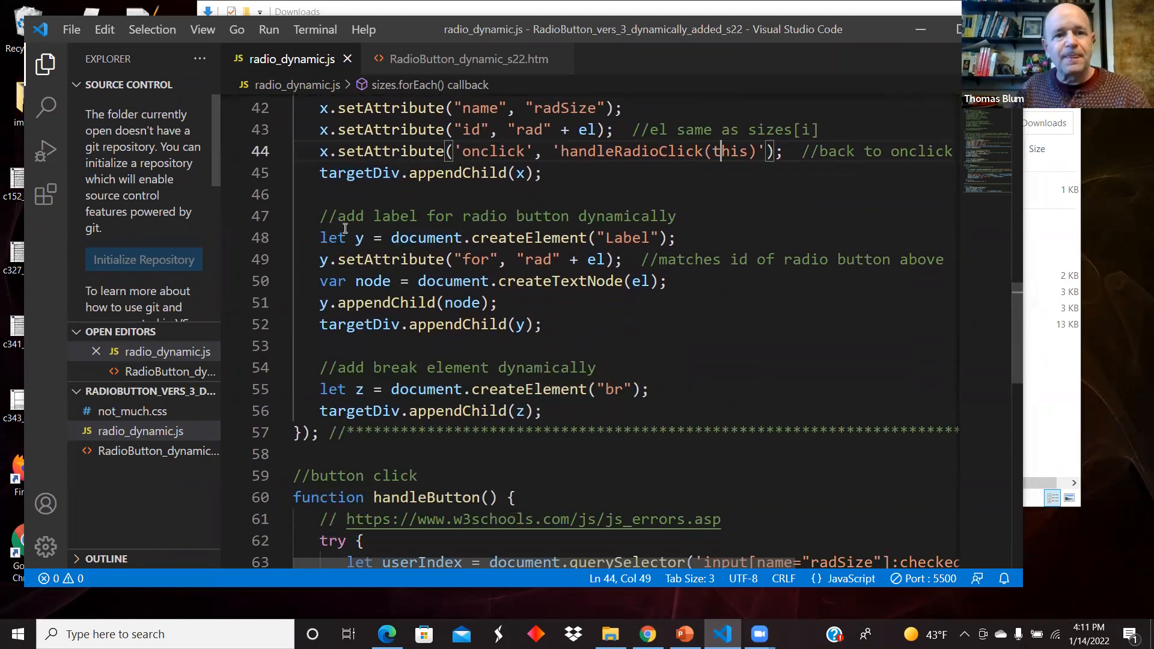
{"action": "mouse_move", "coordinate": [357, 237]}
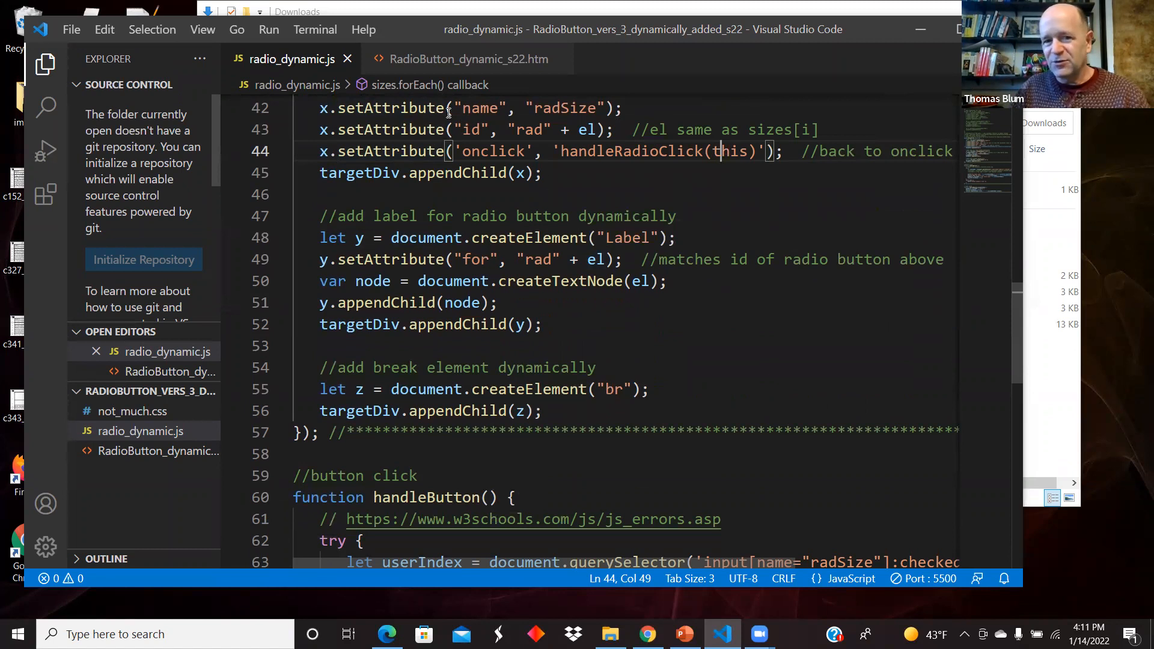
{"action": "mouse_move", "coordinate": [523, 238]}
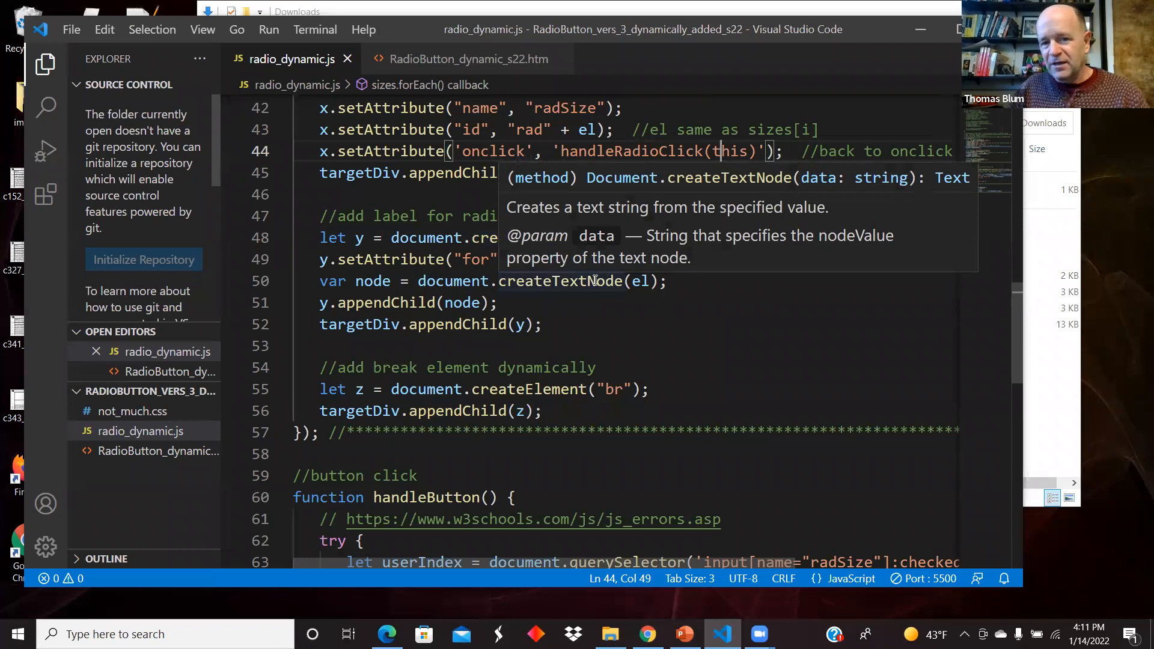
{"action": "left_click", "coordinate": [595, 280]}
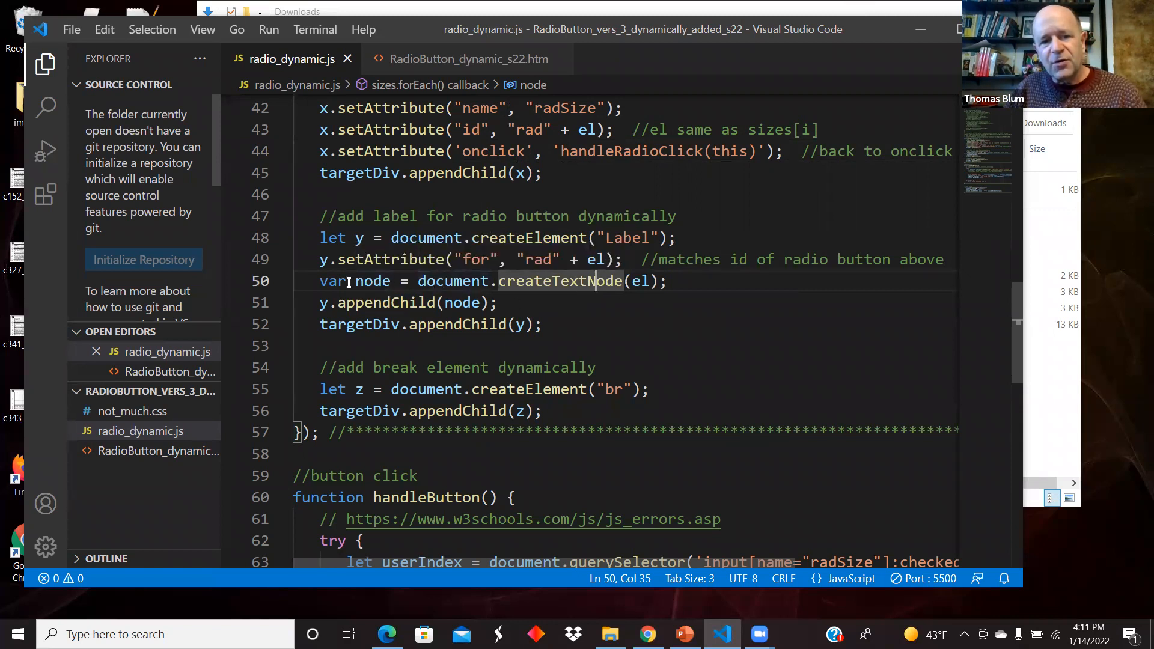
{"action": "double_click", "coordinate": [371, 280]}
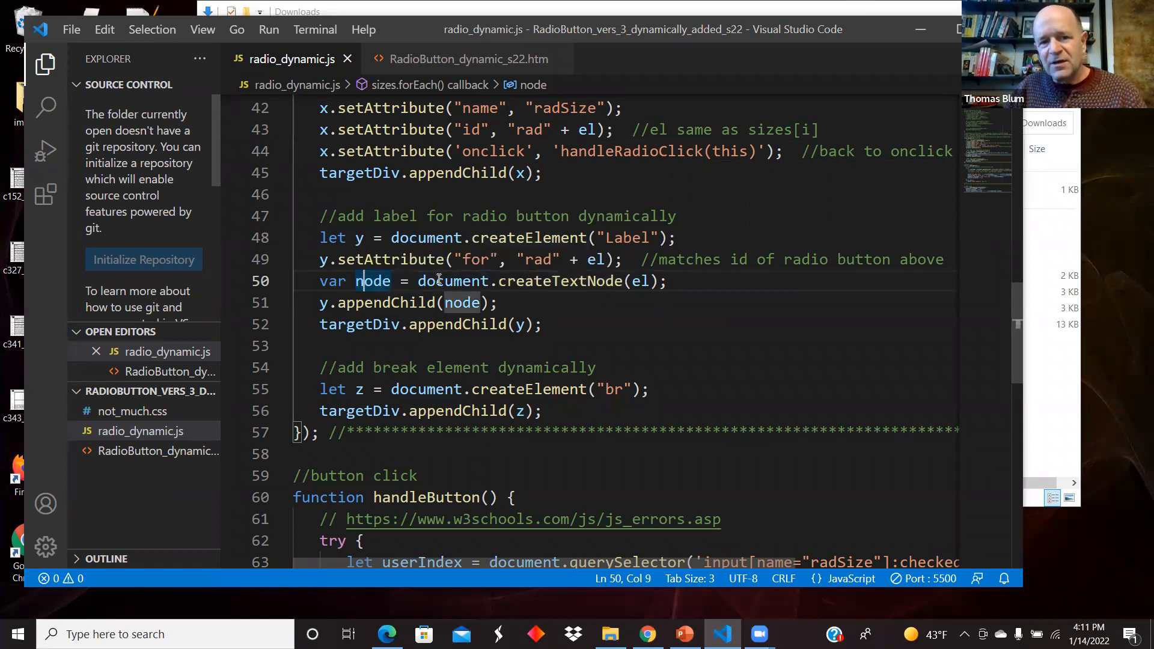
{"action": "mouse_move", "coordinate": [637, 281]}
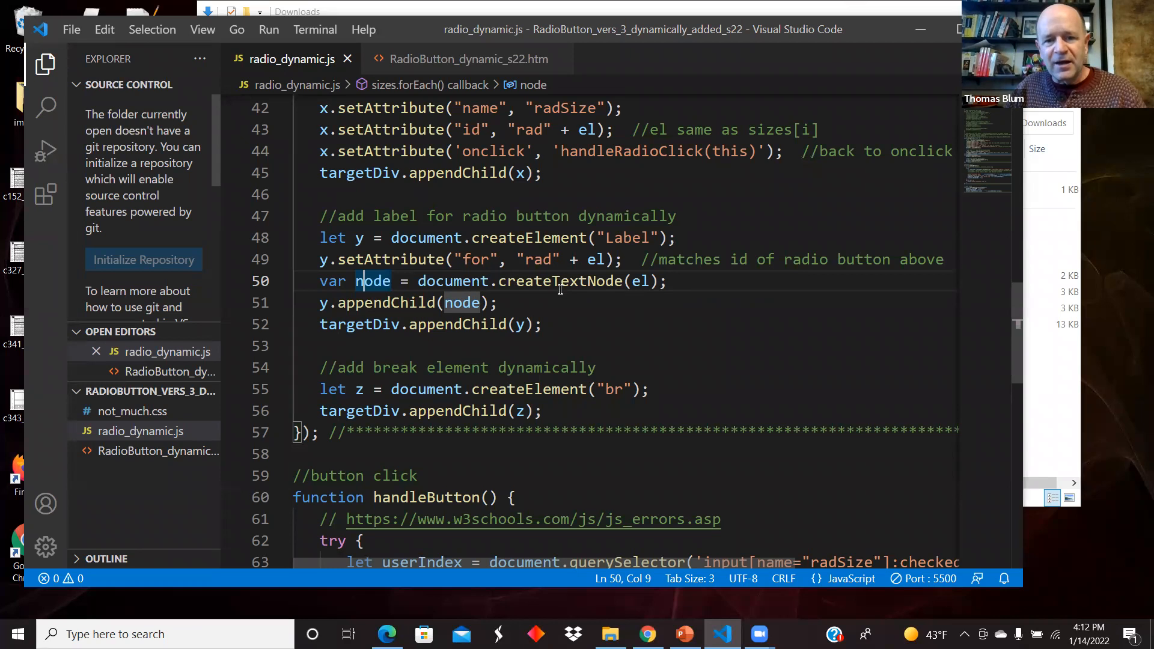
{"action": "mouse_move", "coordinate": [567, 280]}
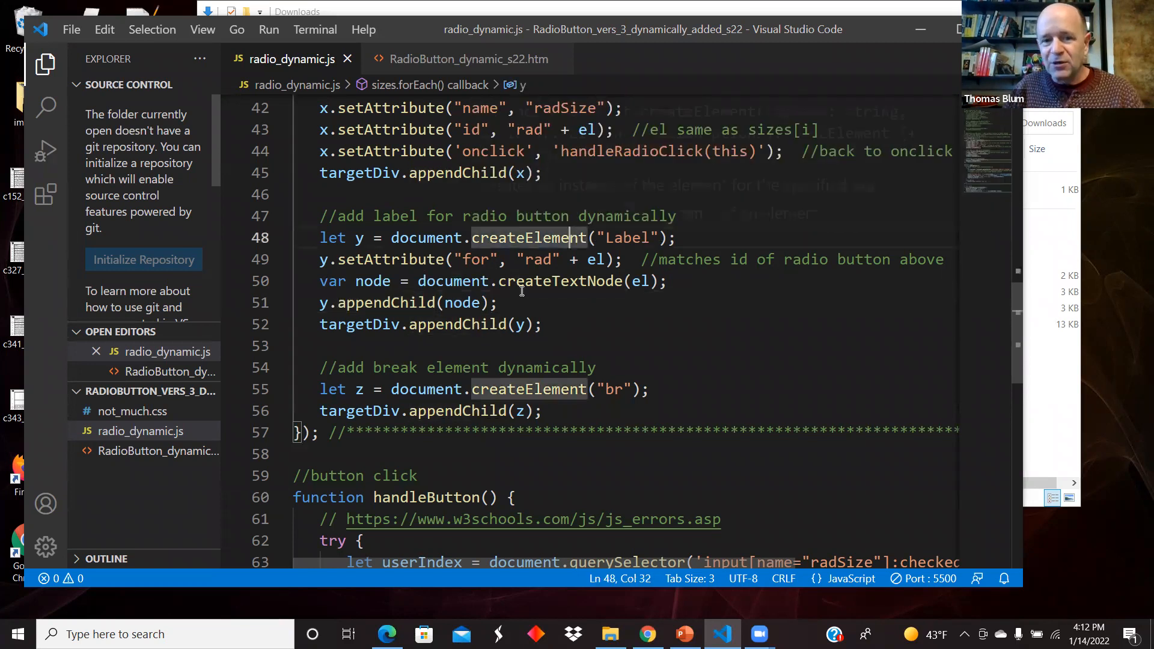
{"action": "mouse_move", "coordinate": [519, 325]}
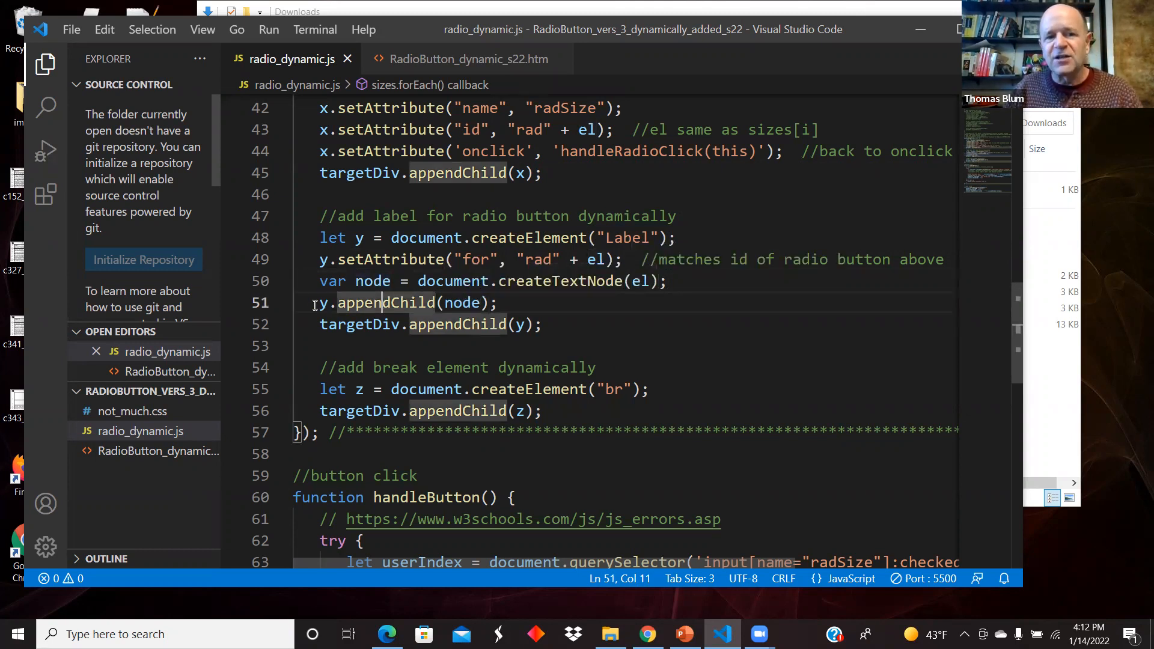
{"action": "left_click", "coordinate": [320, 303]}
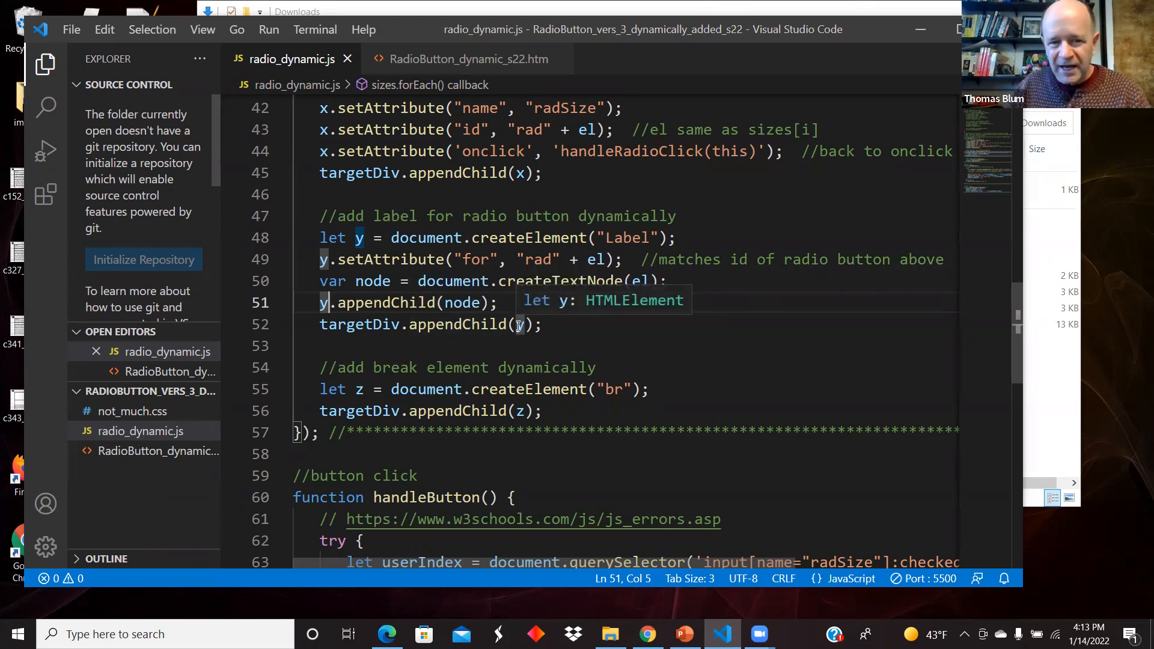
{"action": "left_click", "coordinate": [377, 325]}
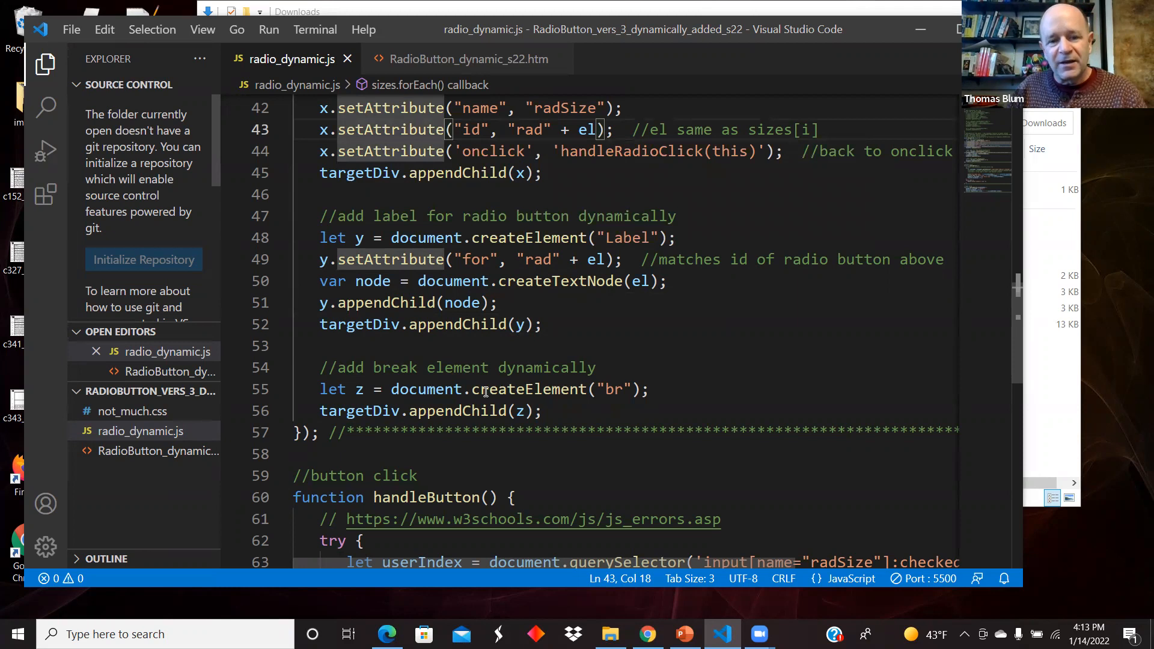
{"action": "left_click", "coordinate": [612, 390]}
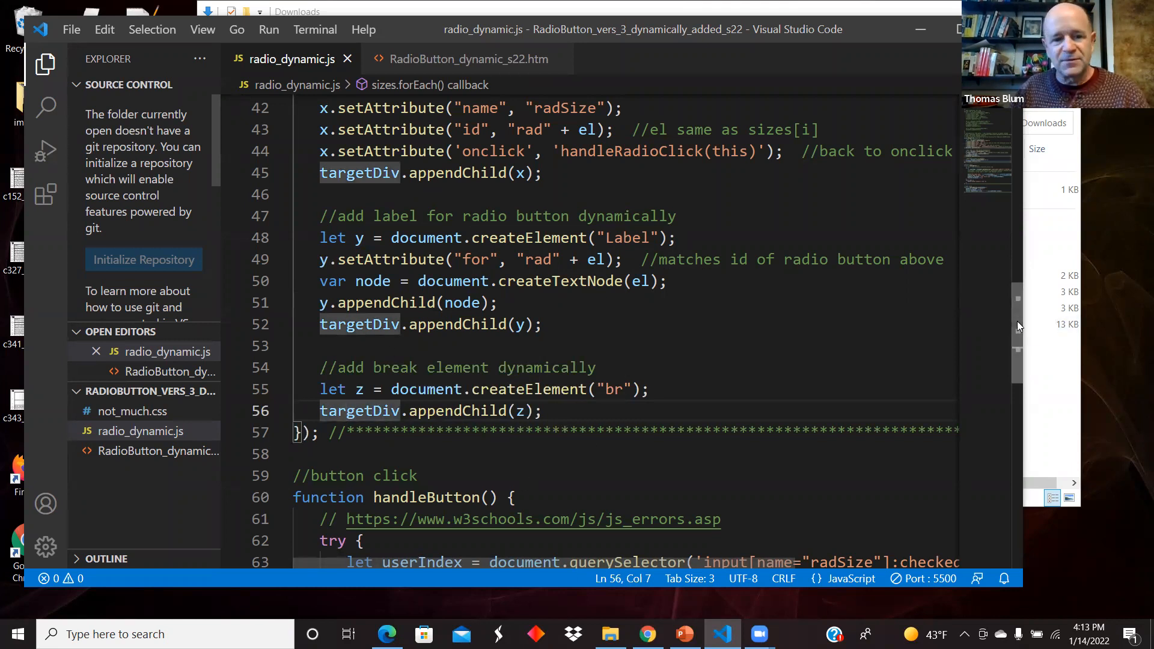
Scroll to handleButton and inspect the .value read from the :checked radio on line 63.
{"action": "scroll", "scroll_direction": "down", "scroll_amount": 3}
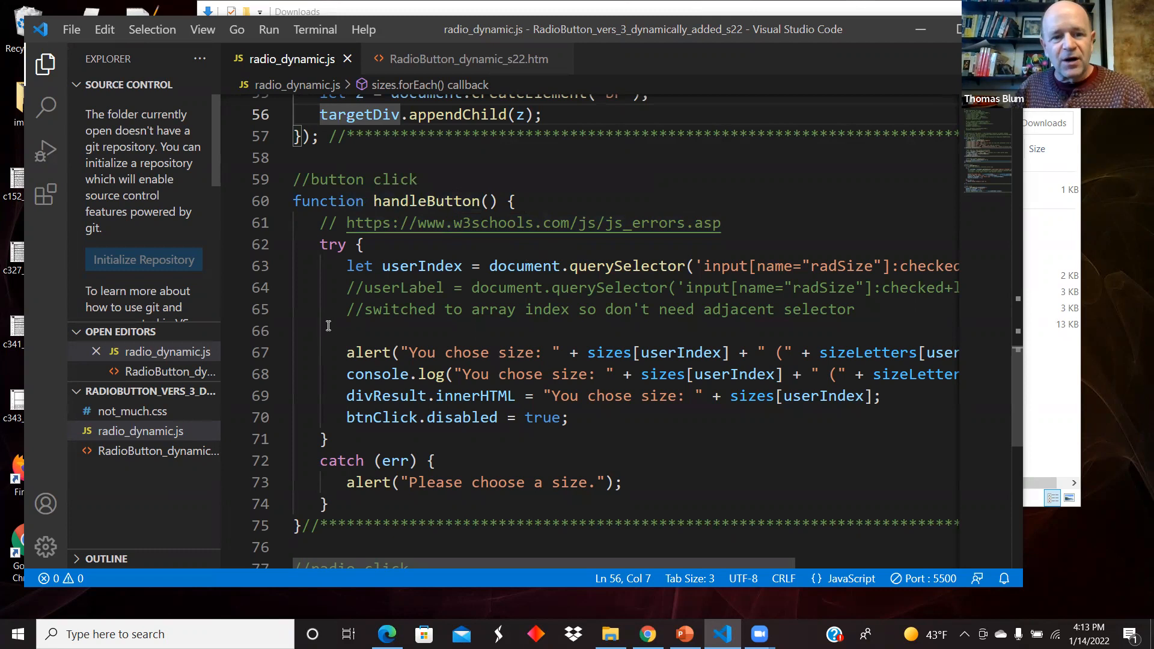
{"action": "mouse_move", "coordinate": [452, 434]}
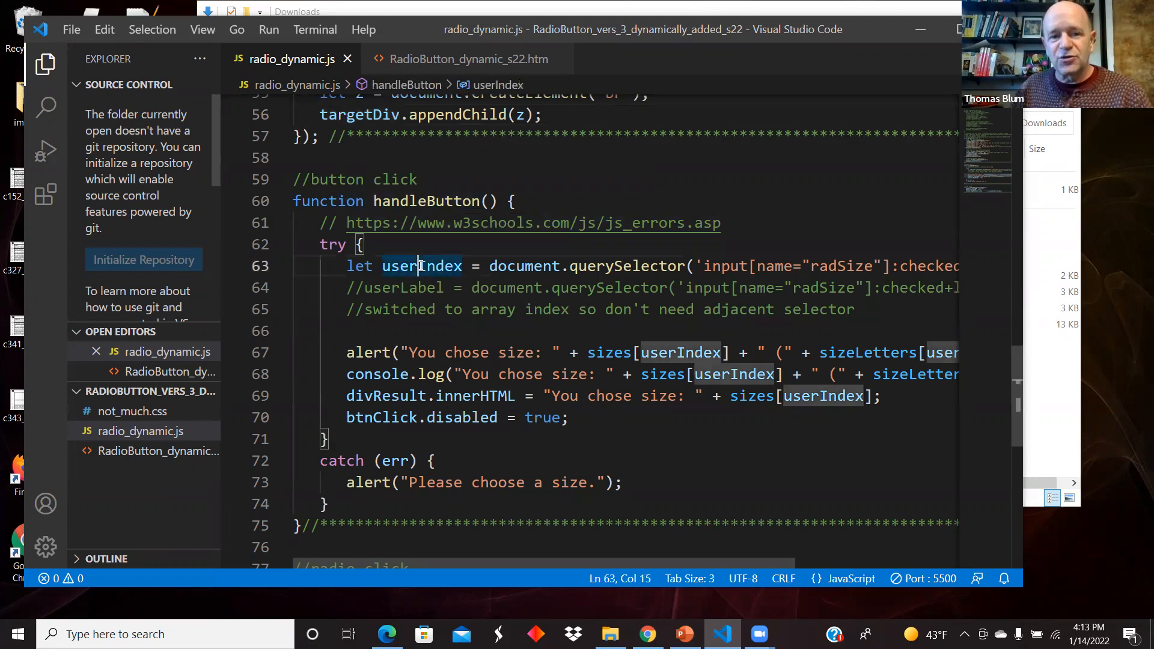
{"action": "scroll", "scroll_direction": "right", "scroll_amount": 3}
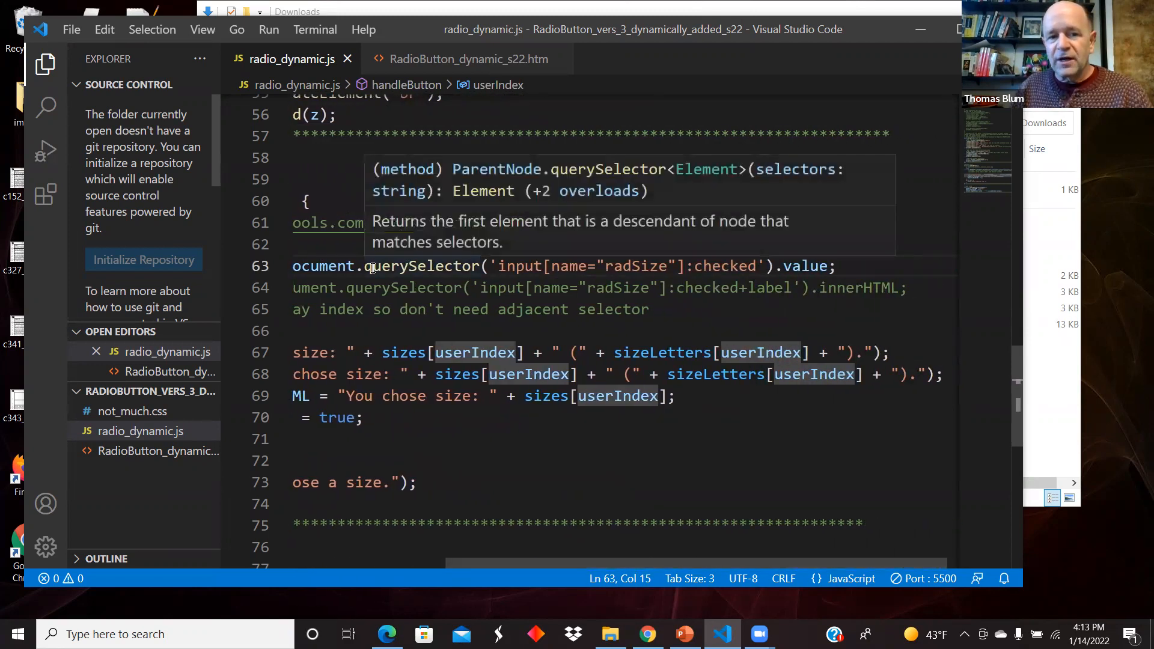
{"action": "left_click", "coordinate": [510, 266]}
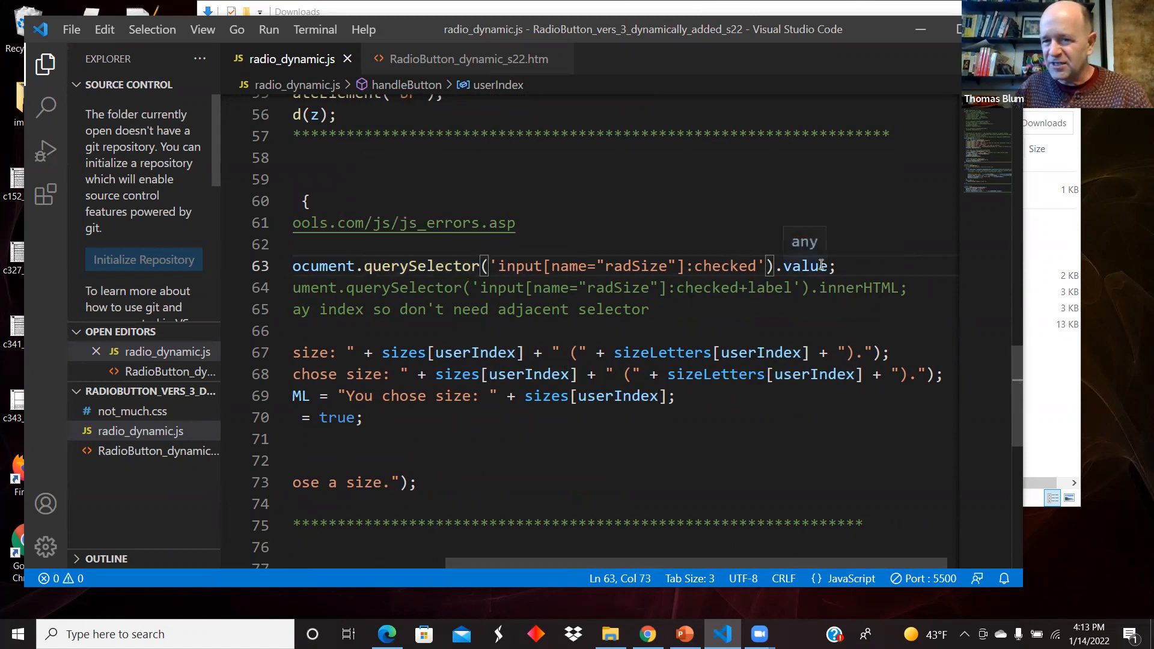
{"action": "double_click", "coordinate": [805, 266]}
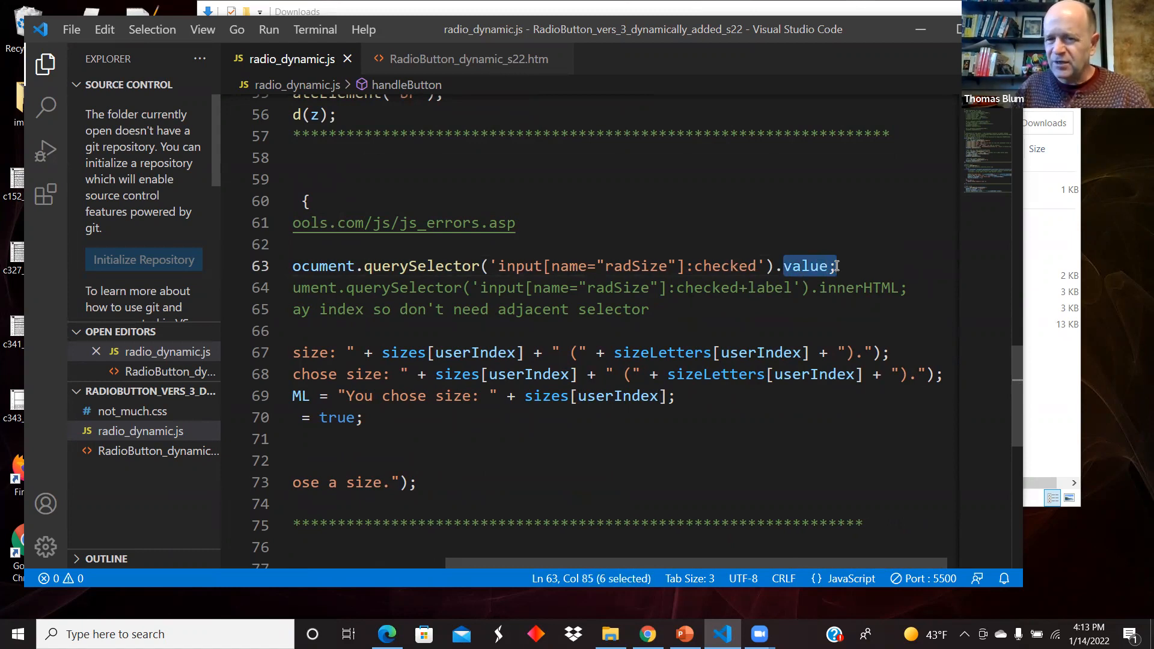
{"action": "scroll", "scroll_direction": "left", "scroll_amount": 3}
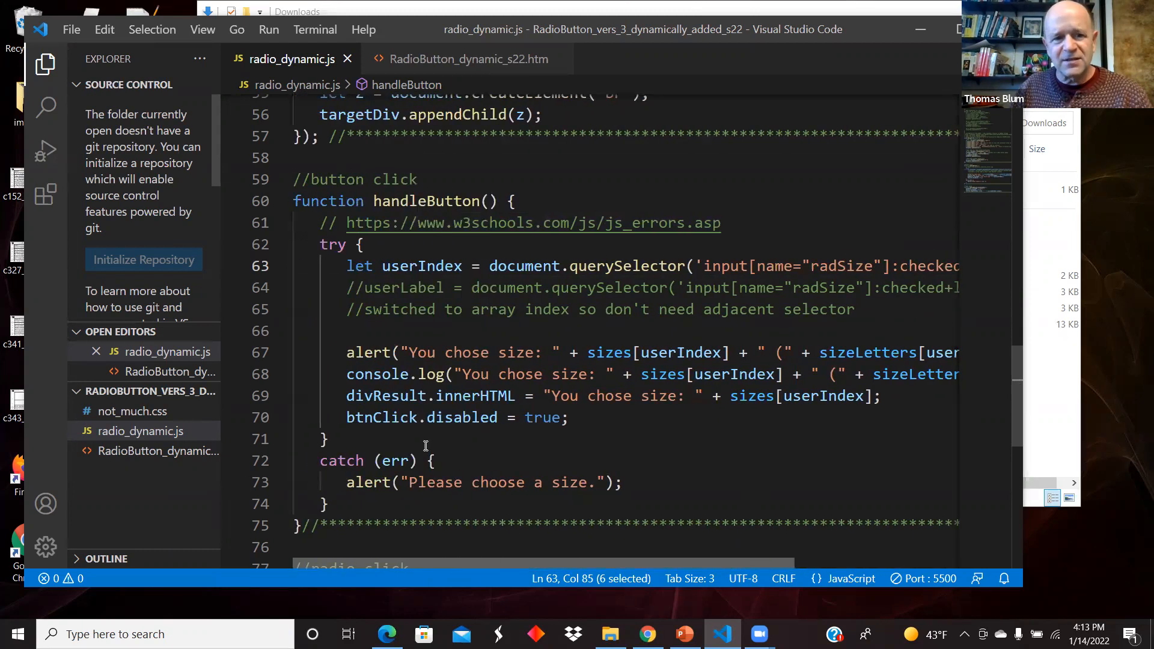
{"action": "mouse_move", "coordinate": [422, 266]}
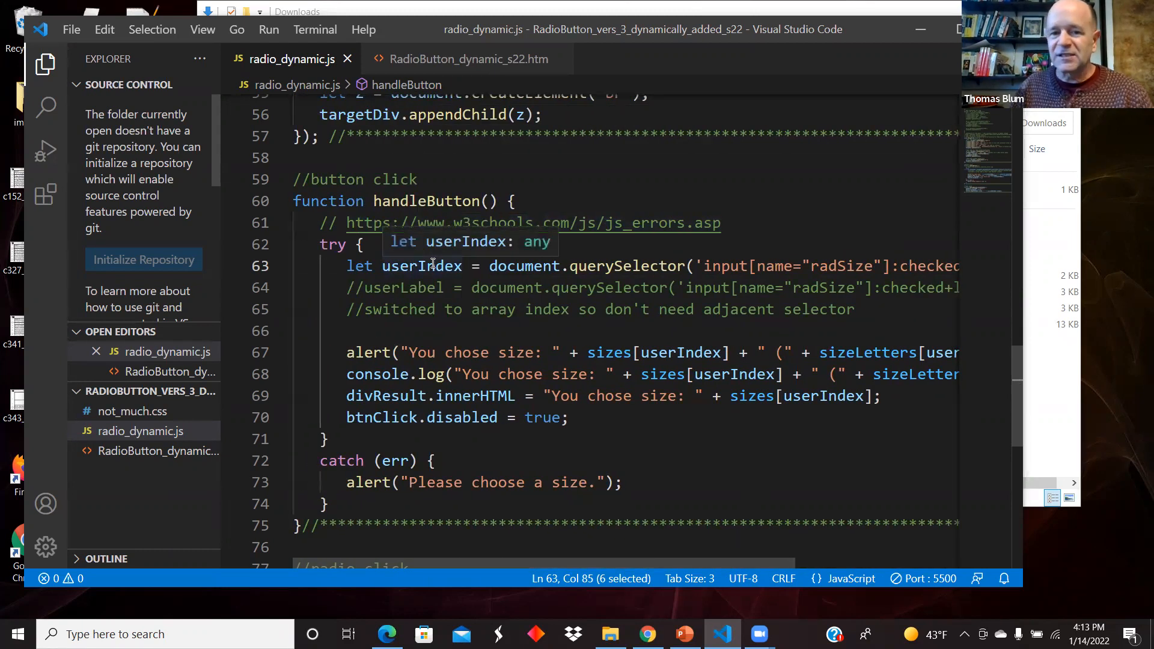
{"action": "mouse_move", "coordinate": [673, 352]}
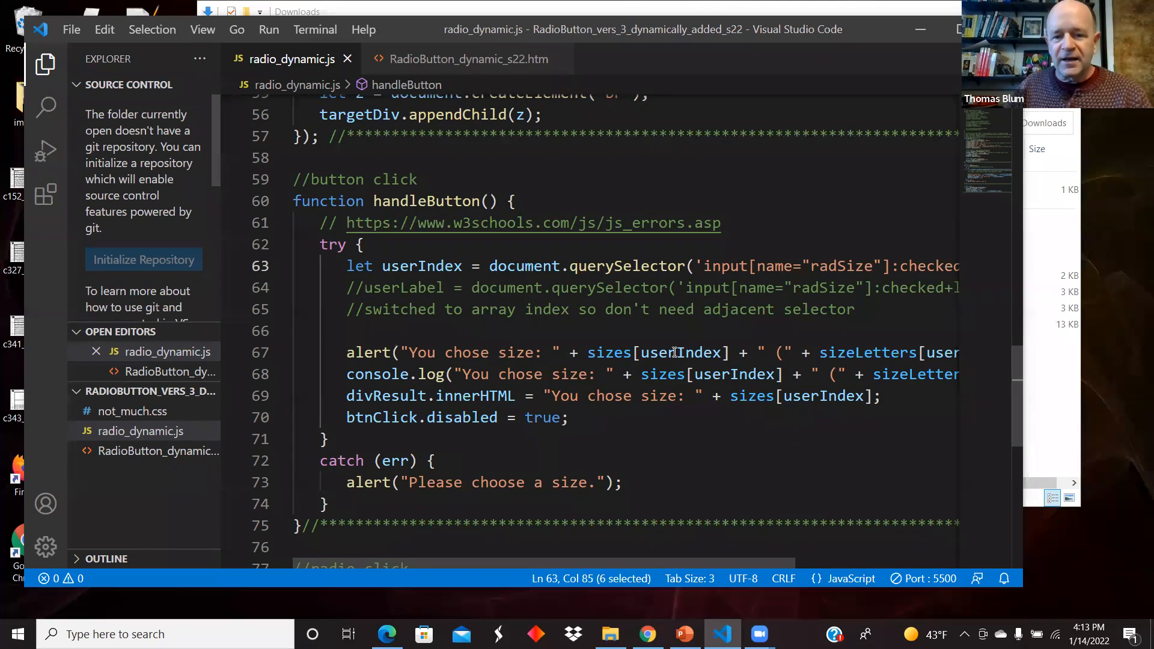
{"action": "mouse_move", "coordinate": [677, 353]}
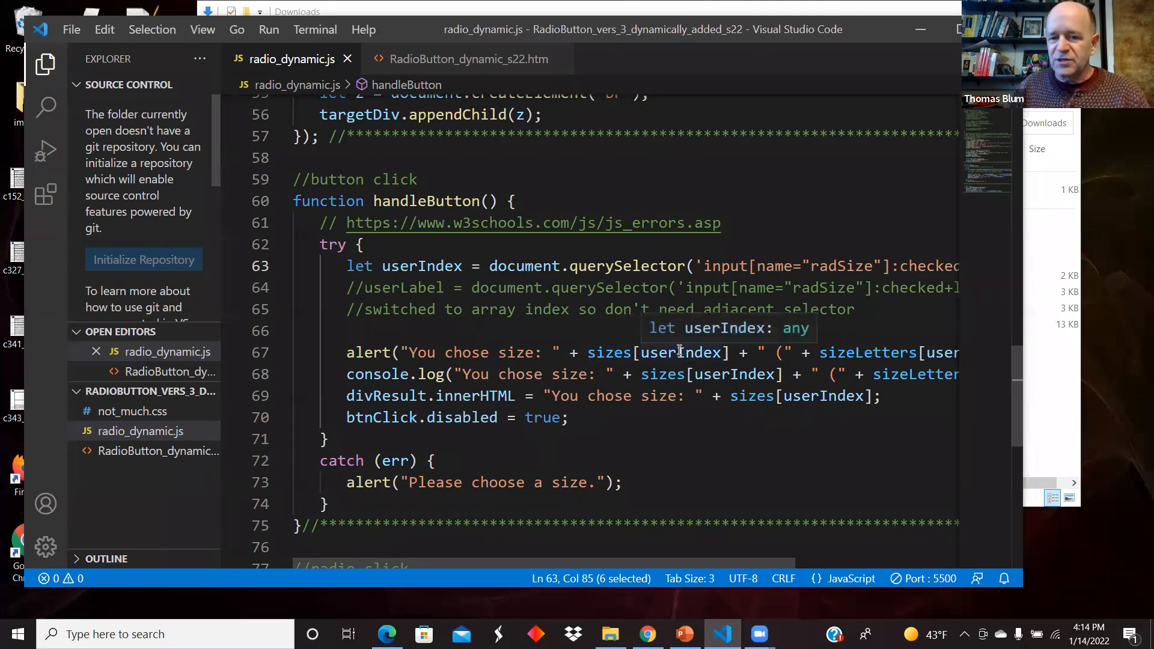
Highlight the userIndex uses, the btnClick.disabled line and the :checked selector.
{"action": "left_click", "coordinate": [845, 352]}
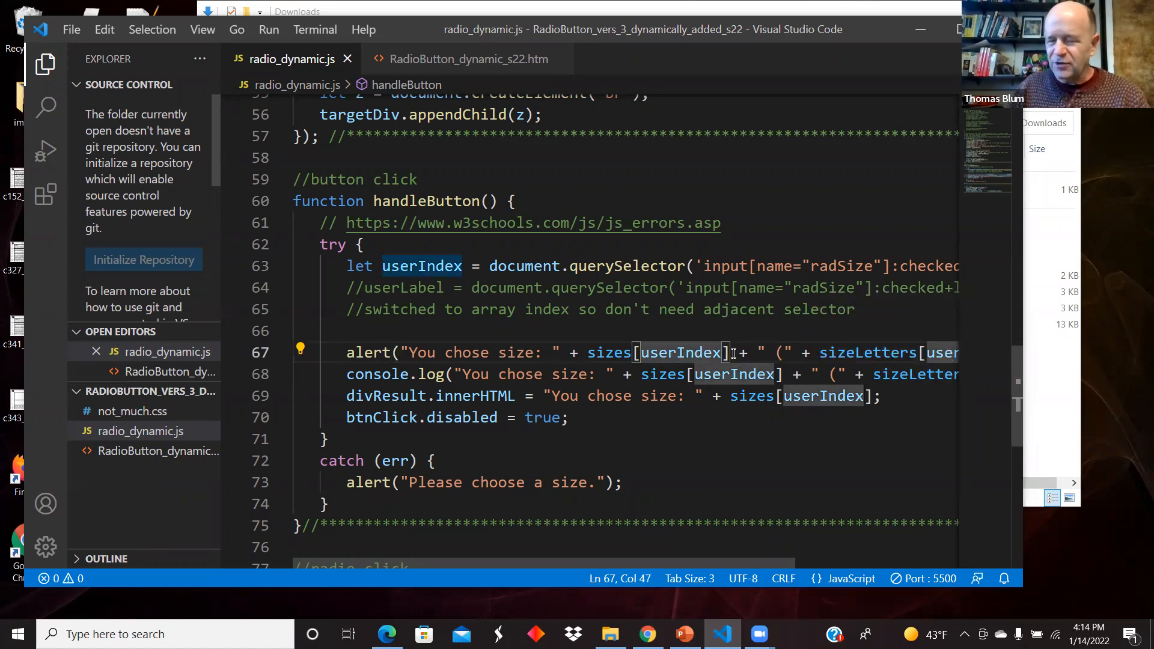
{"action": "mouse_move", "coordinate": [608, 352]}
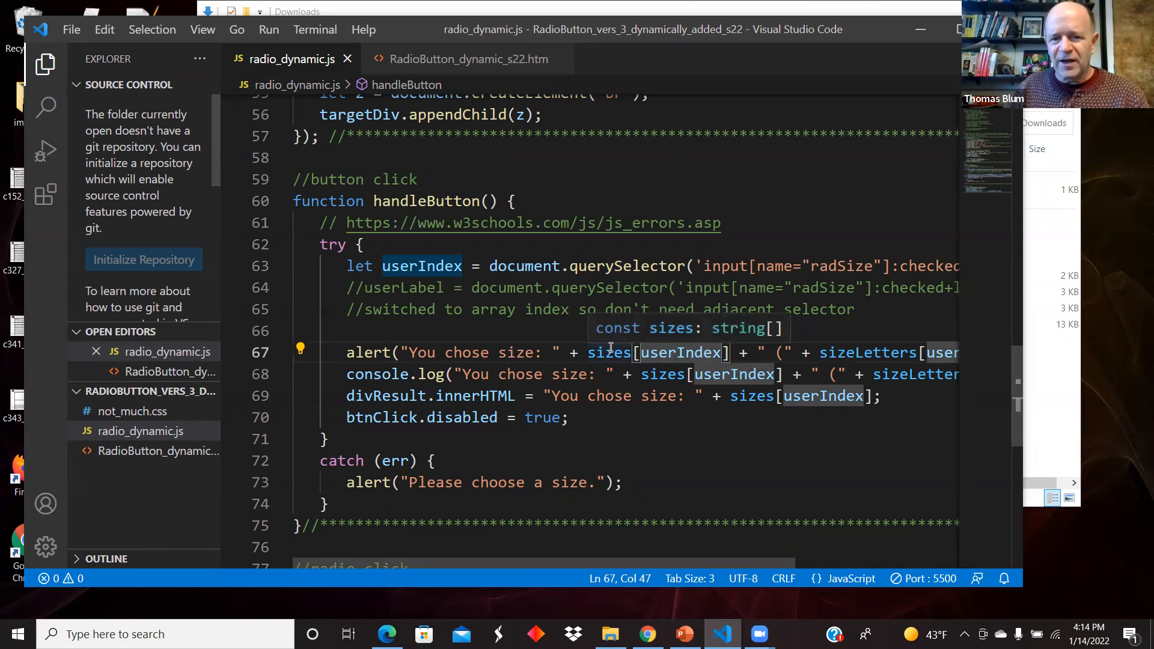
{"action": "mouse_move", "coordinate": [607, 352]}
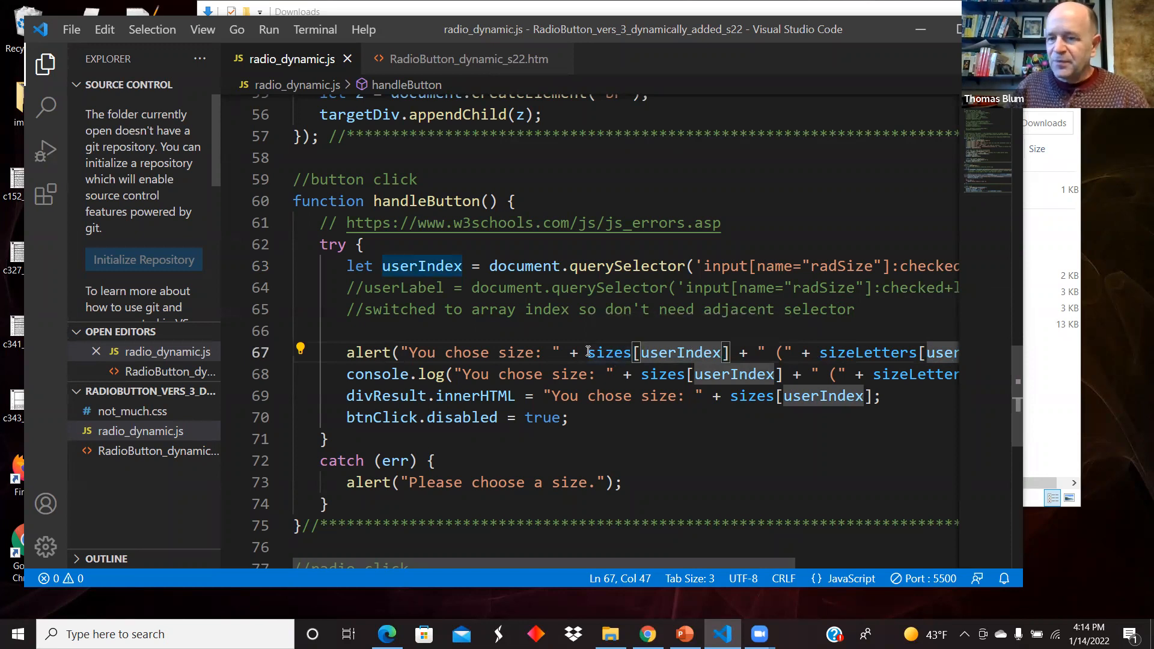
{"action": "mouse_move", "coordinate": [848, 328]}
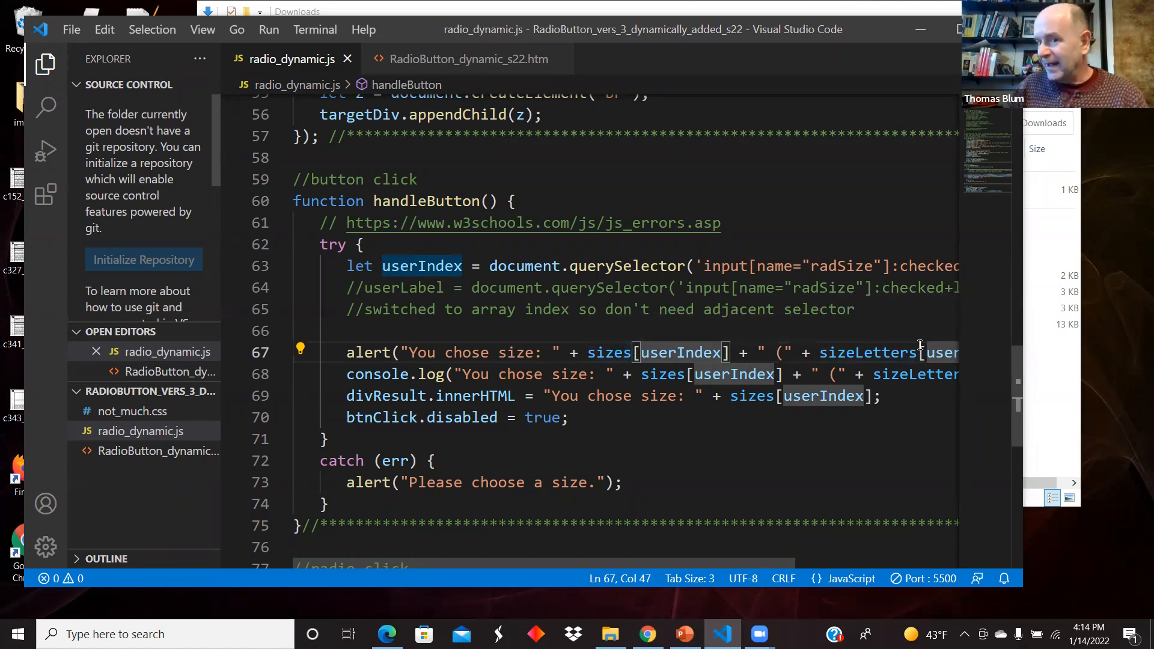
{"action": "left_click", "coordinate": [378, 374]}
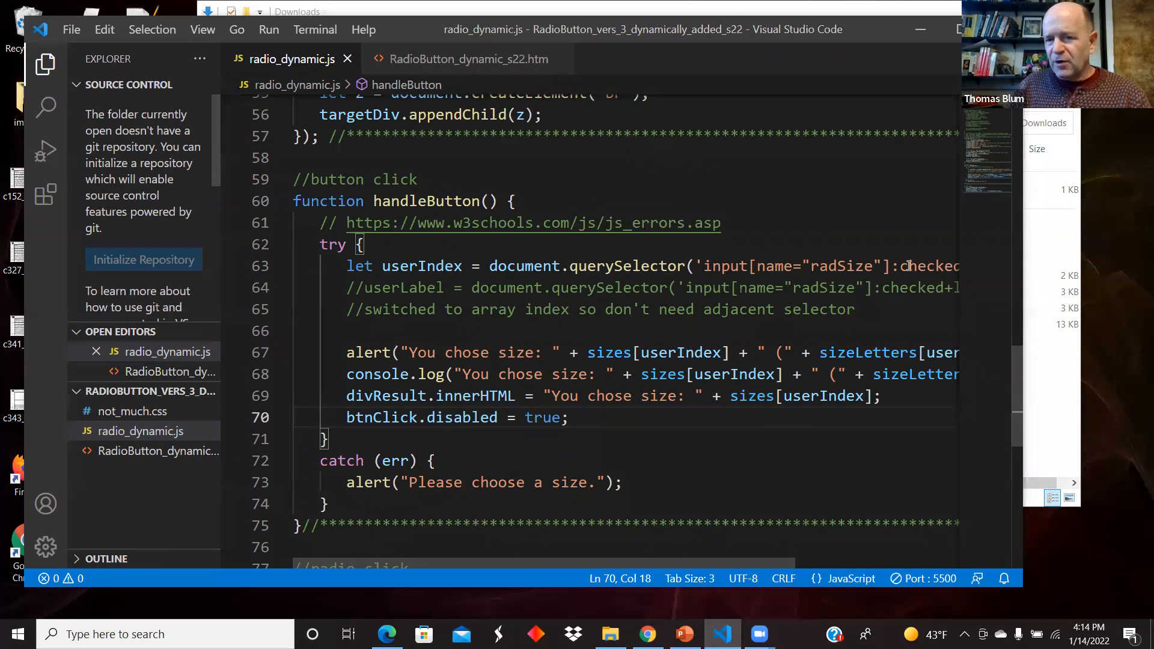
{"action": "left_click", "coordinate": [899, 266]}
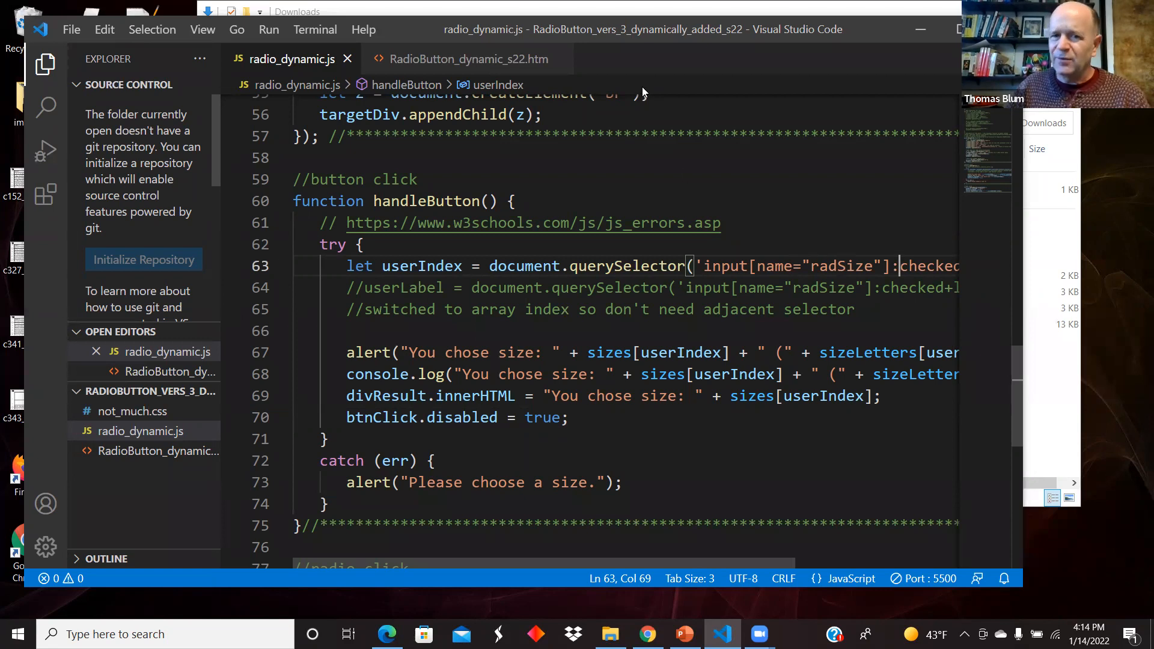
{"action": "mouse_move", "coordinate": [874, 281]}
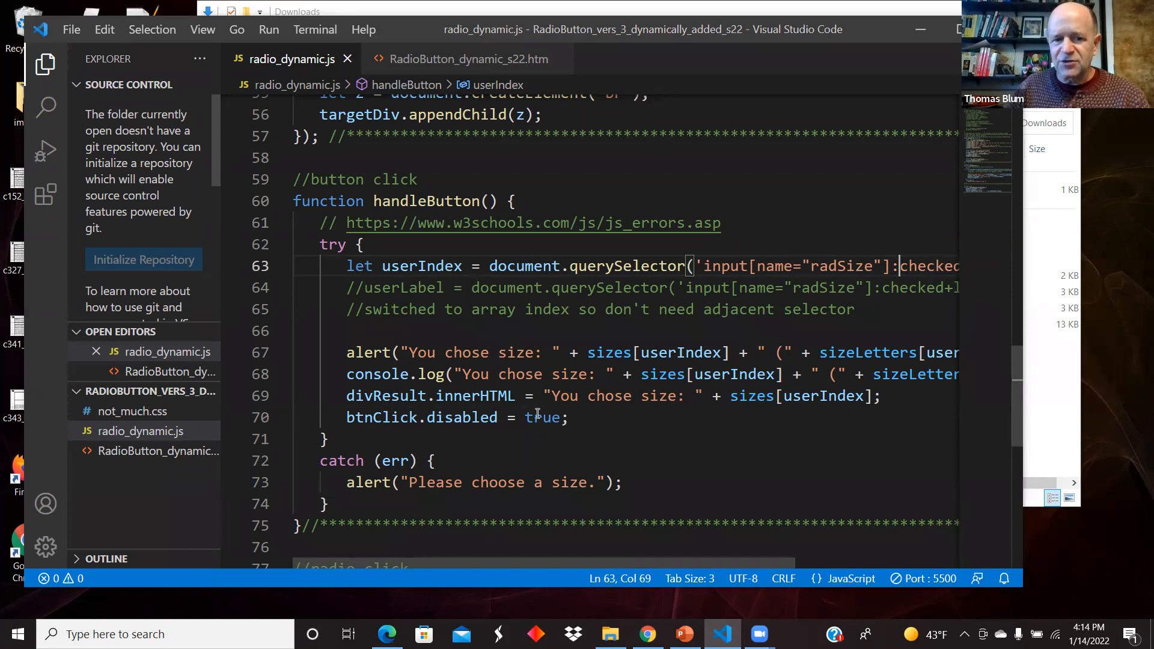
{"action": "mouse_move", "coordinate": [419, 267]}
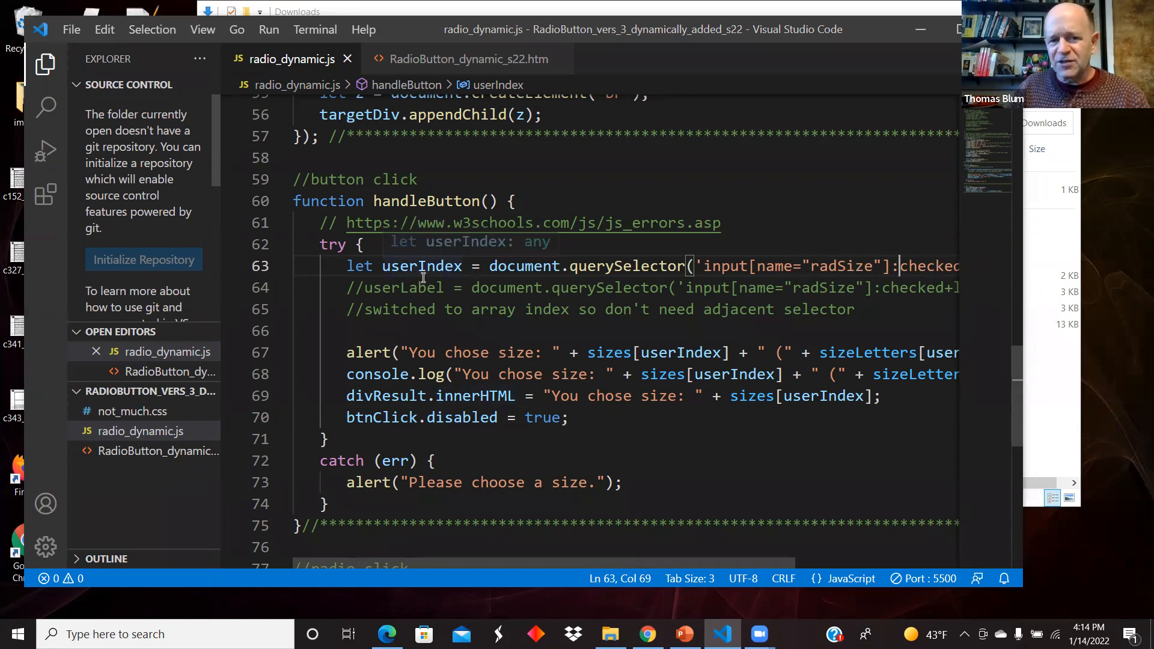
{"action": "mouse_move", "coordinate": [418, 487]}
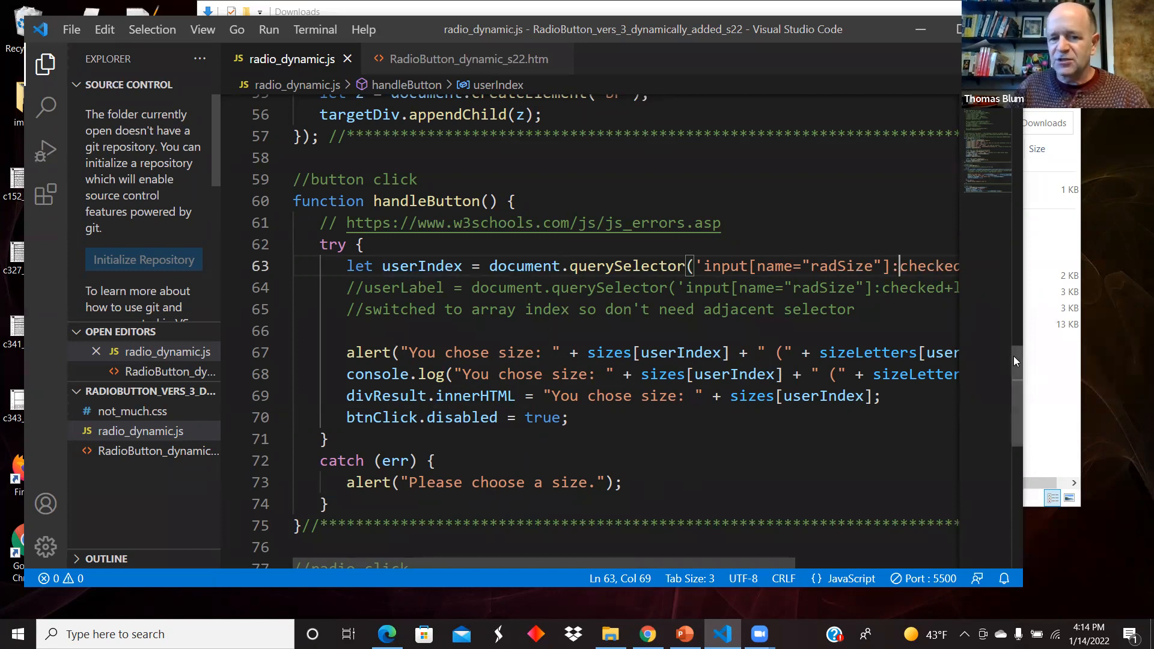
Scroll to the handleRadioClick function that clears the result and re-enables the button.
{"action": "scroll", "scroll_direction": "down", "scroll_amount": 3}
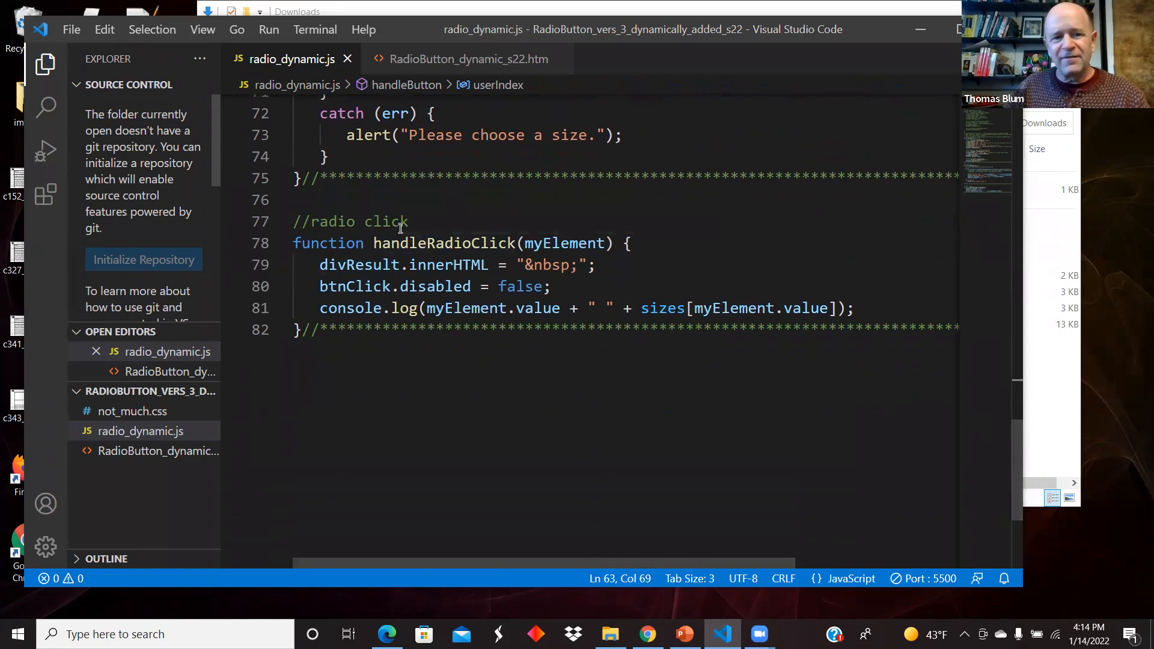
{"action": "mouse_move", "coordinate": [359, 265]}
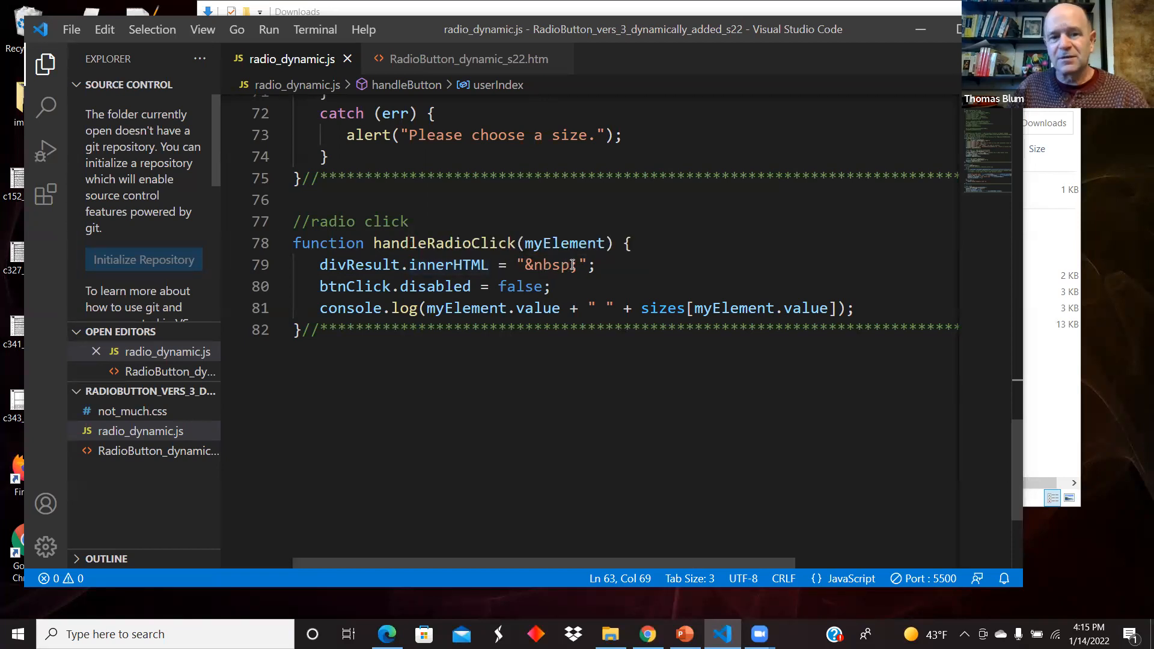
{"action": "mouse_move", "coordinate": [354, 286]}
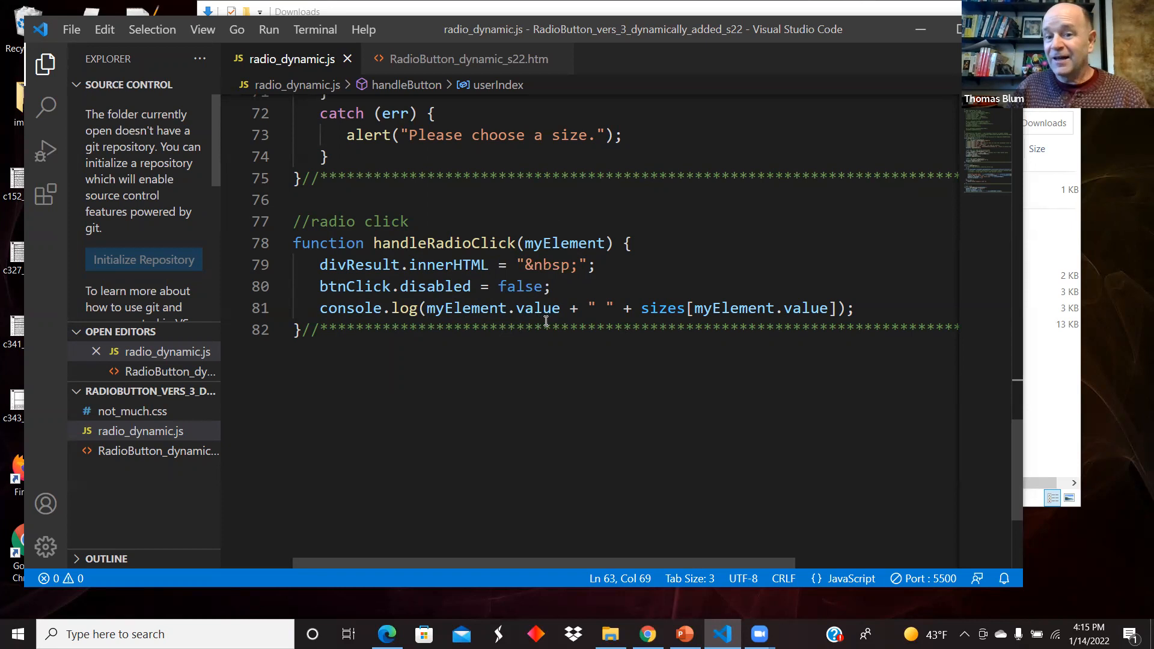
{"action": "mouse_move", "coordinate": [769, 322]}
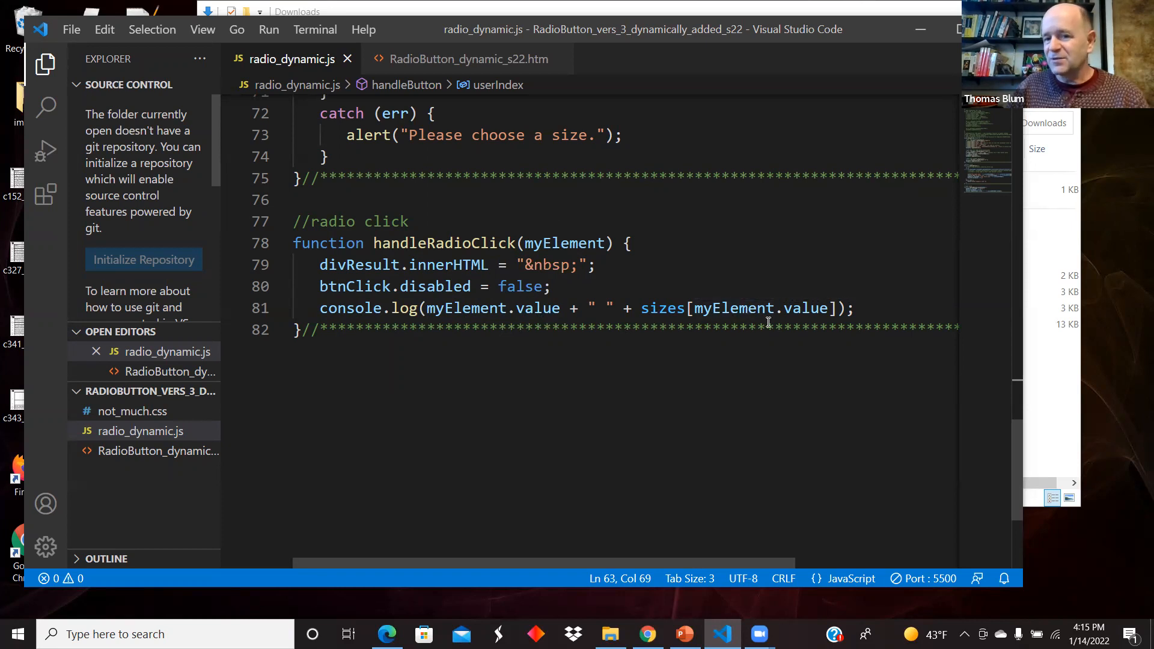
{"action": "mouse_move", "coordinate": [661, 308]}
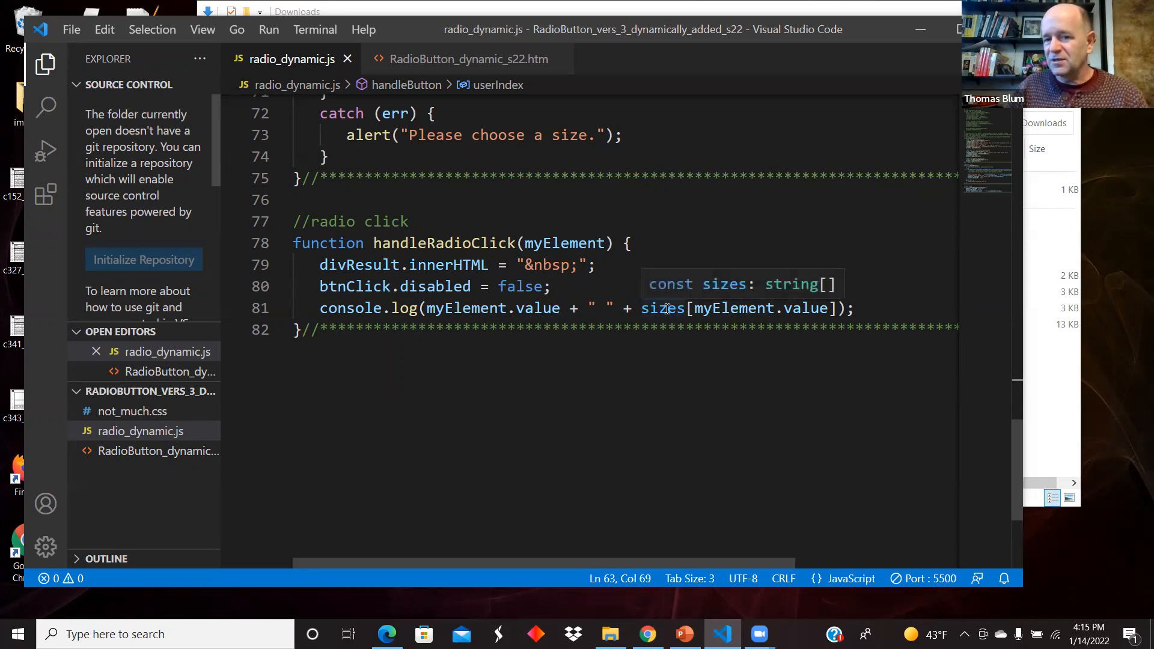